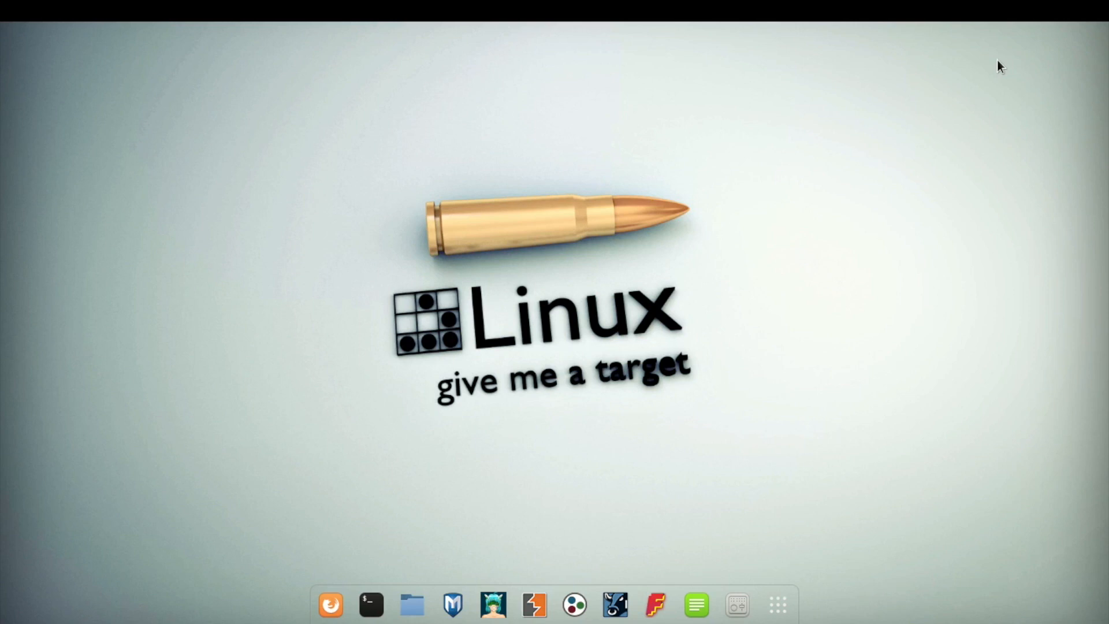
pyautogui.moveTo(372, 607)
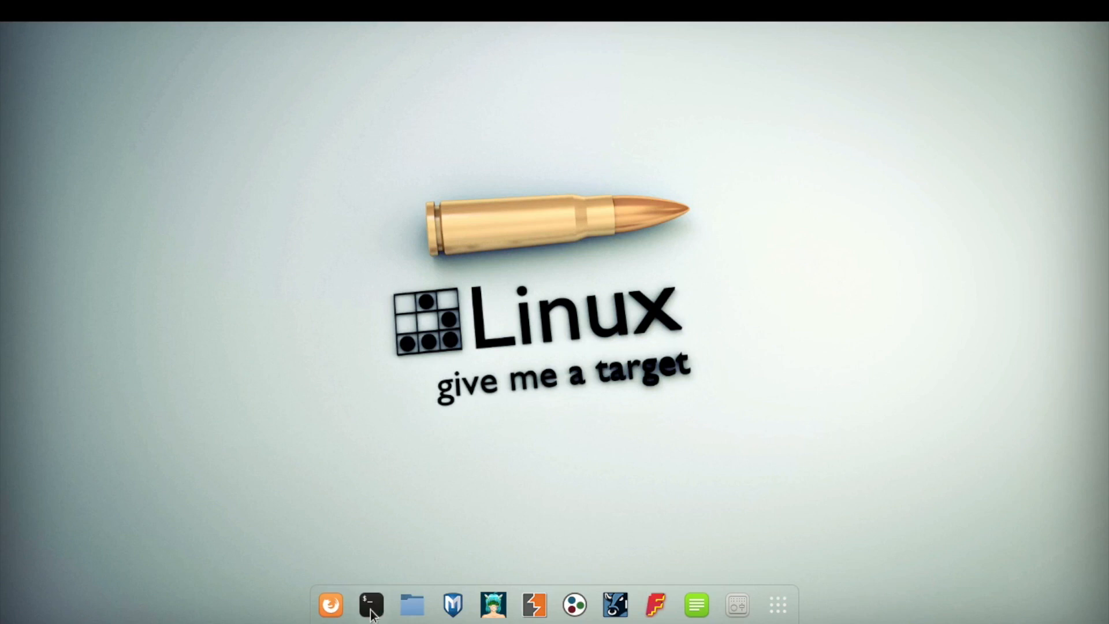
pyautogui.moveTo(371, 605)
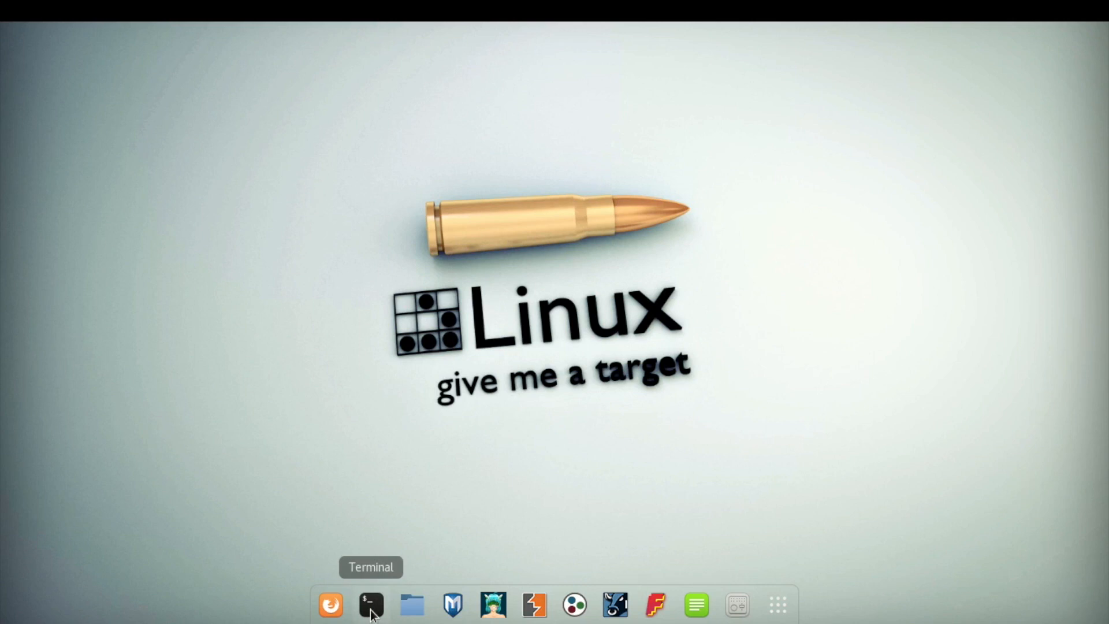
# - Launch a root terminal window from the Terminal icon in the dock
pyautogui.click(371, 605)
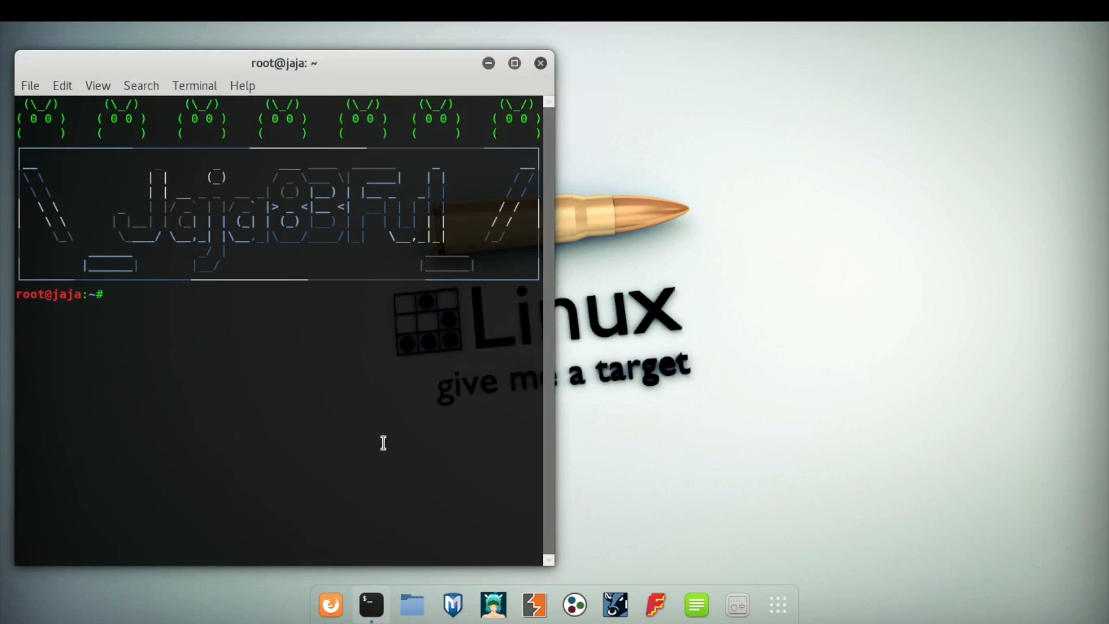
# - Purge the isc-dhcp-server package and its configuration using apt-get remove --purge
pyautogui.write('apt')
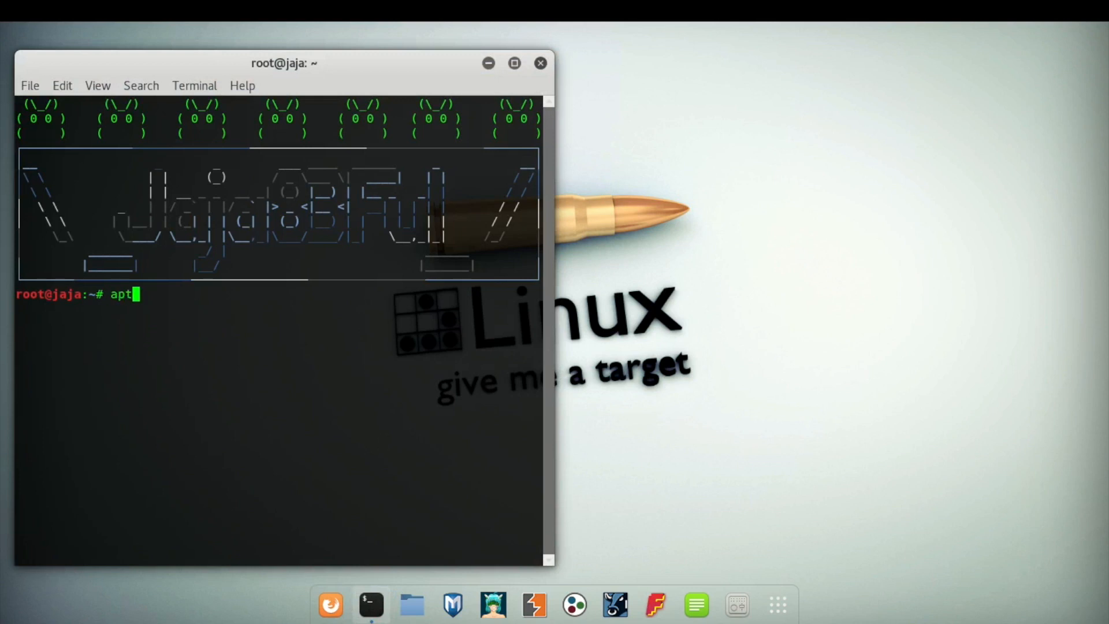
pyautogui.write('-get')
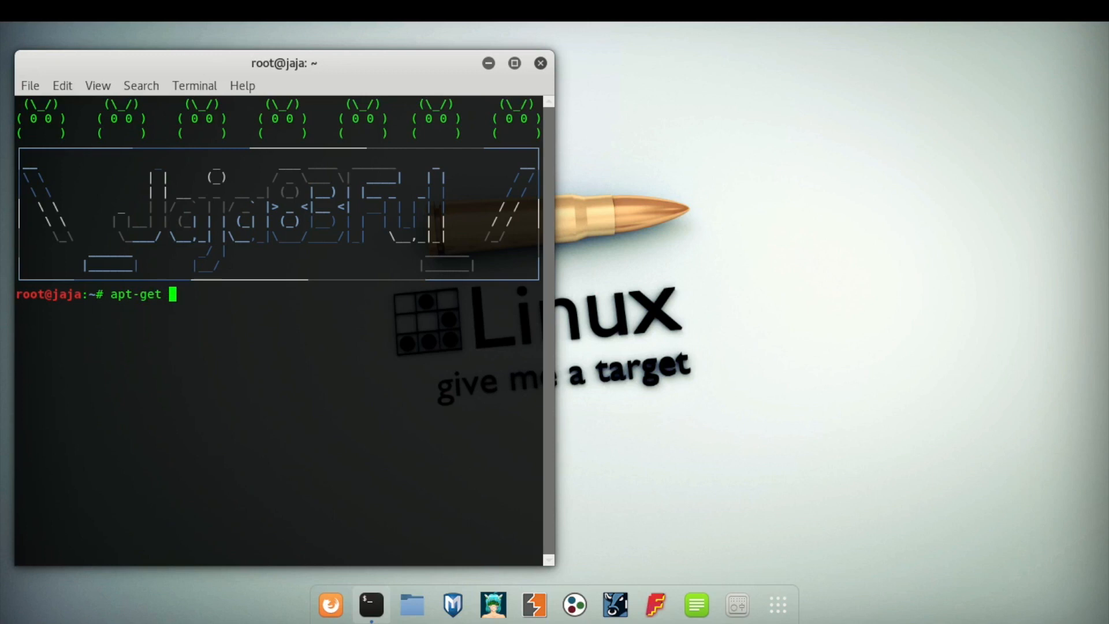
pyautogui.write('remove')
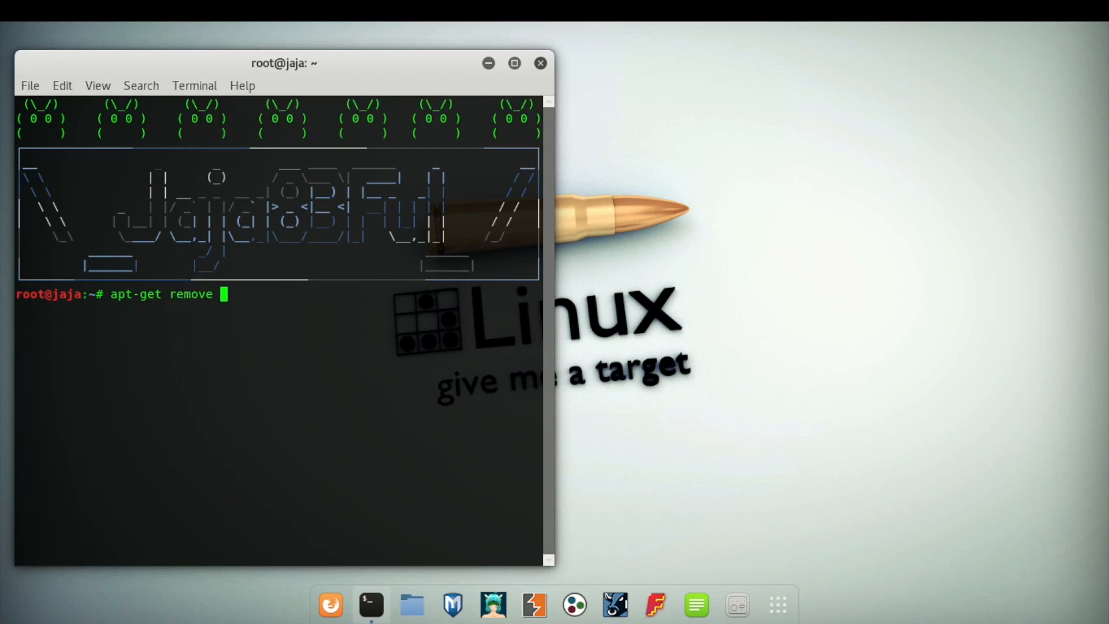
pyautogui.write('--p')
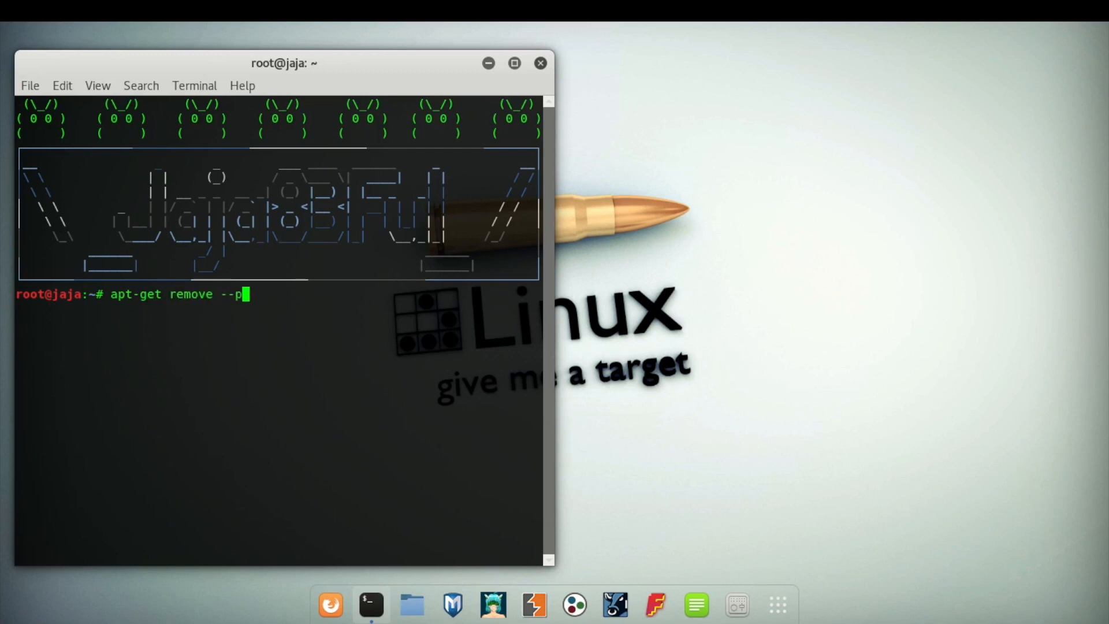
pyautogui.write('urge')
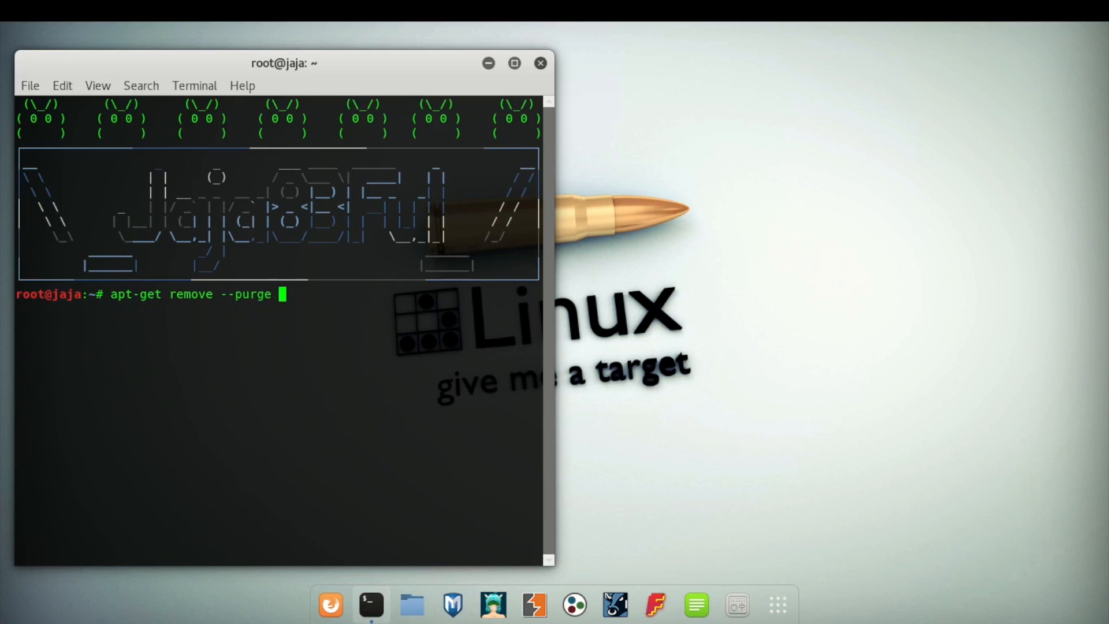
pyautogui.write('isc=')
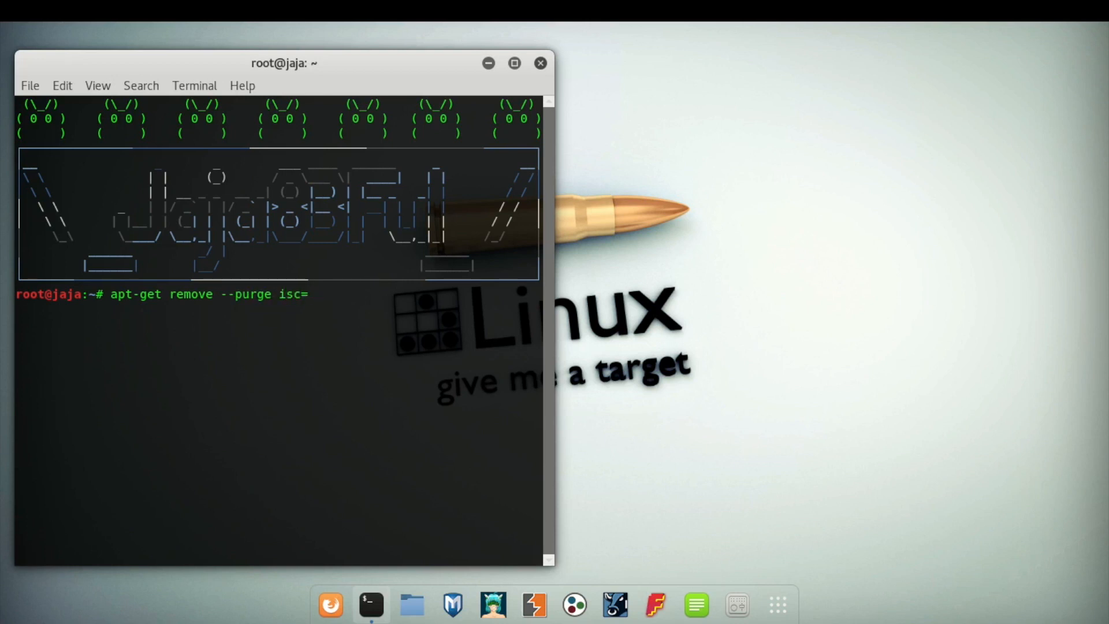
pyautogui.write('dhc')
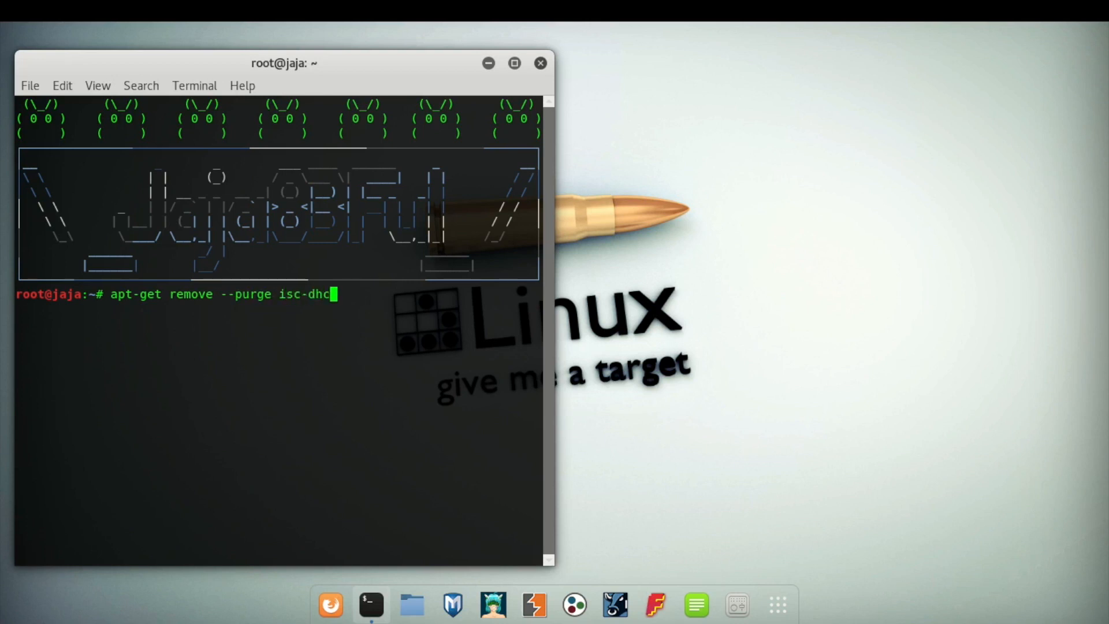
pyautogui.write('p-server')
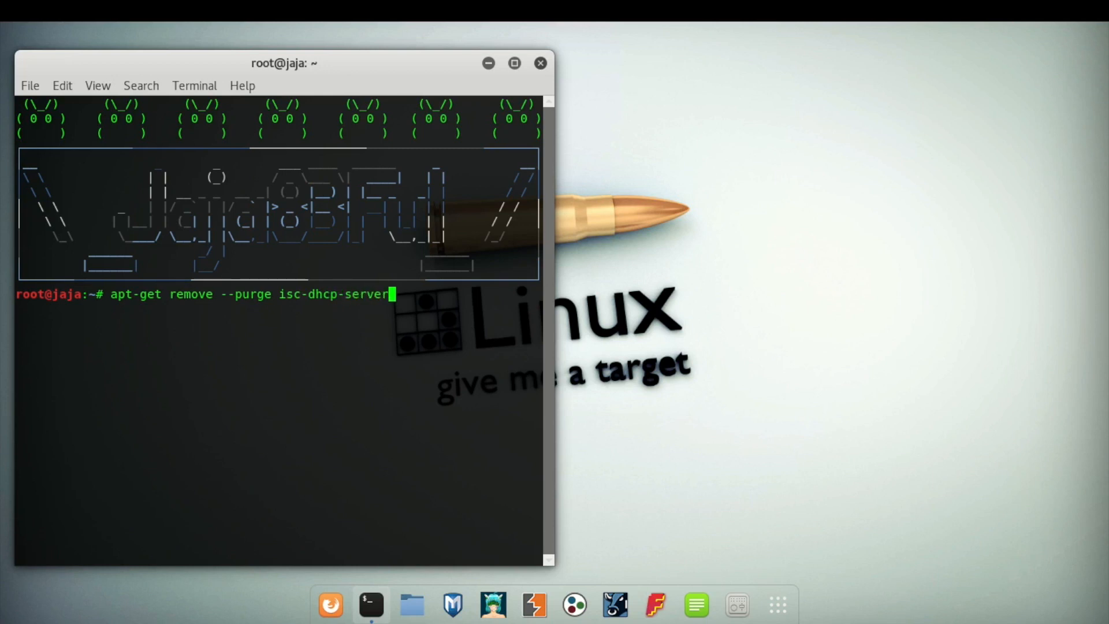
pyautogui.press('Return')
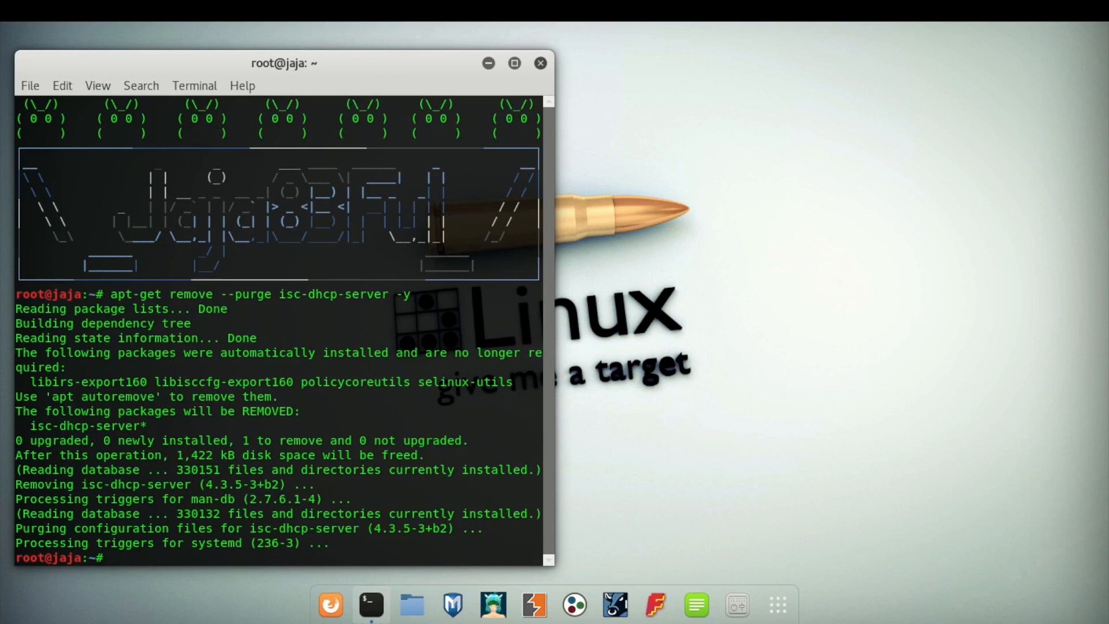
# - Reinstall isc-dhcp-server with apt-get install isc-dhcp-server
pyautogui.write('a')
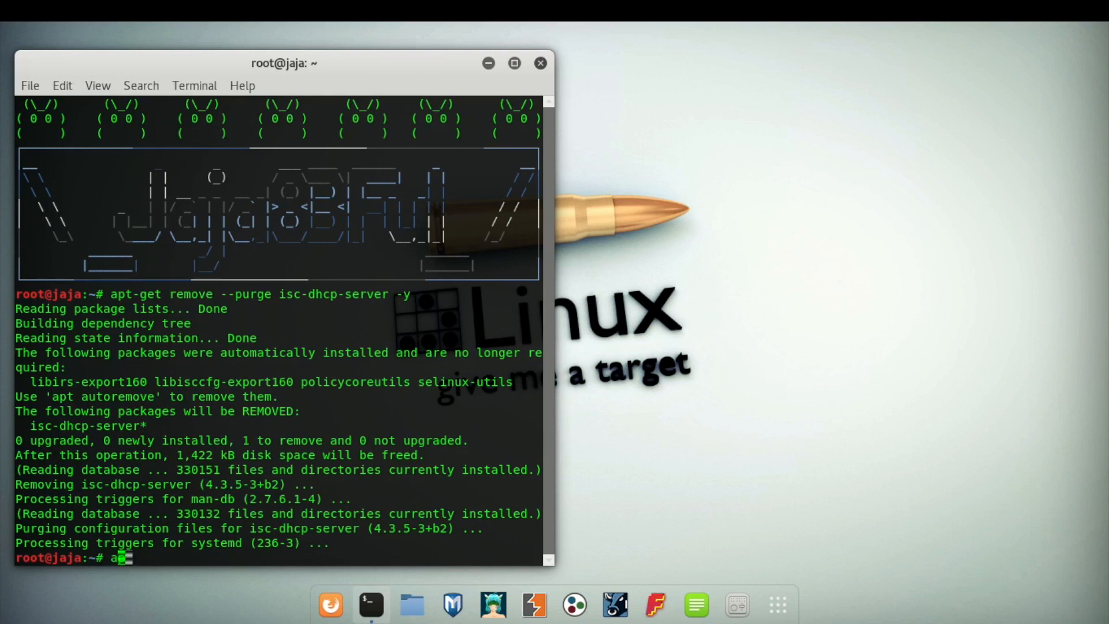
pyautogui.write('pt-get')
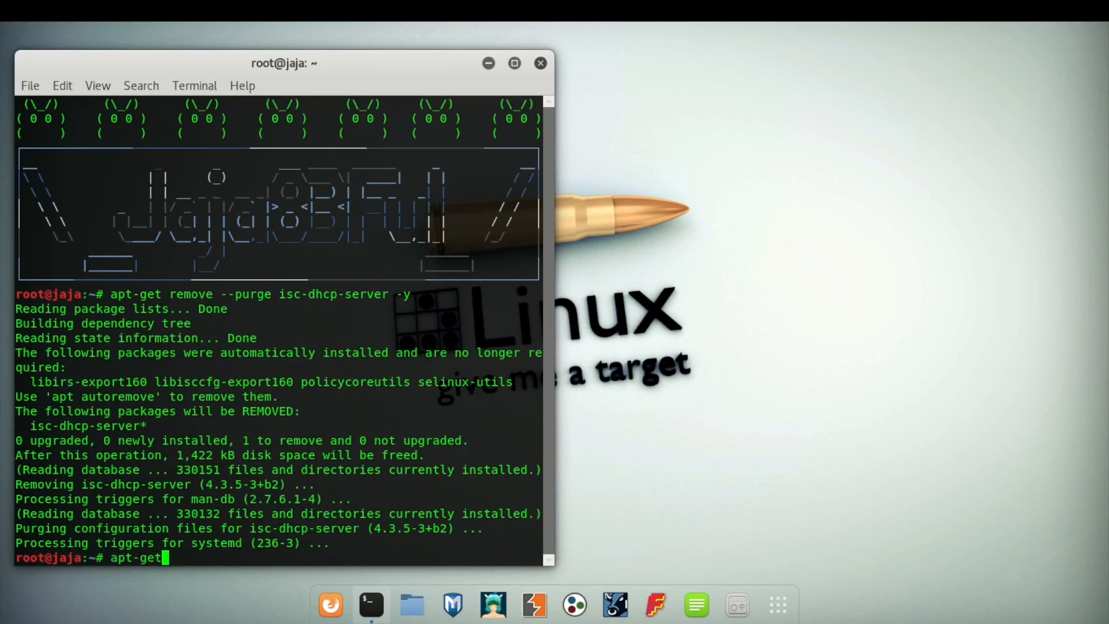
pyautogui.write('instal')
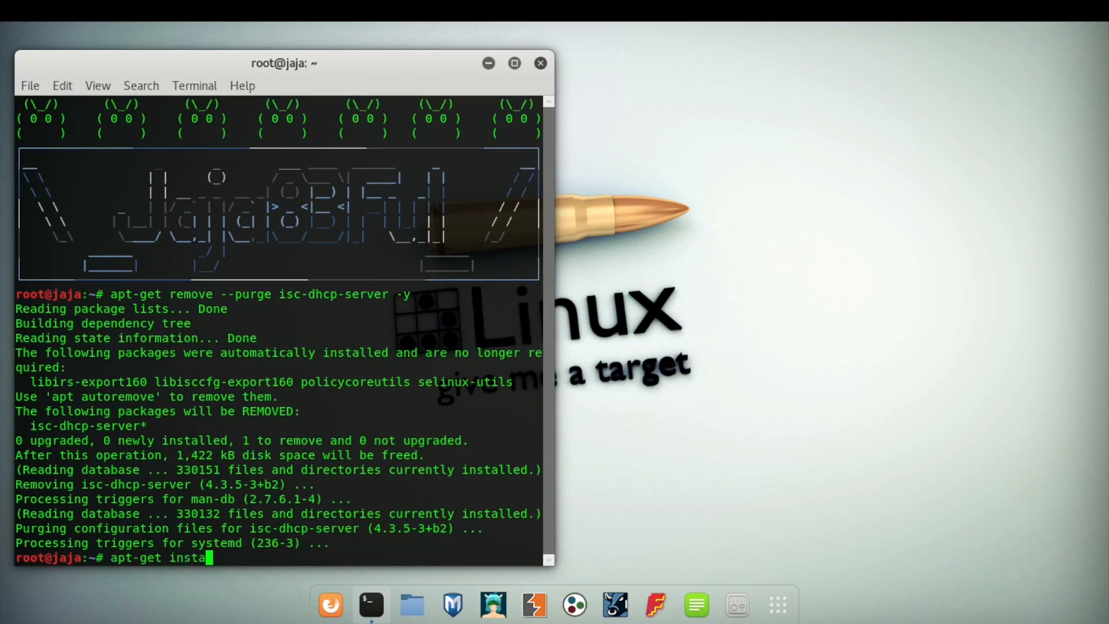
pyautogui.write('ll isc')
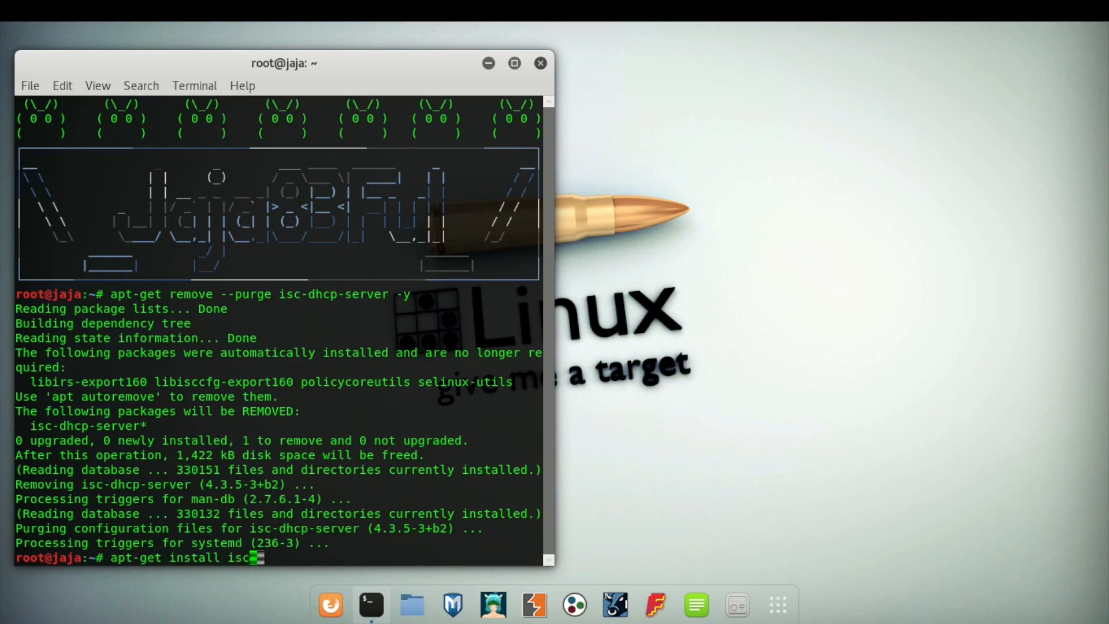
pyautogui.write('-dhcp-')
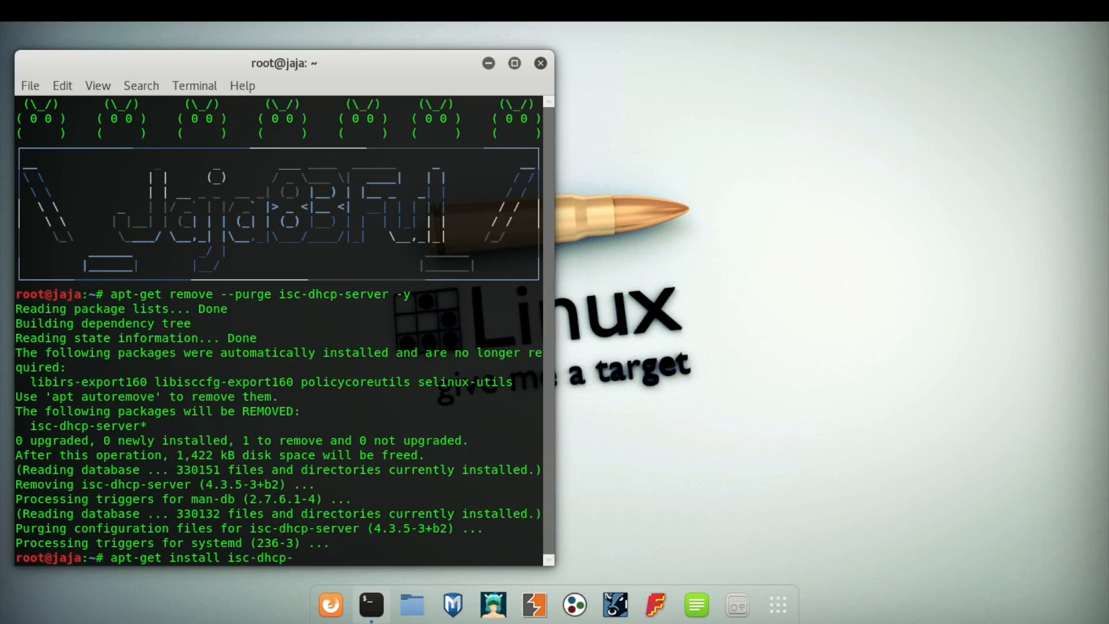
pyautogui.write('server -y')
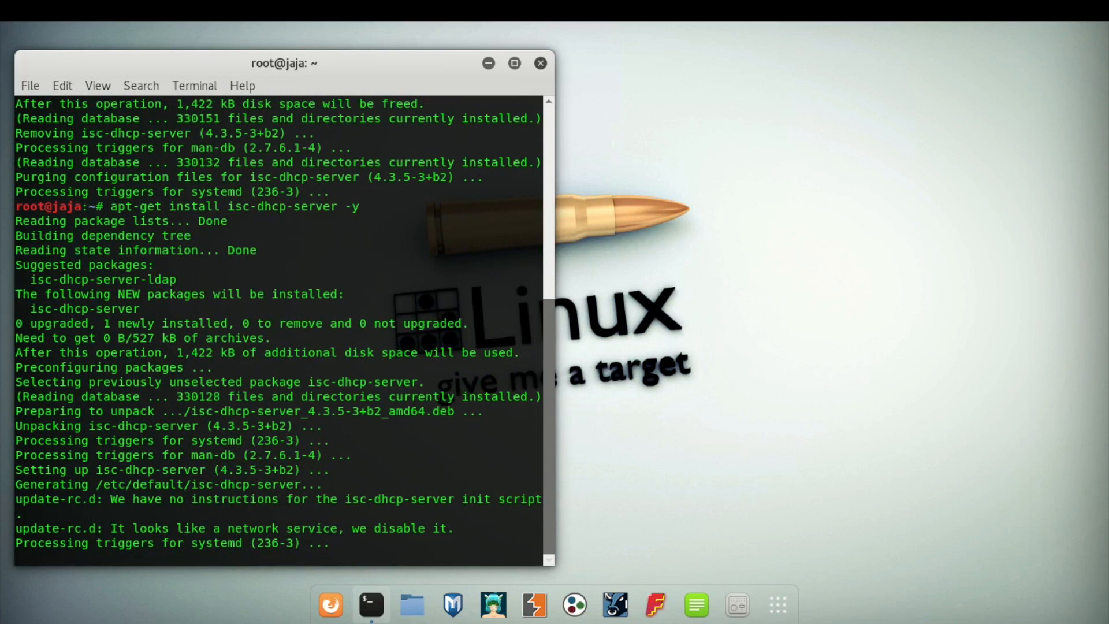
pyautogui.click(194, 86)
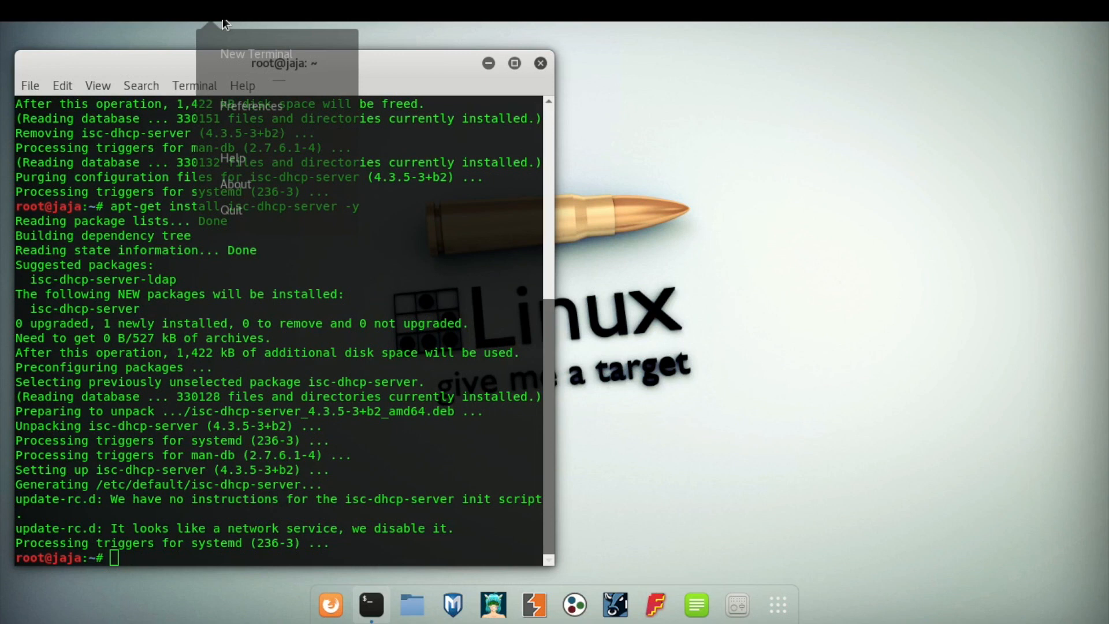
# - In a second terminal, run ifconfig to show wlan1 at 192.168.0.13 and unaddressed wlan0
pyautogui.click(256, 54)
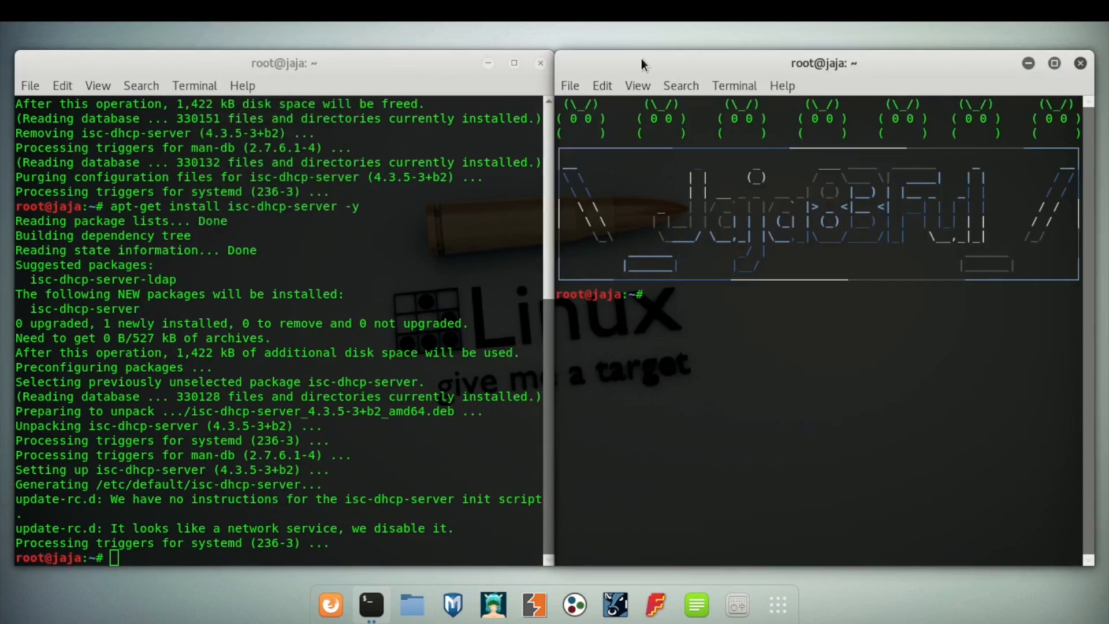
pyautogui.write('ifcon')
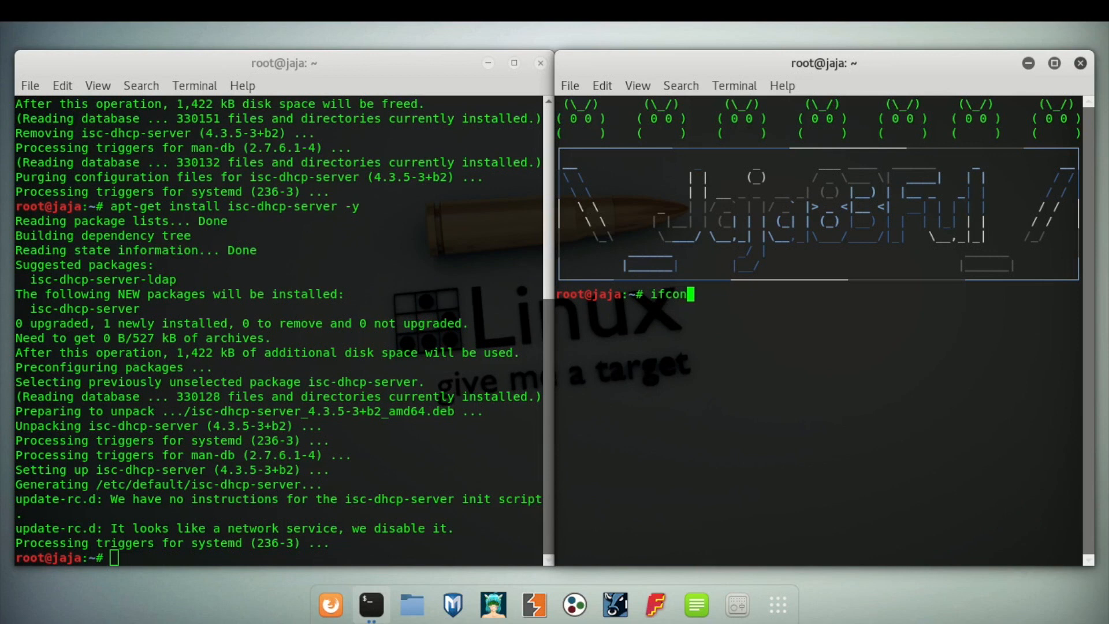
pyautogui.press('Return')
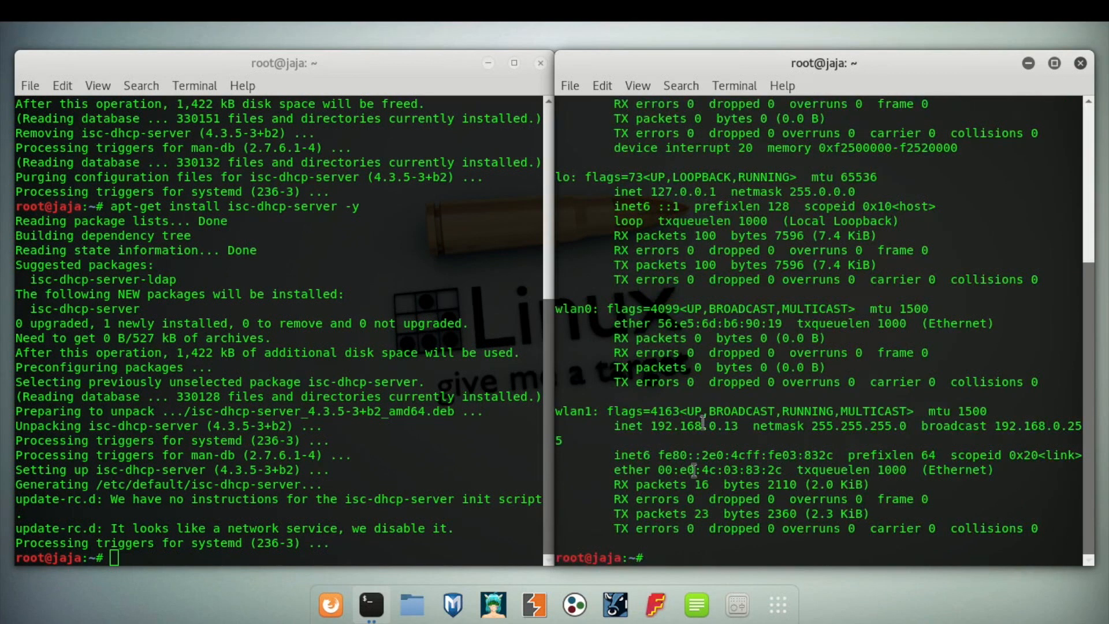
pyautogui.moveTo(443, 442)
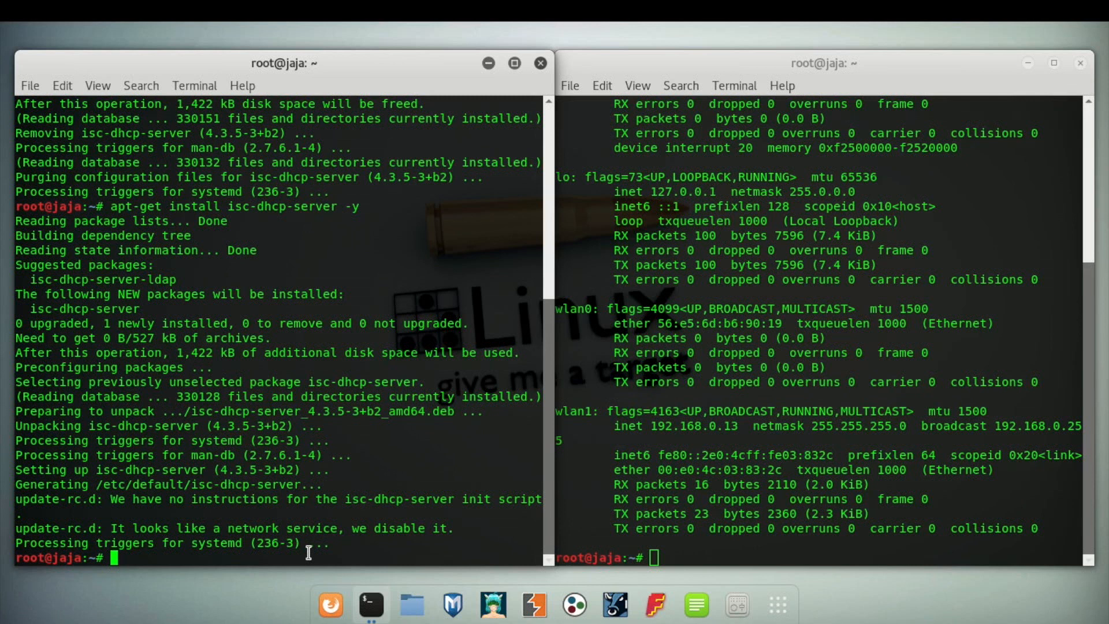
# - Start isc-dhcp-server, read its log reporting no subnet declarations, and quit the pager
pyautogui.write('ser')
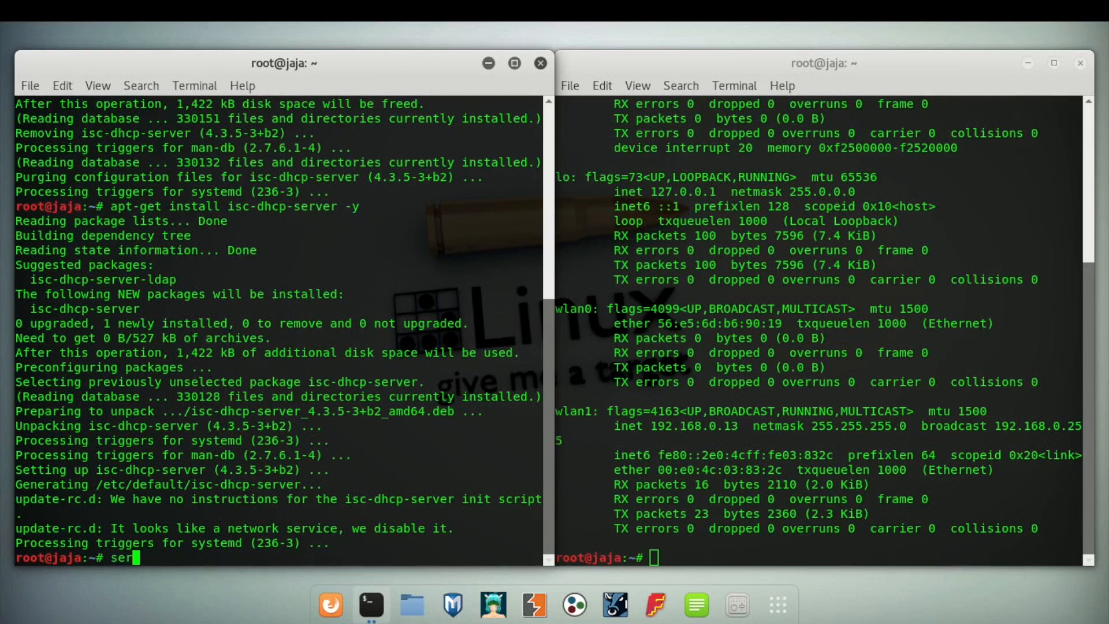
pyautogui.write('vice i')
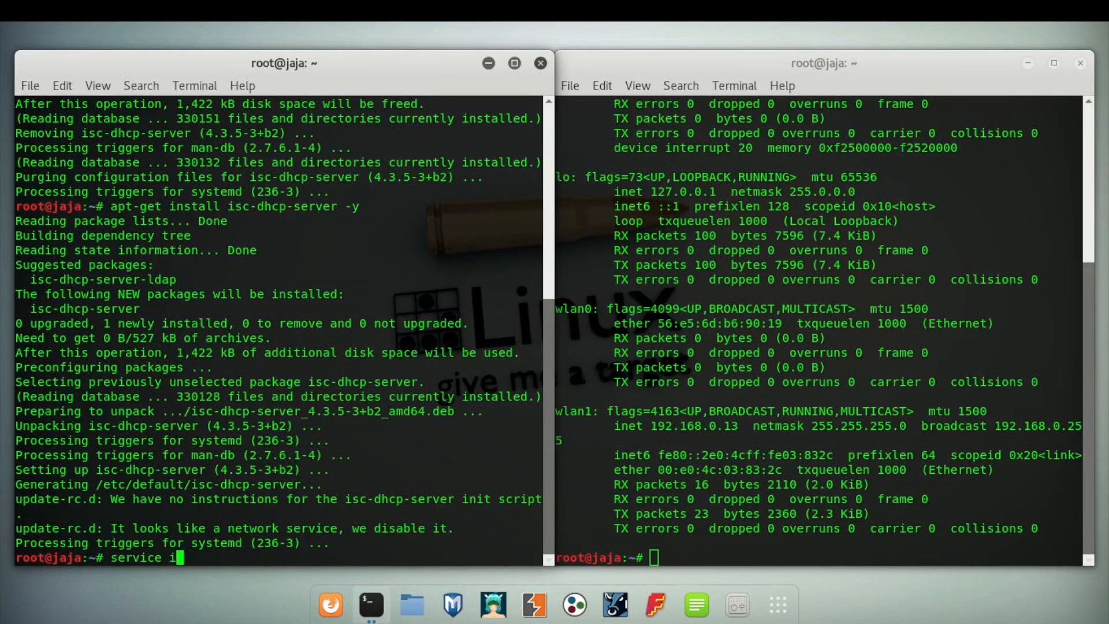
pyautogui.write('sc-')
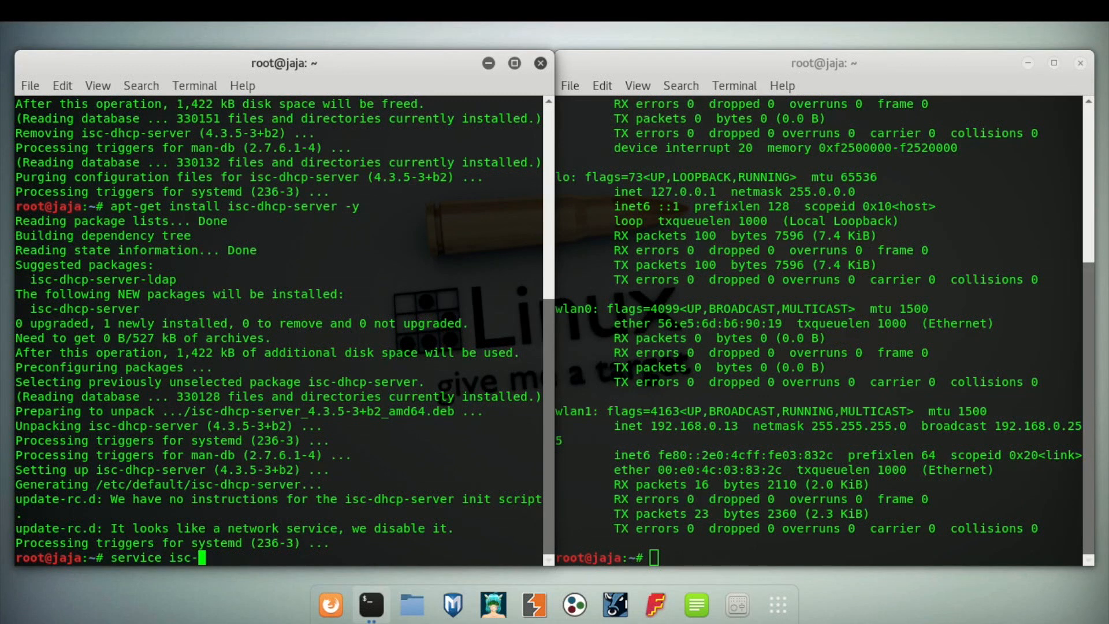
pyautogui.write('dhcp-server start')
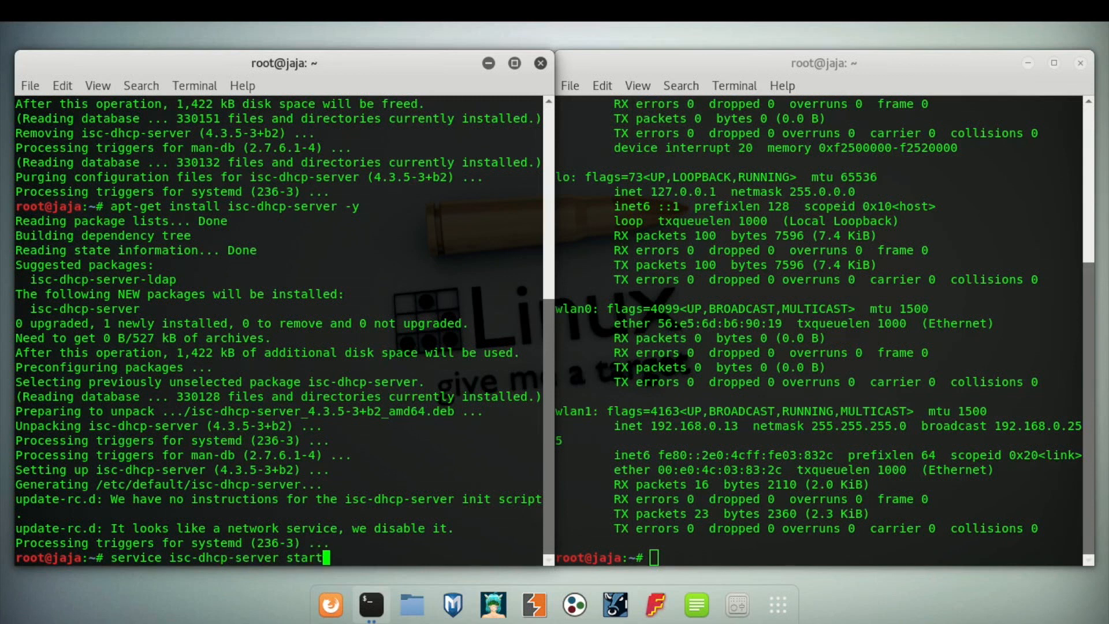
pyautogui.press('Return')
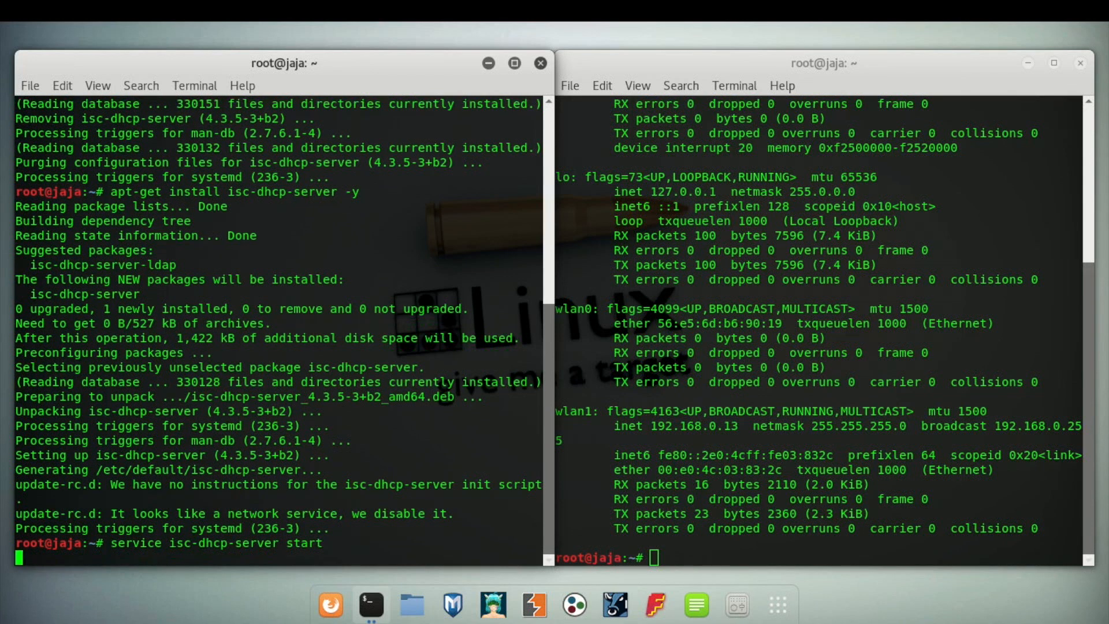
pyautogui.press('Return')
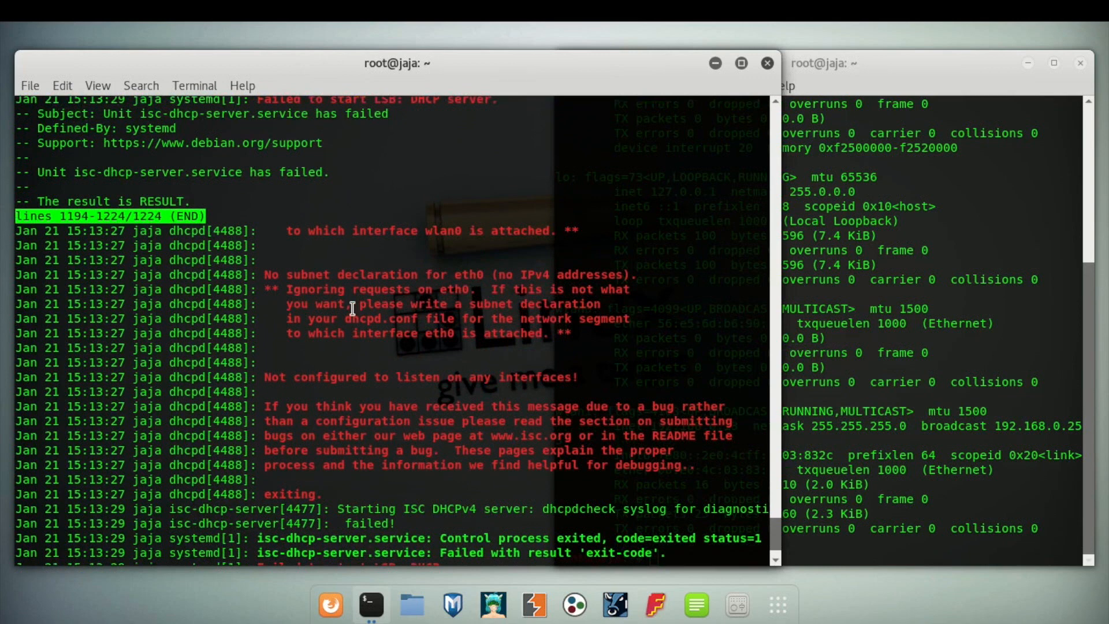
pyautogui.scroll(-3)
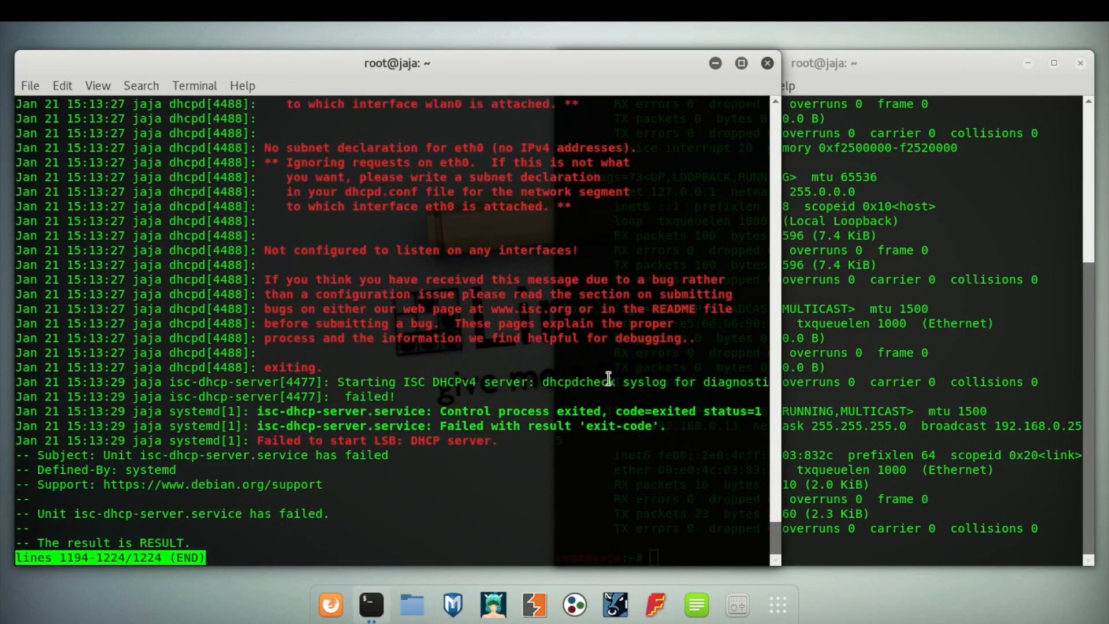
pyautogui.moveTo(329, 520)
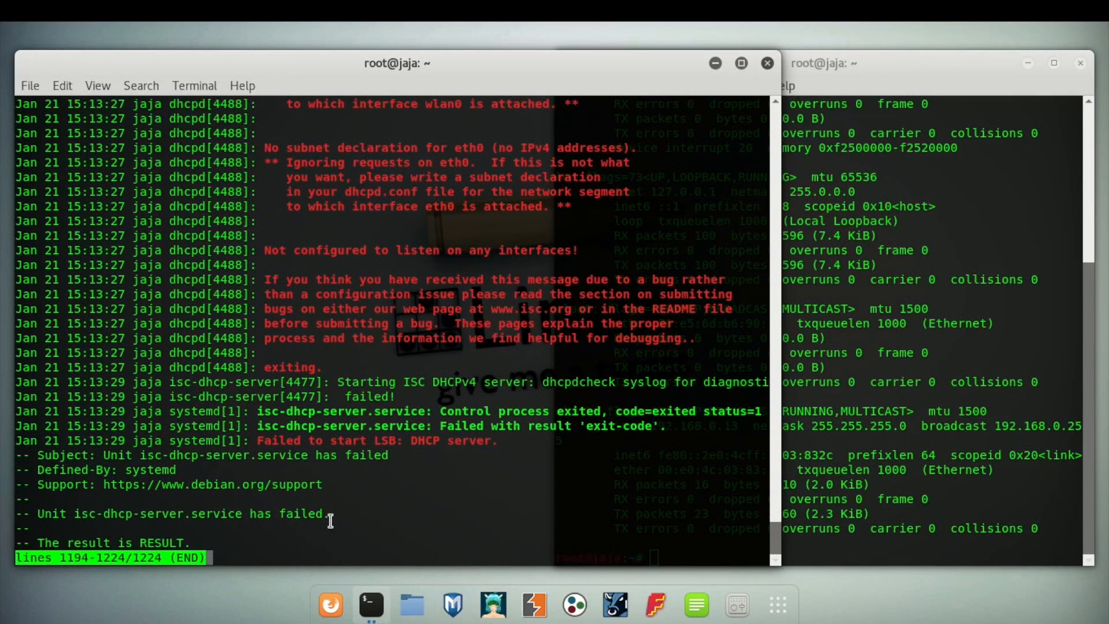
pyautogui.press('q')
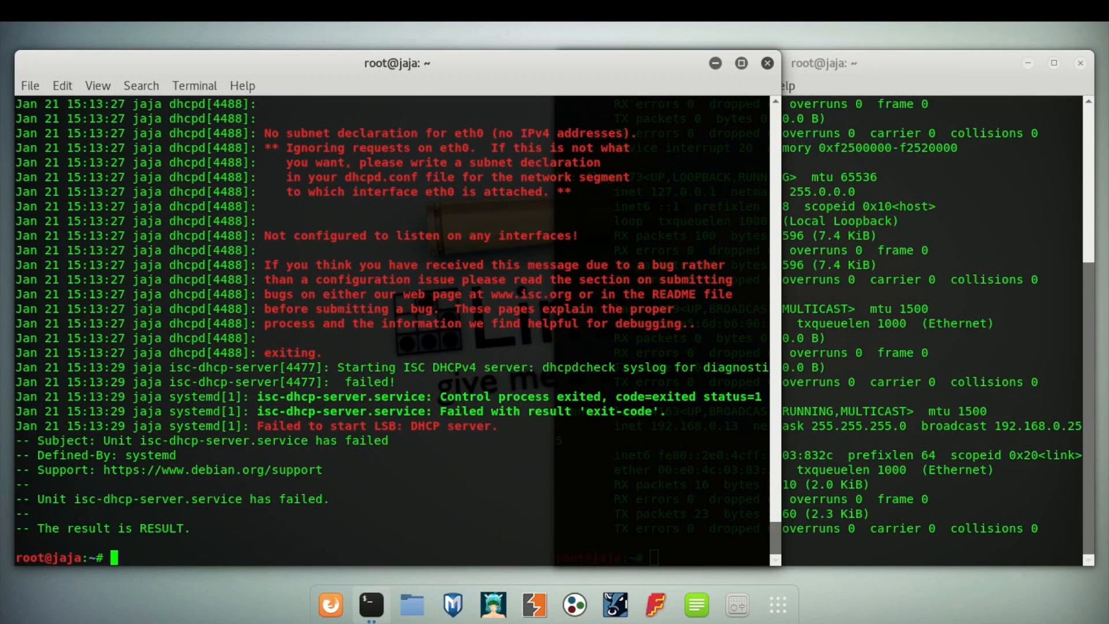
# - Open /etc/default/isc-dhcp-server in Leafpad
pyautogui.write('leaf')
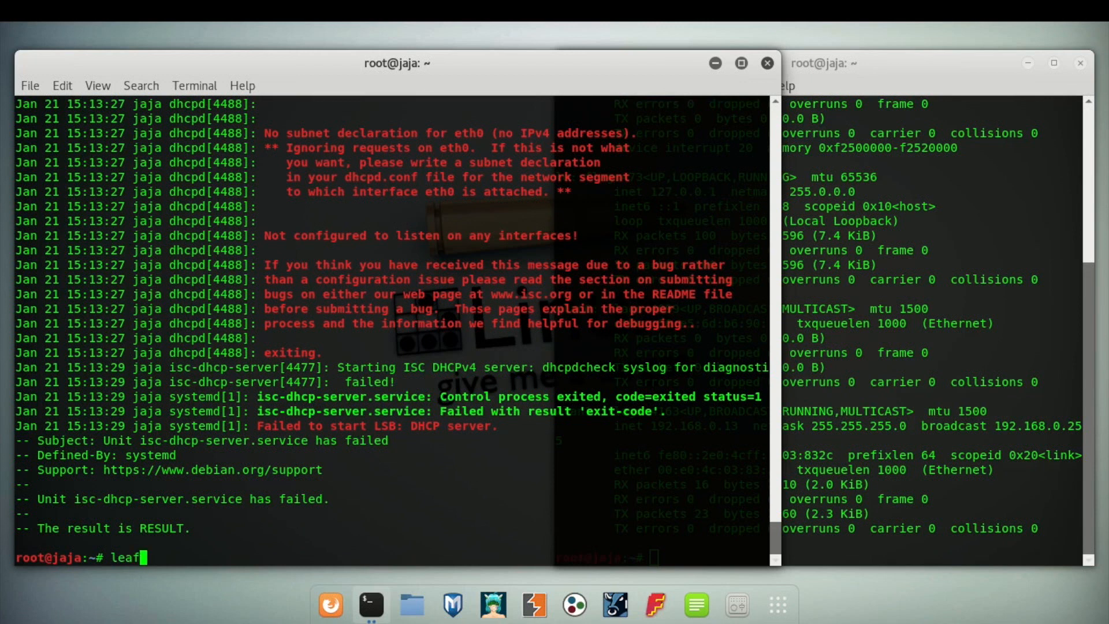
pyautogui.write('pad /e')
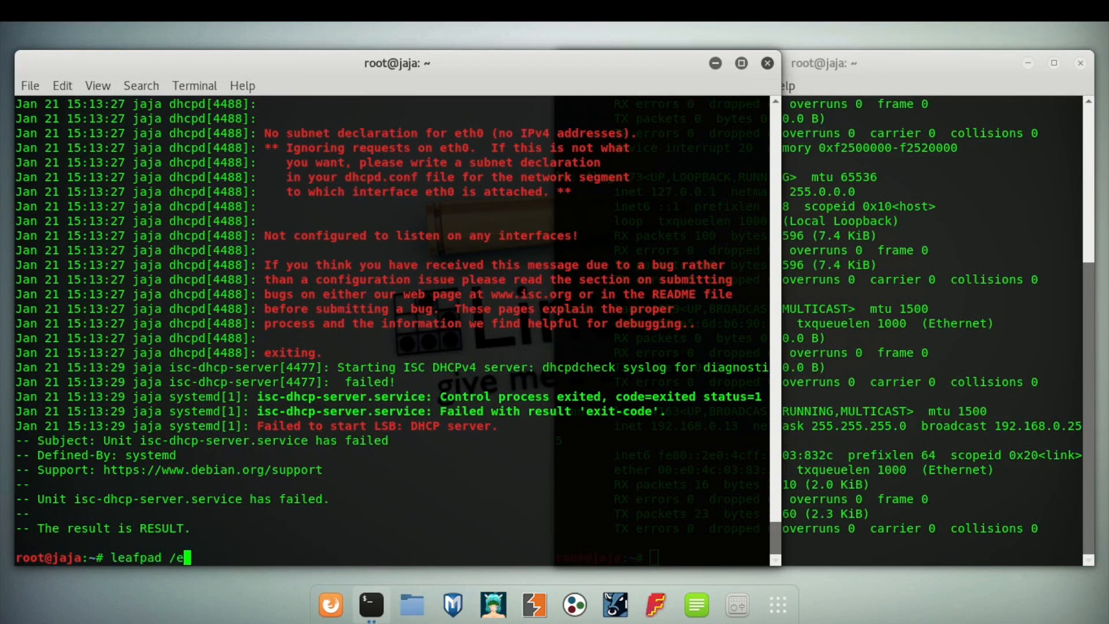
pyautogui.write('tc/d')
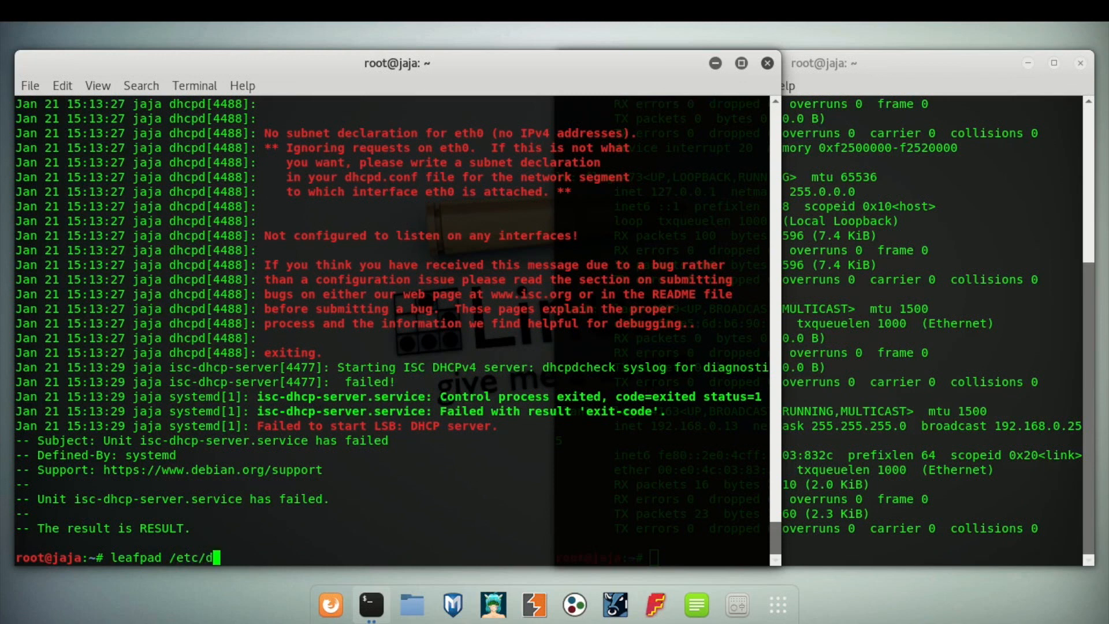
pyautogui.write('efault')
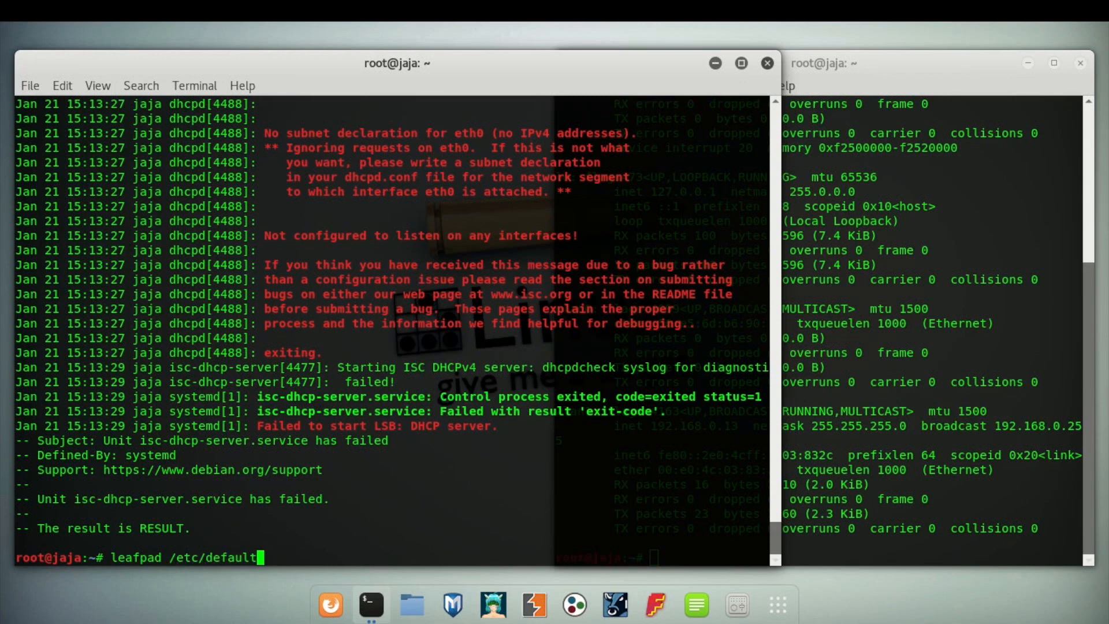
pyautogui.write('isc')
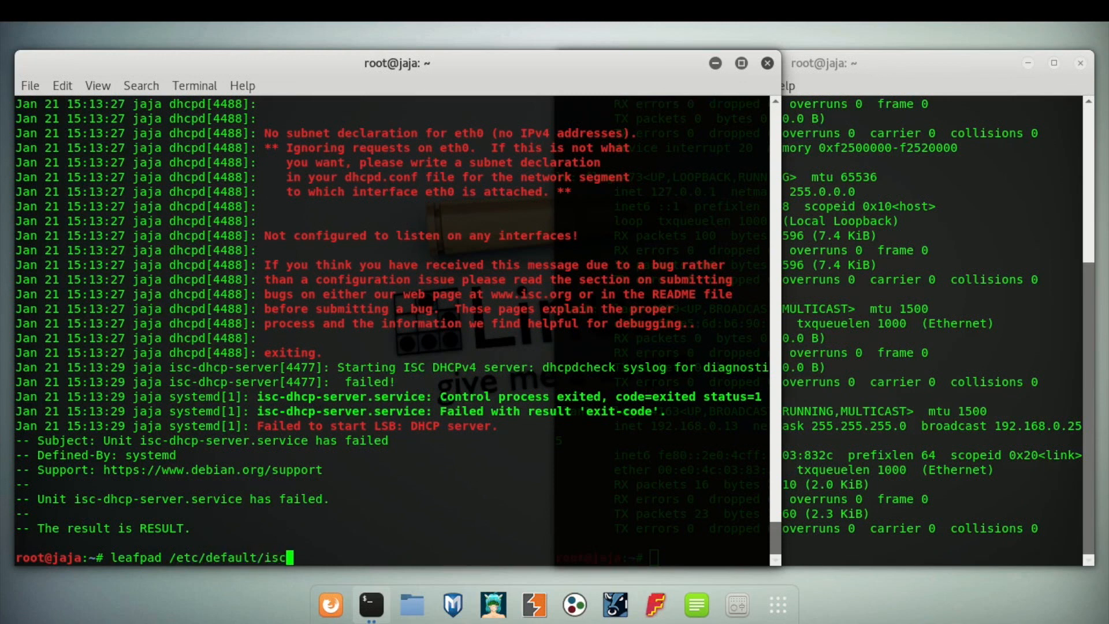
pyautogui.write('-dhc')
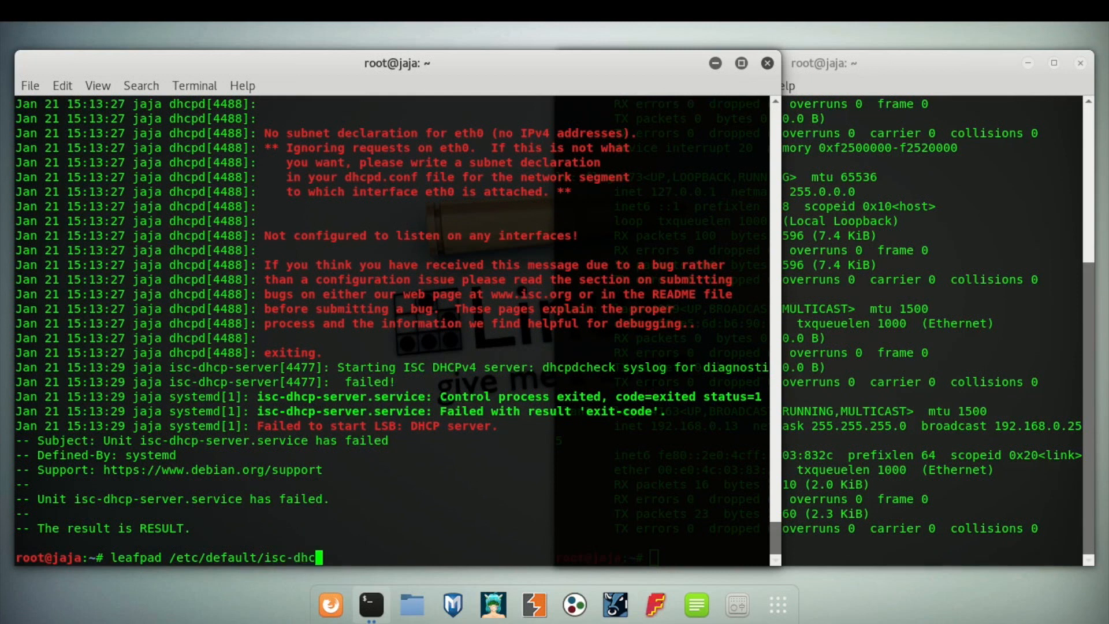
pyautogui.write('-')
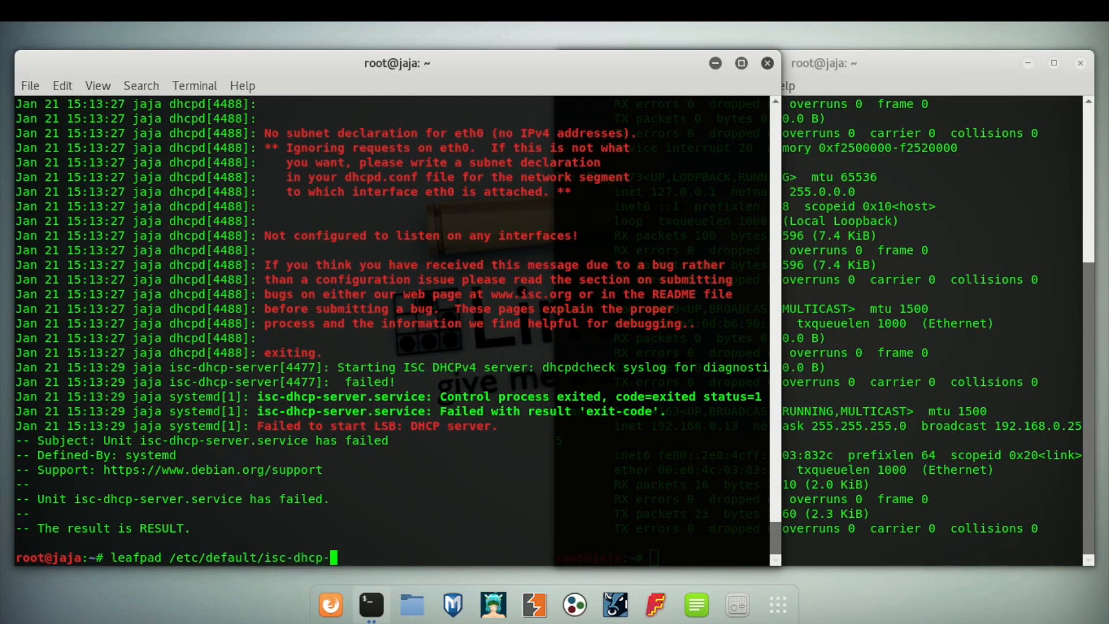
pyautogui.press('Return')
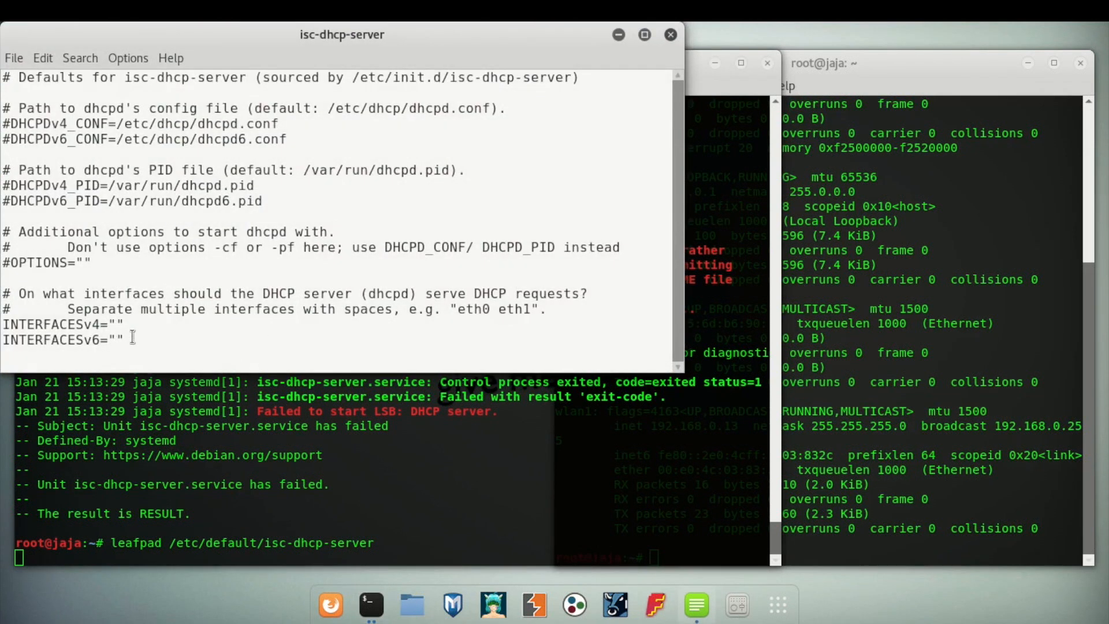
# - Set INTERFACESv4 to "wlan0 wlan1" in the defaults file and save it
pyautogui.write('wlan0')
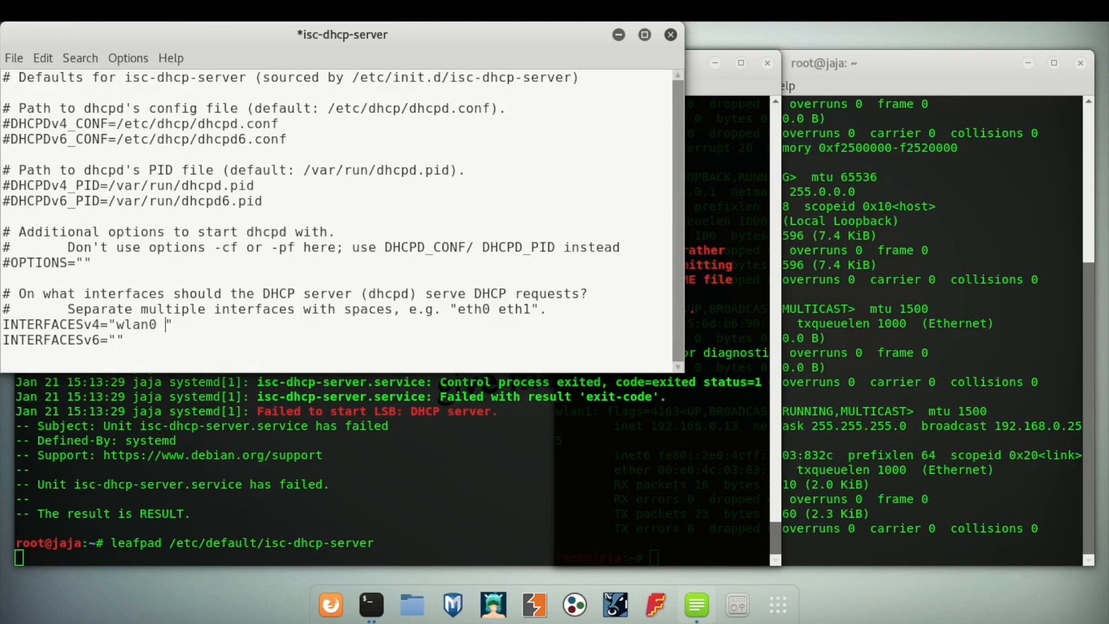
pyautogui.write('wl')
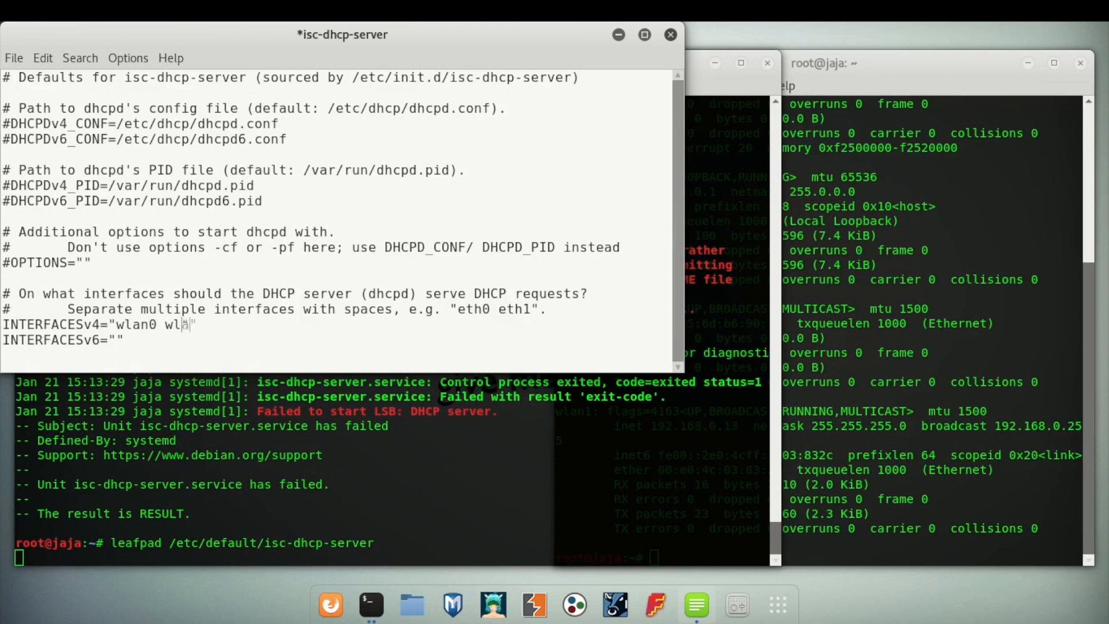
pyautogui.write('an1"')
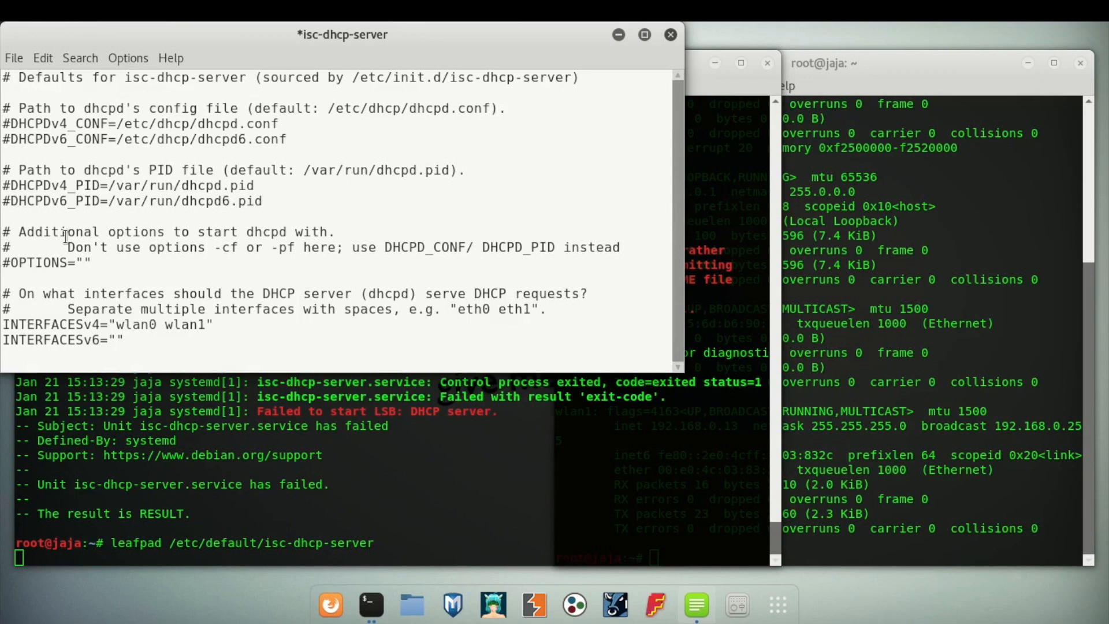
pyautogui.click(13, 58)
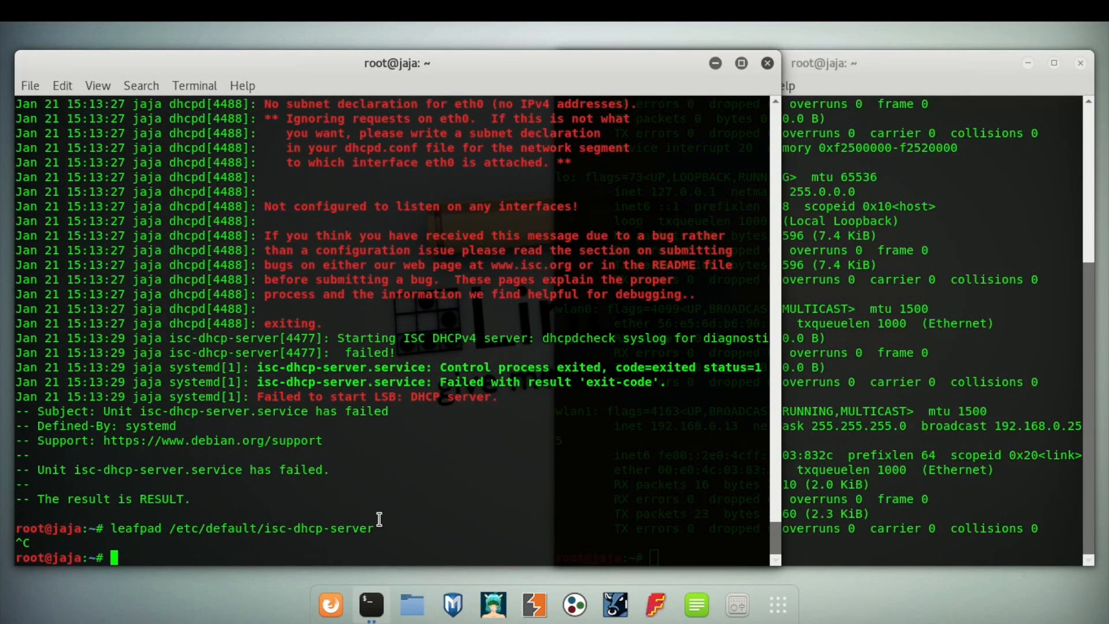
# - Open /etc/dhcp/dhcpd.conf in Leafpad
pyautogui.write('leafpad /etc')
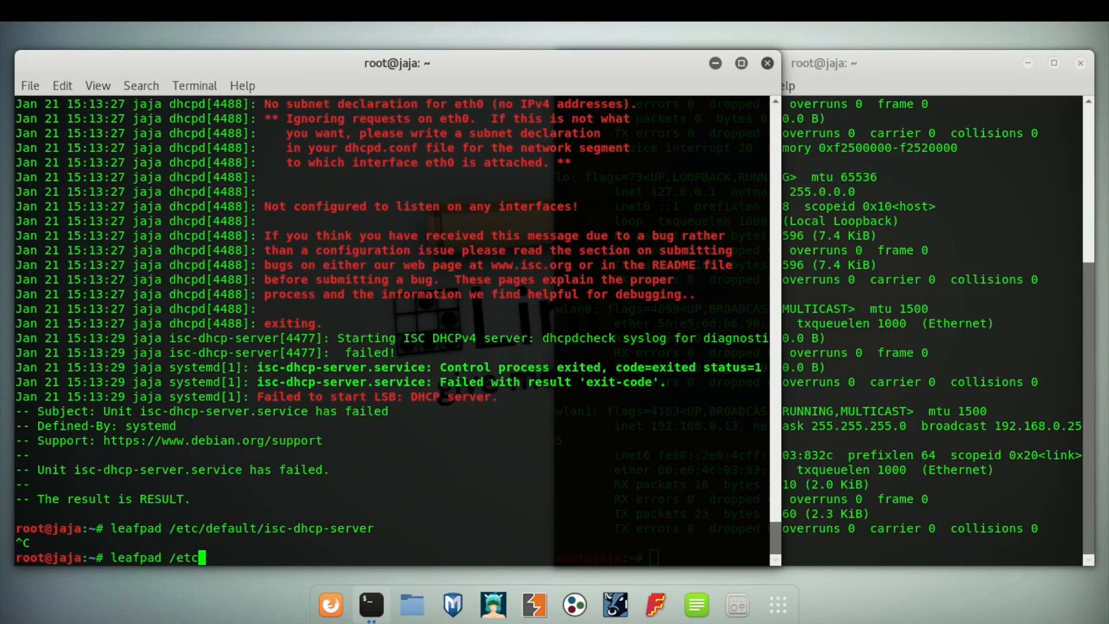
pyautogui.write('d')
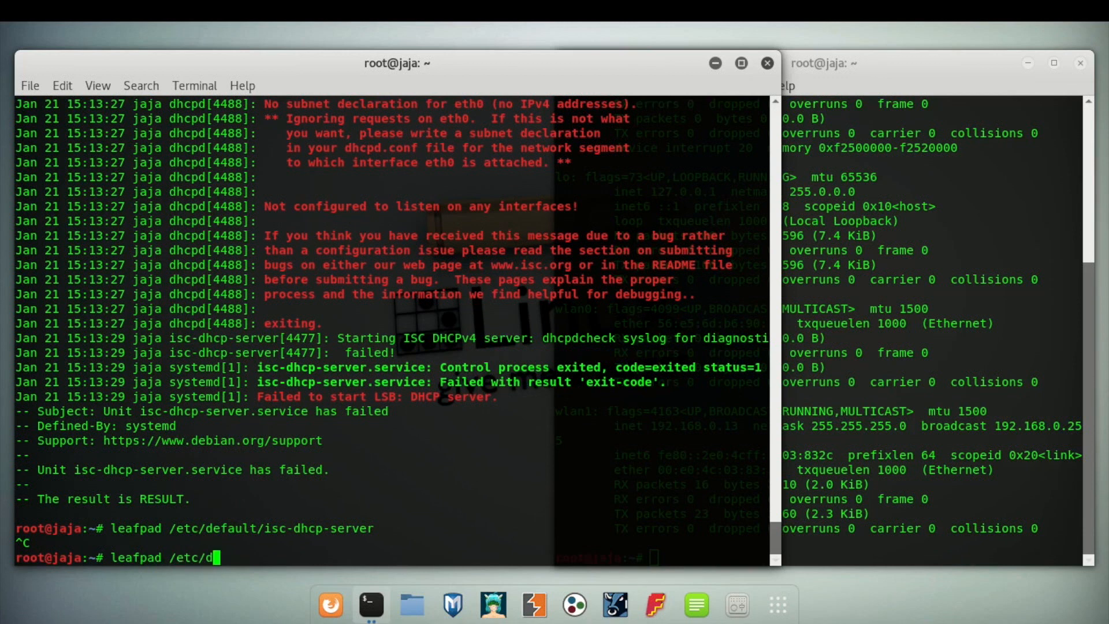
pyautogui.write('hcp/dhc')
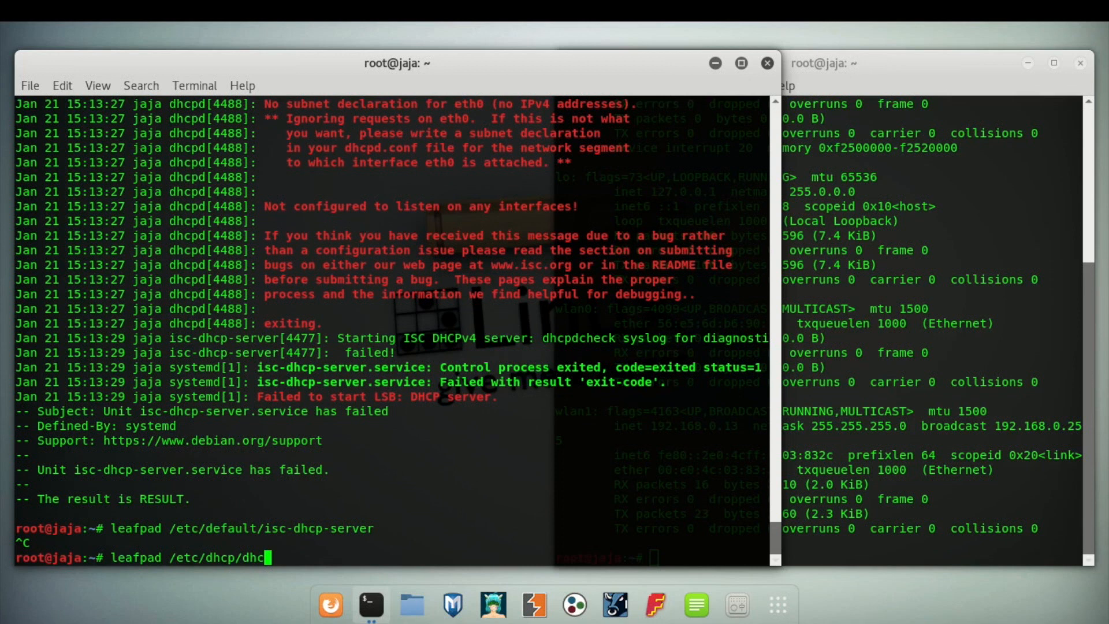
pyautogui.write('d.con')
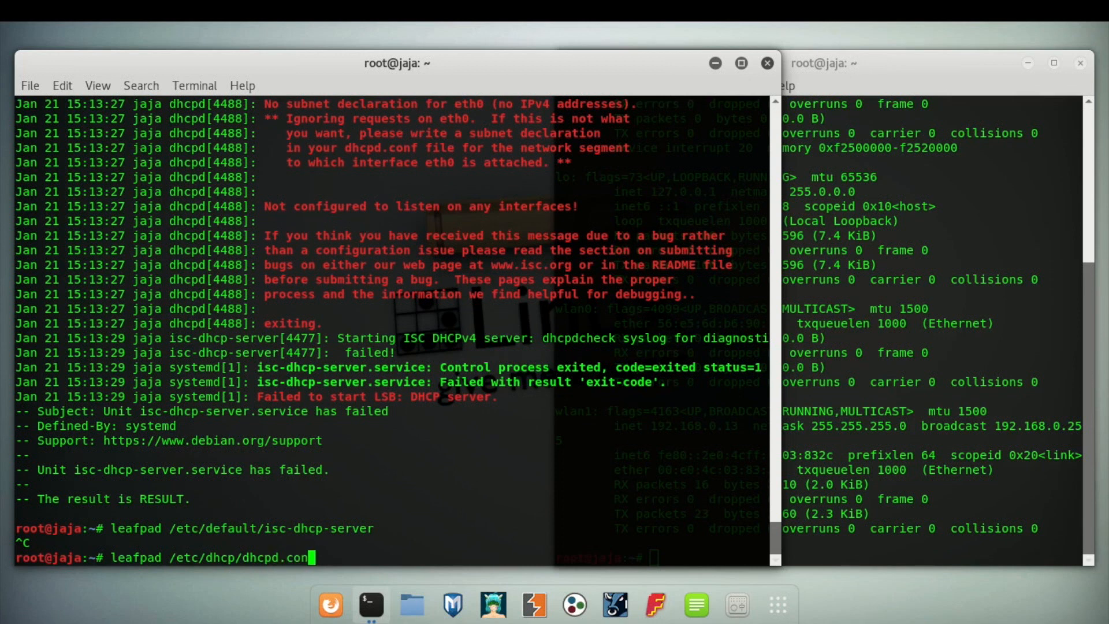
pyautogui.press('Return')
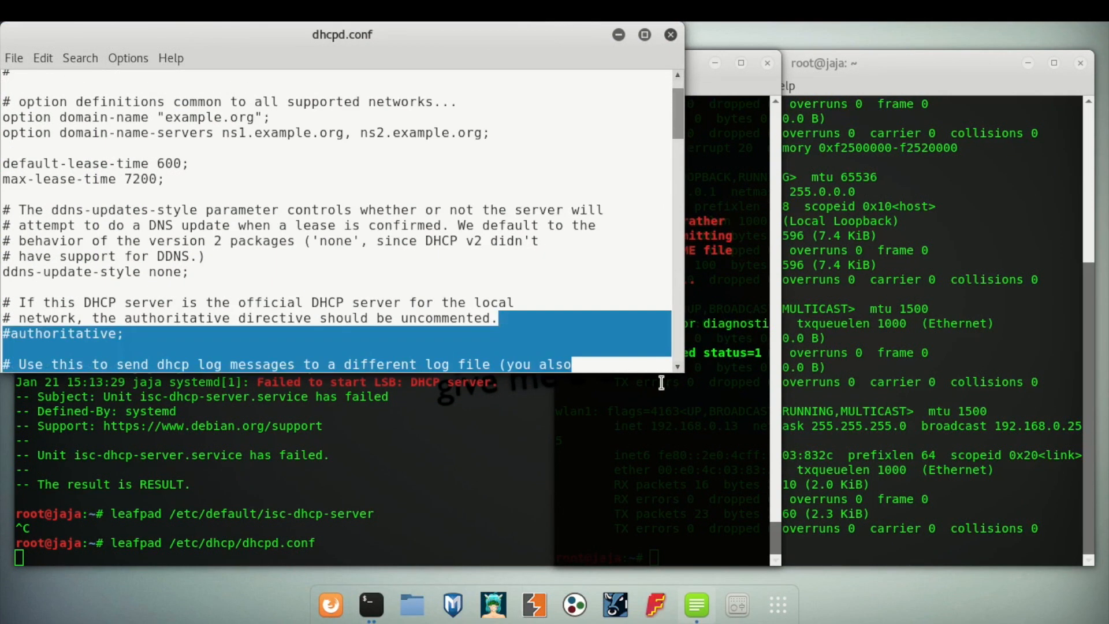
# - Replace ns1/ns2.example.org on the domain-name-servers line with 8.8.8.8, 8.8.4.4
pyautogui.click(253, 186)
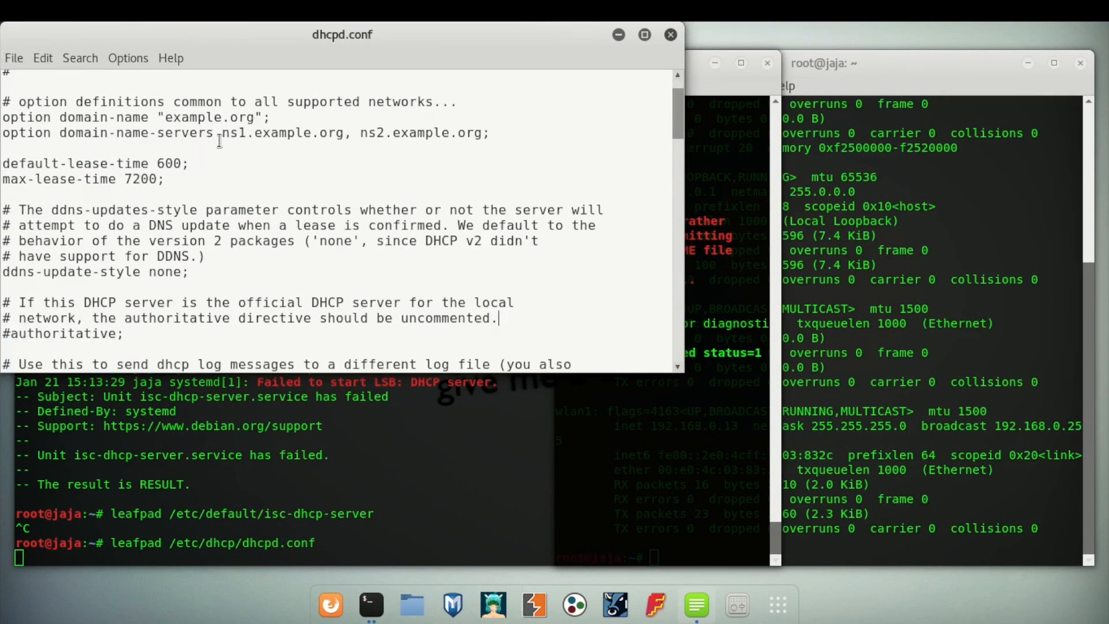
pyautogui.moveTo(221, 133); pyautogui.dragTo(488, 133)
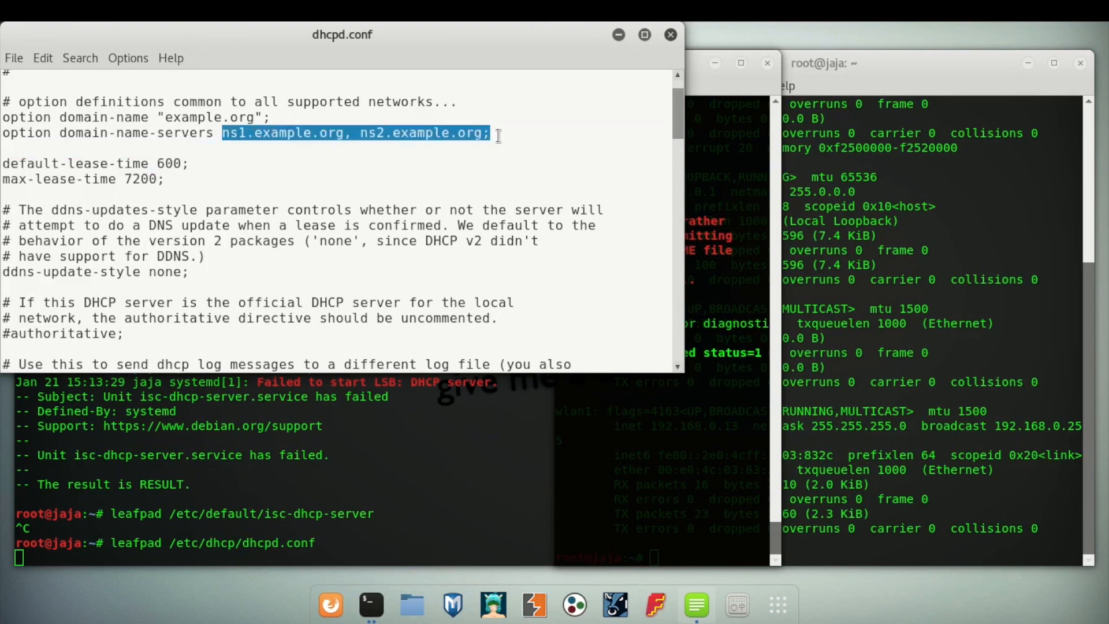
pyautogui.press('Delete')
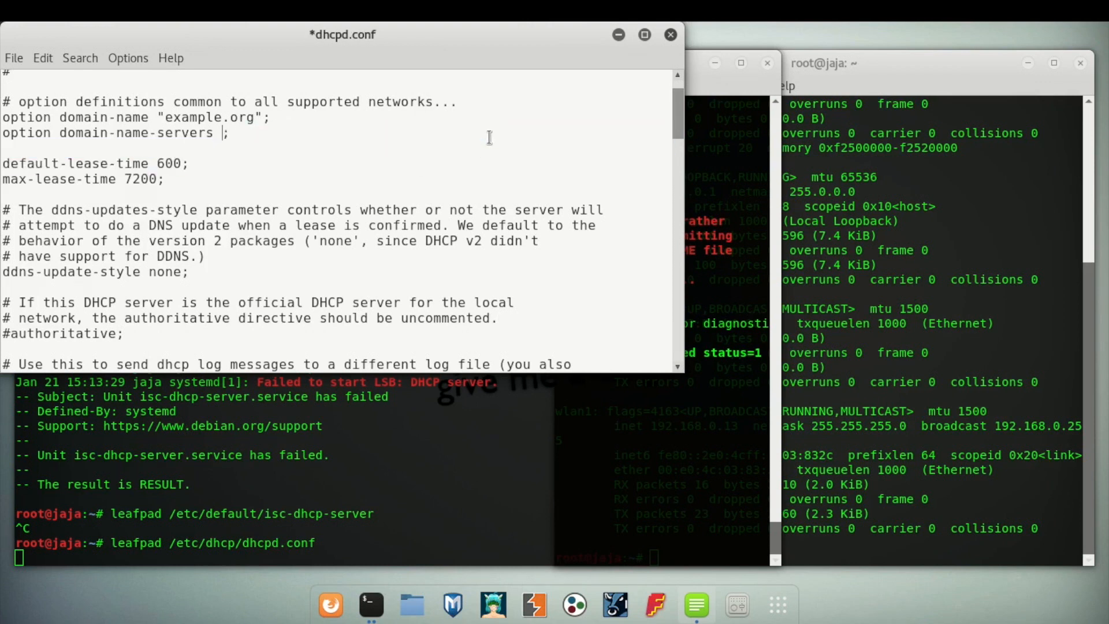
pyautogui.write('8.8.')
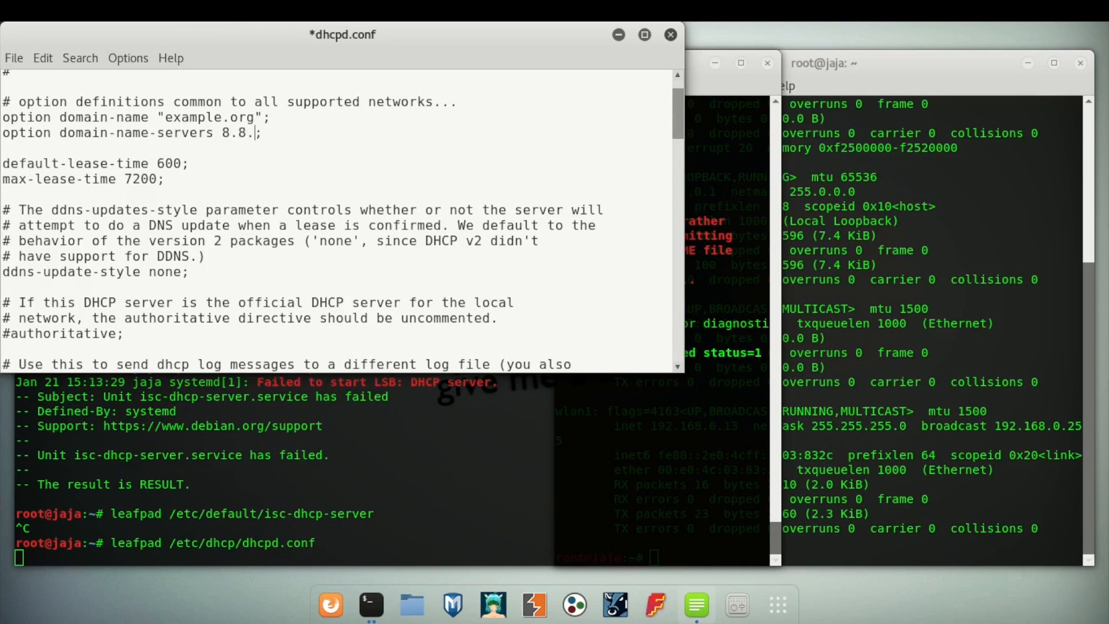
pyautogui.write('8.8,')
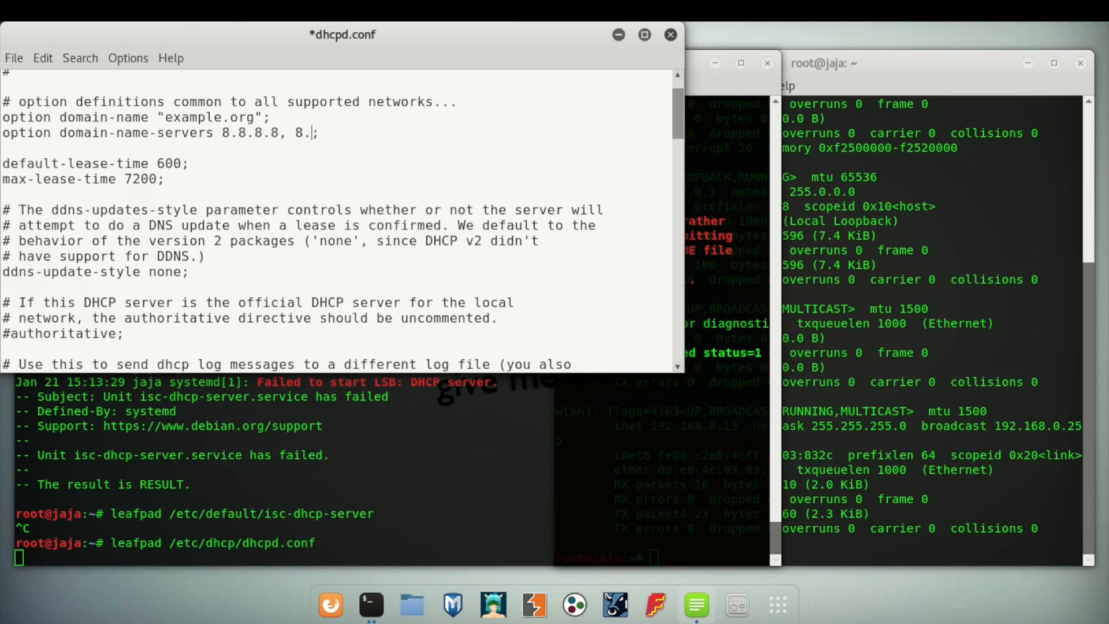
pyautogui.write('8.4.')
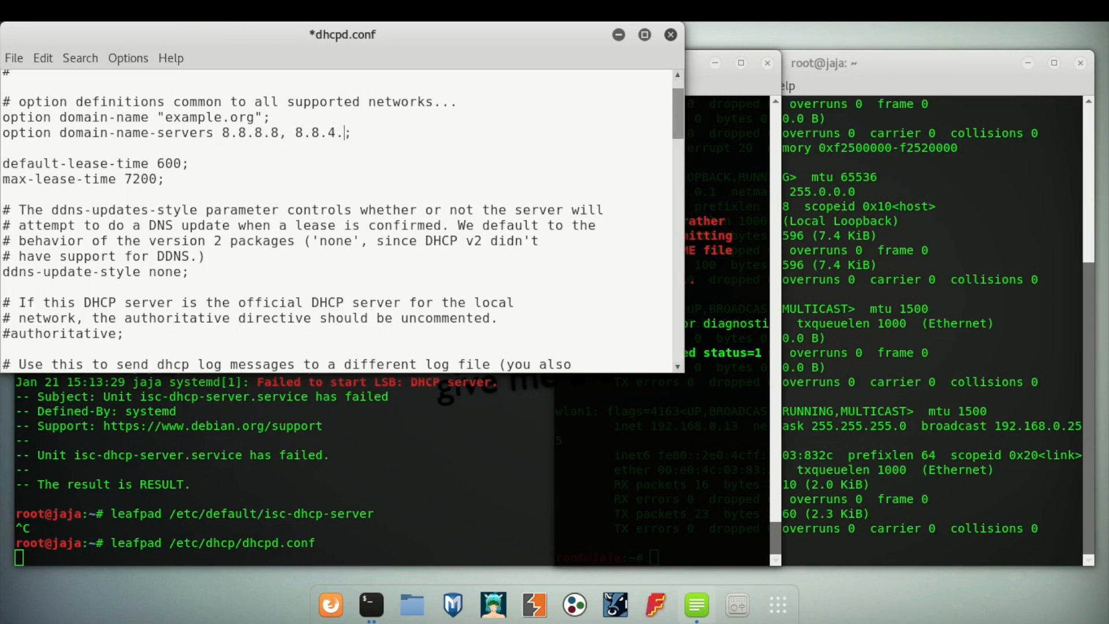
pyautogui.write('4')
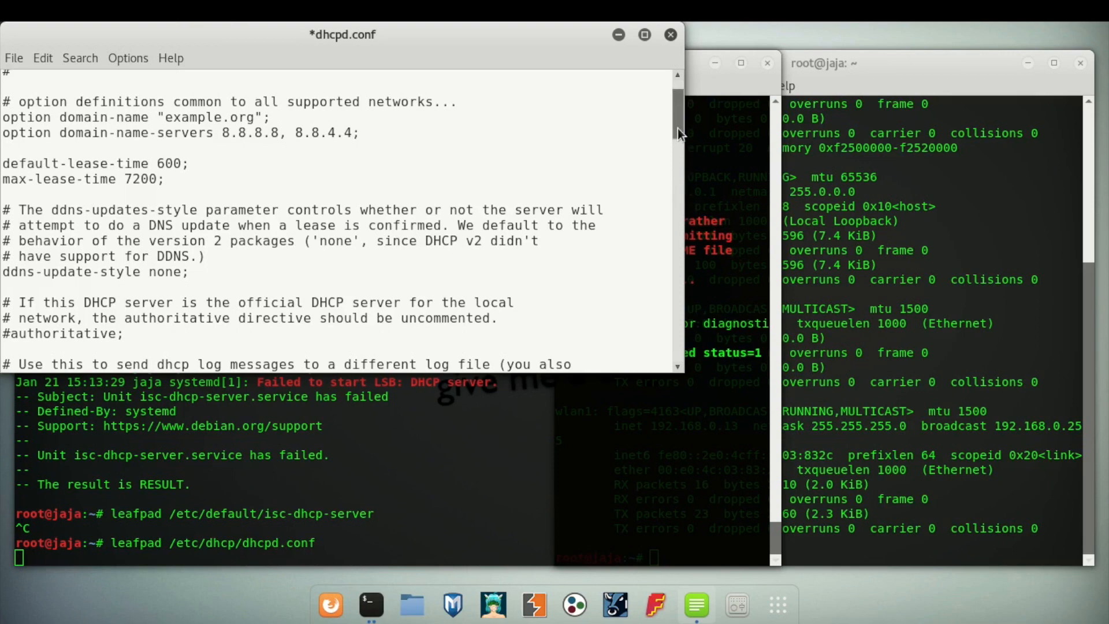
# - Scroll down dhcpd.conf to the commented-out example subnet declarations
pyautogui.scroll(-3)
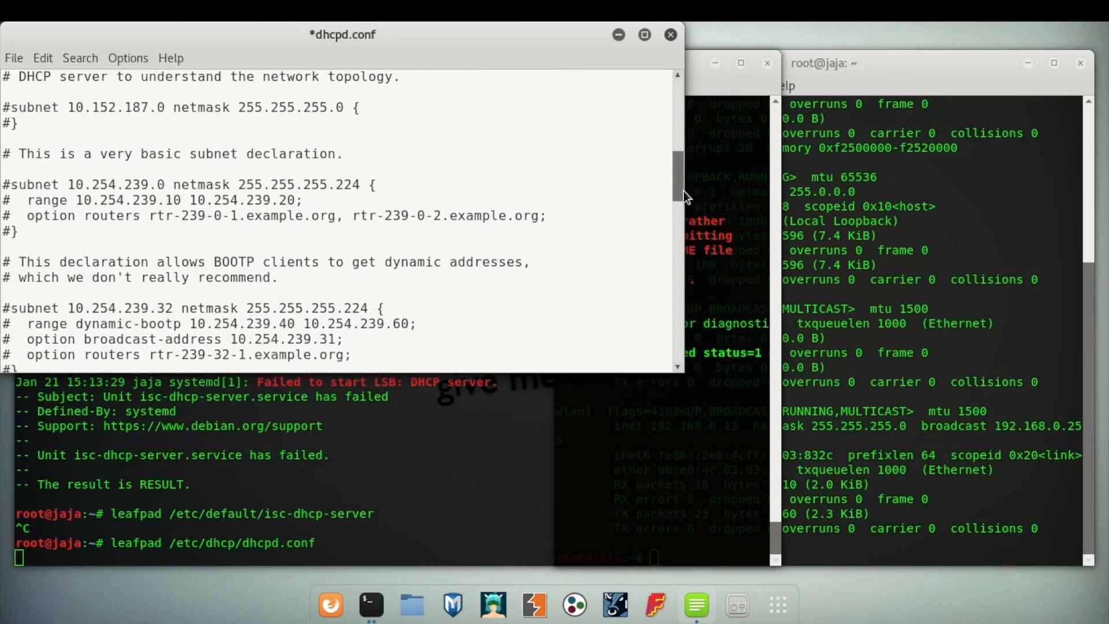
pyautogui.moveTo(356, 147)
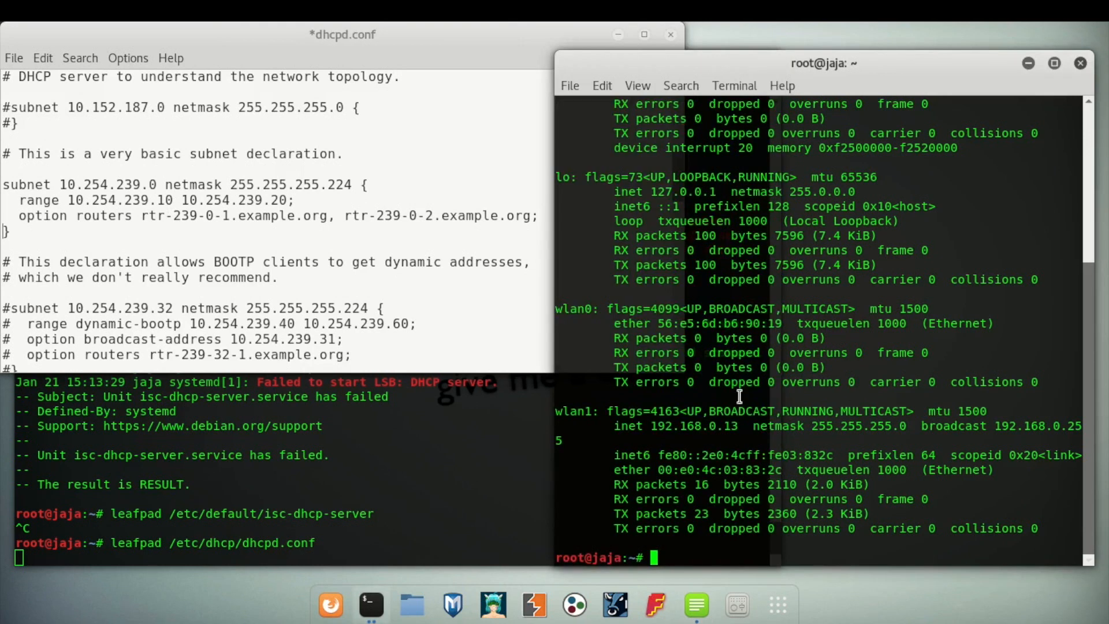
pyautogui.moveTo(393, 274)
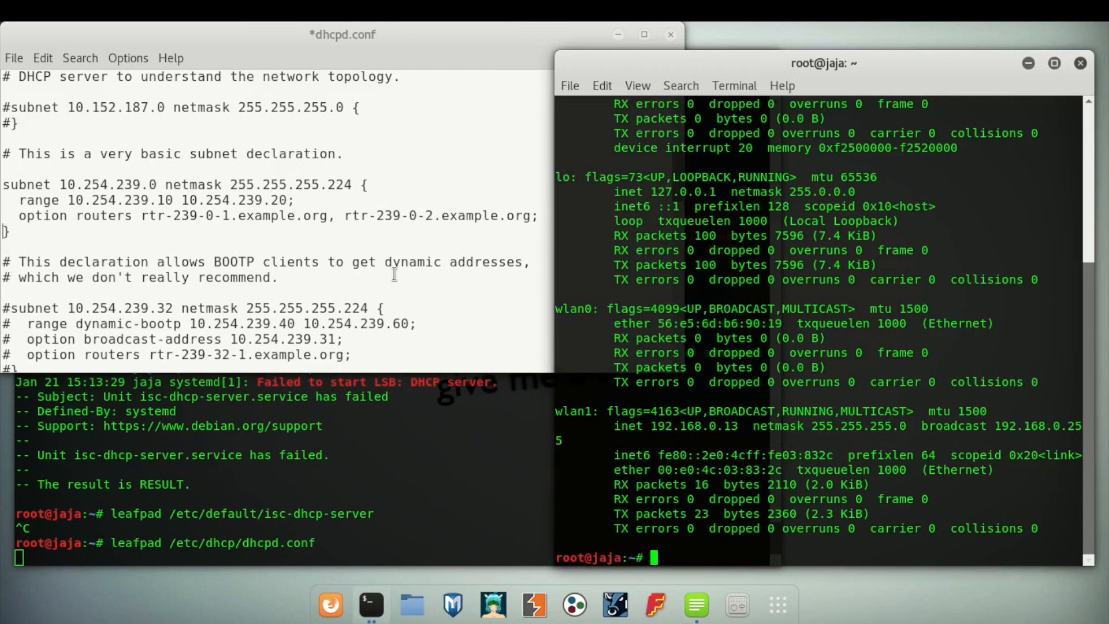
# - Change the example subnet address to 192.168.0.0 with netmask 255.255.255.0
pyautogui.doubleClick(110, 185)
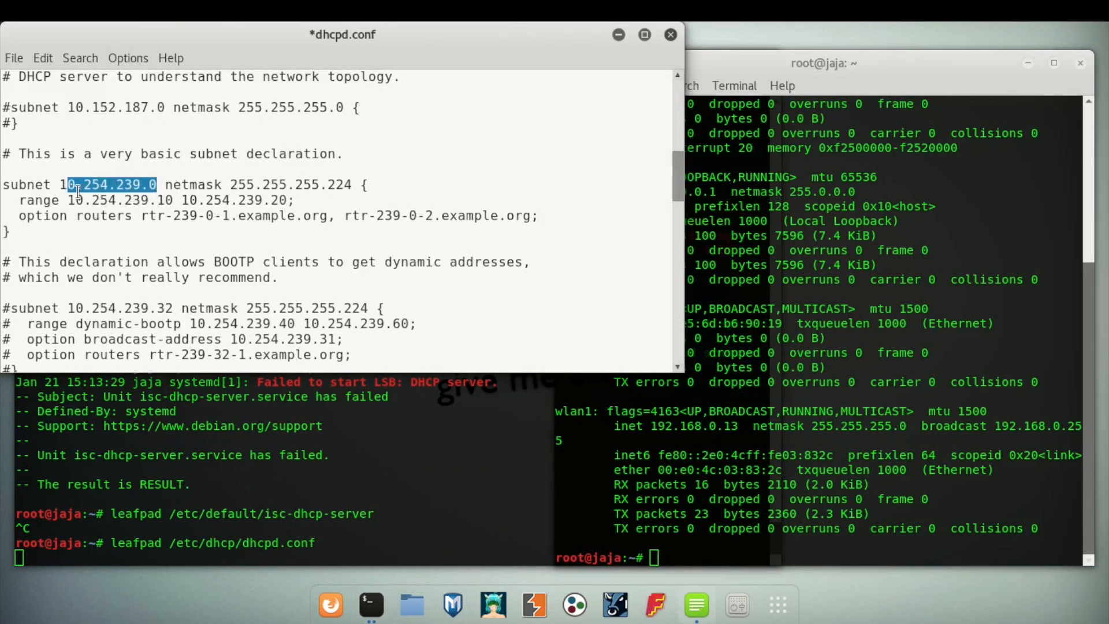
pyautogui.write('9')
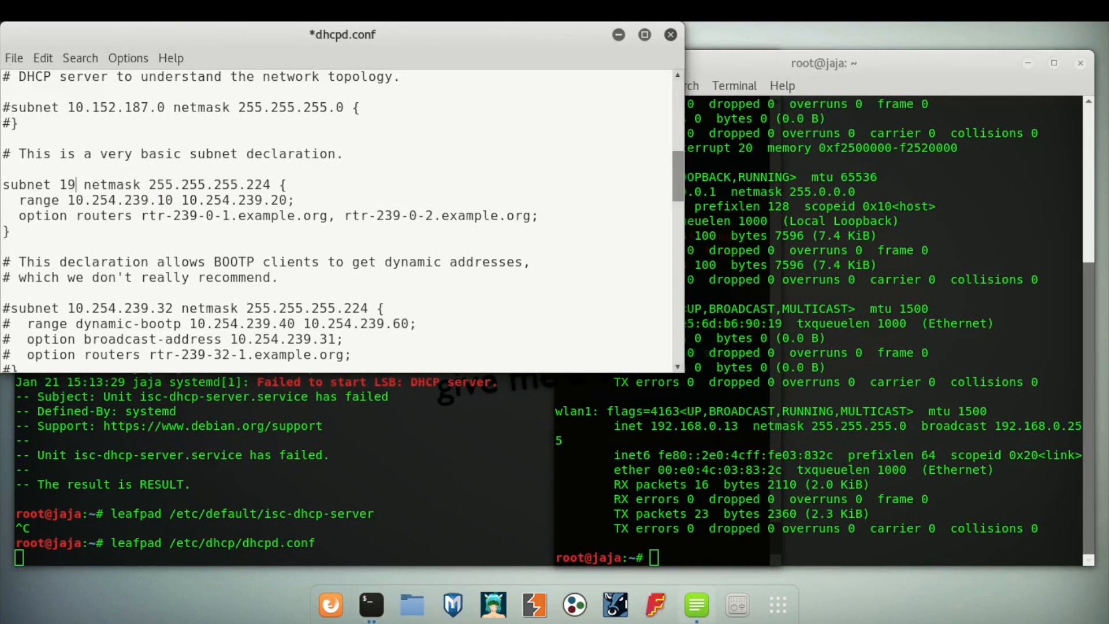
pyautogui.write('92.1')
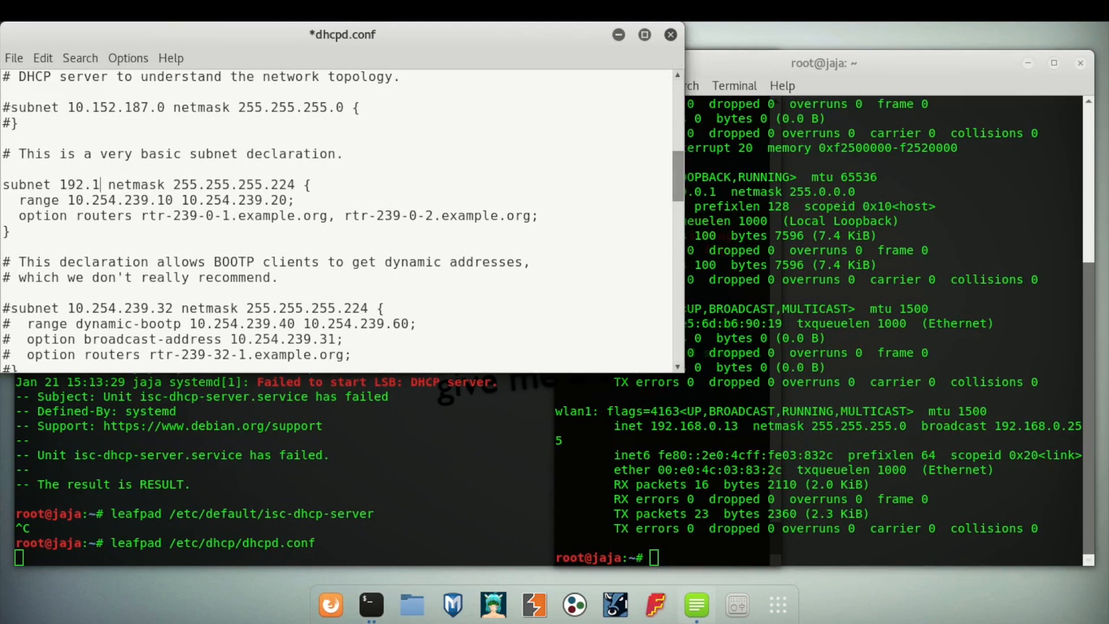
pyautogui.write('68.')
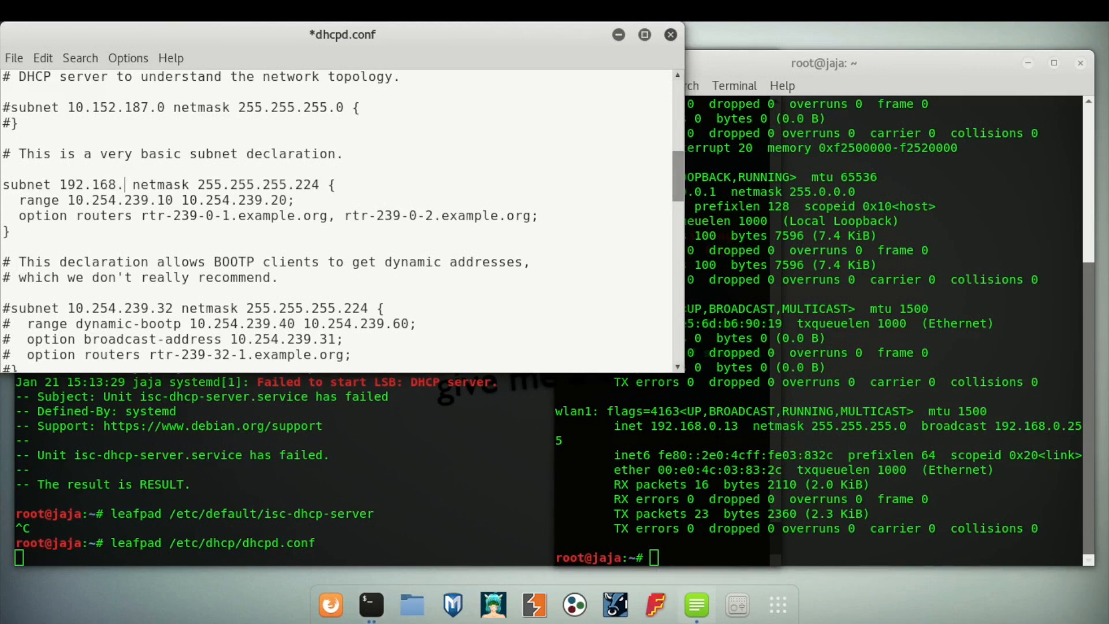
pyautogui.write('0.0')
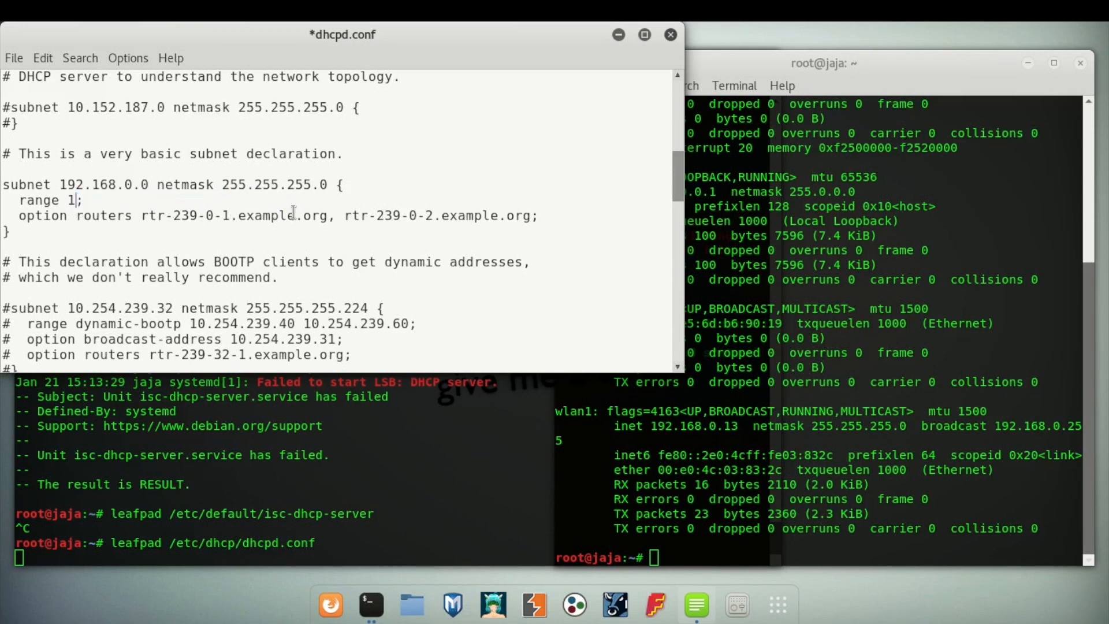
# - Set the lease range to 192.168.0.10 through 192.168.0.100
pyautogui.write('92')
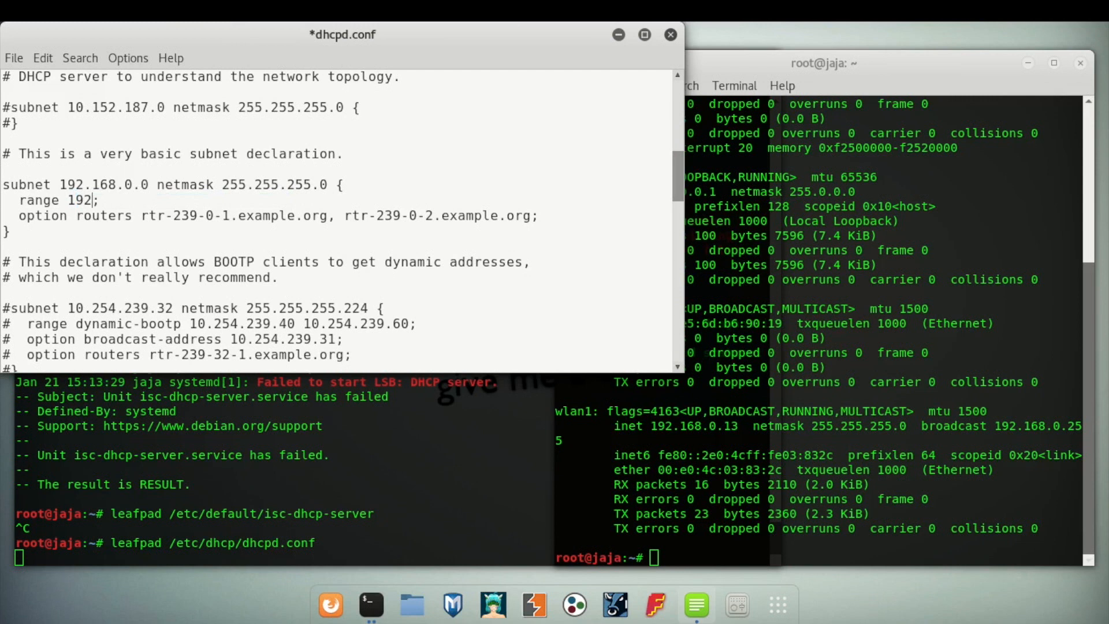
pyautogui.write('.168.0.10')
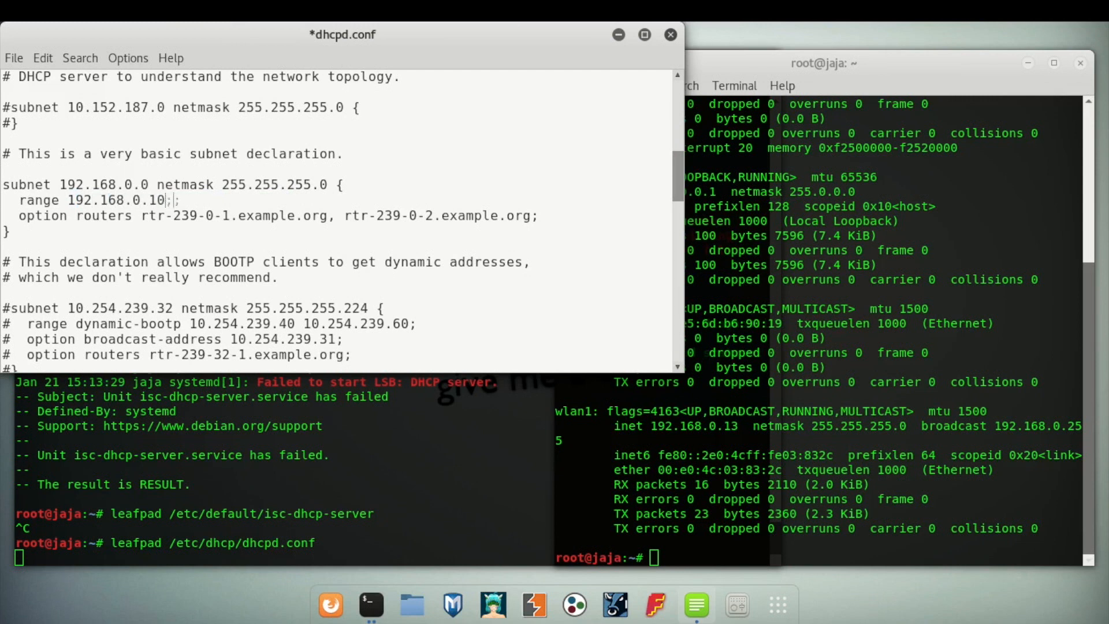
pyautogui.write('192.1')
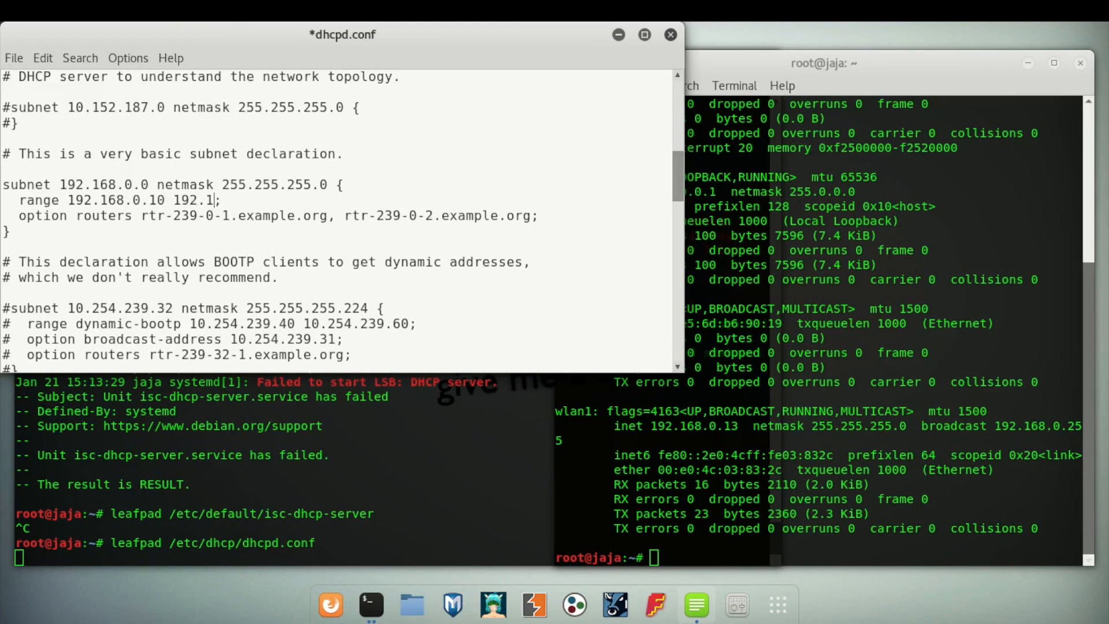
pyautogui.write('68.0.1')
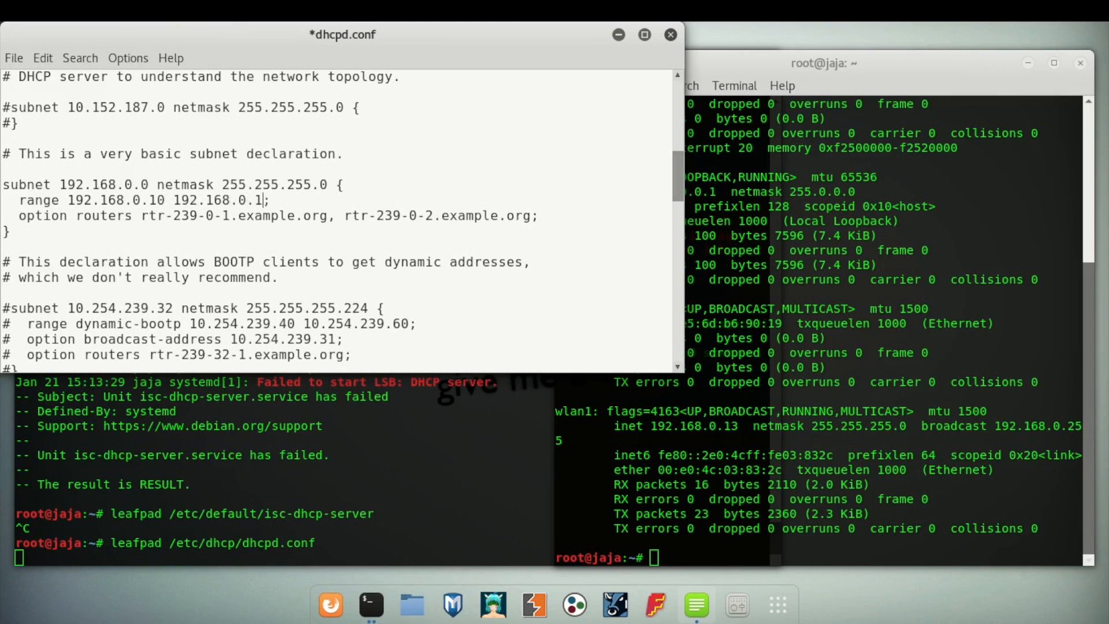
pyautogui.write('00')
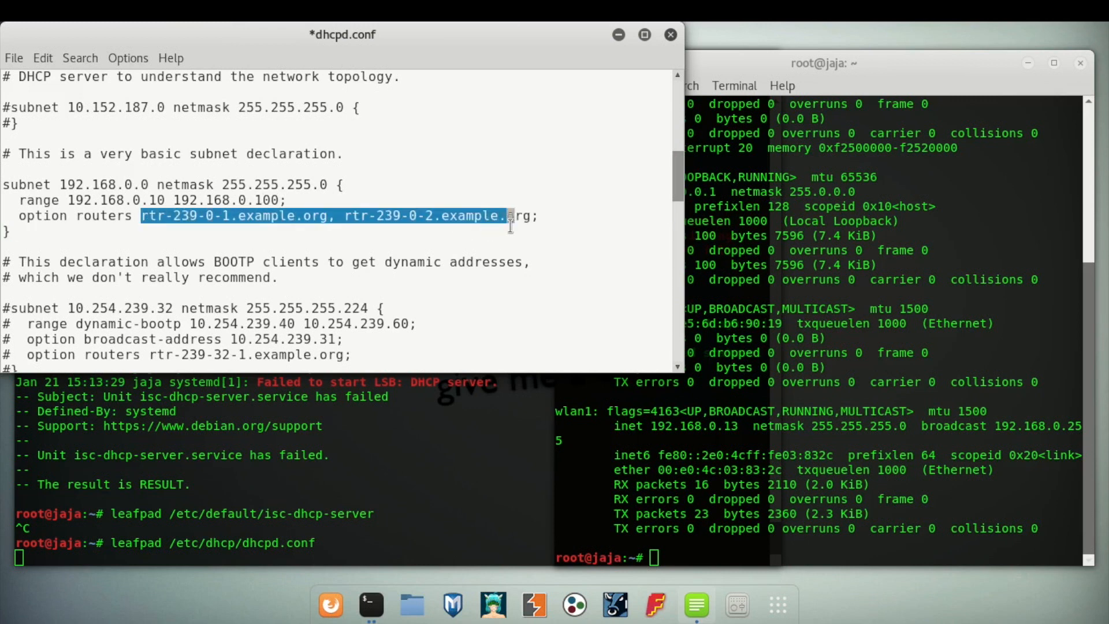
# - Replace the example router hostnames after 'option routers' with 192.168.0.1
pyautogui.press('Delete')
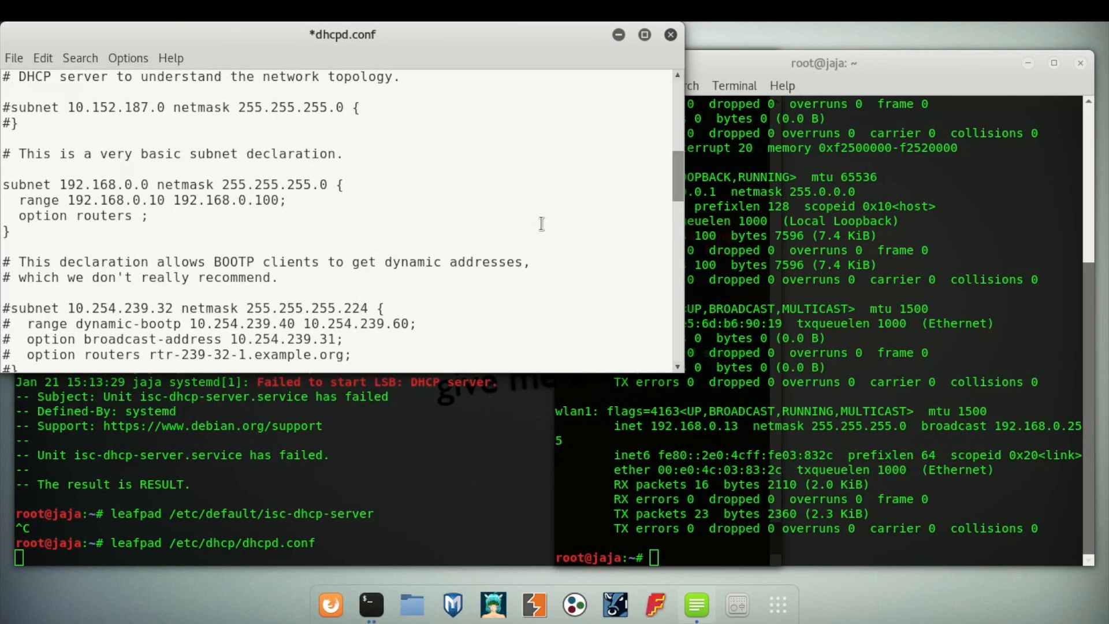
pyautogui.write('1')
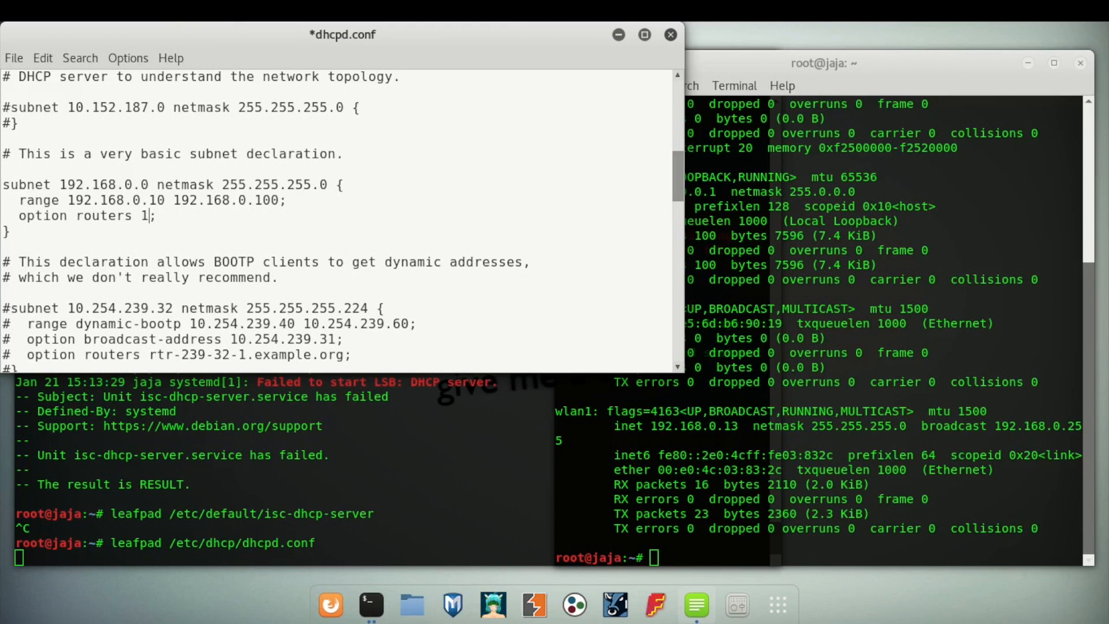
pyautogui.write('92.1')
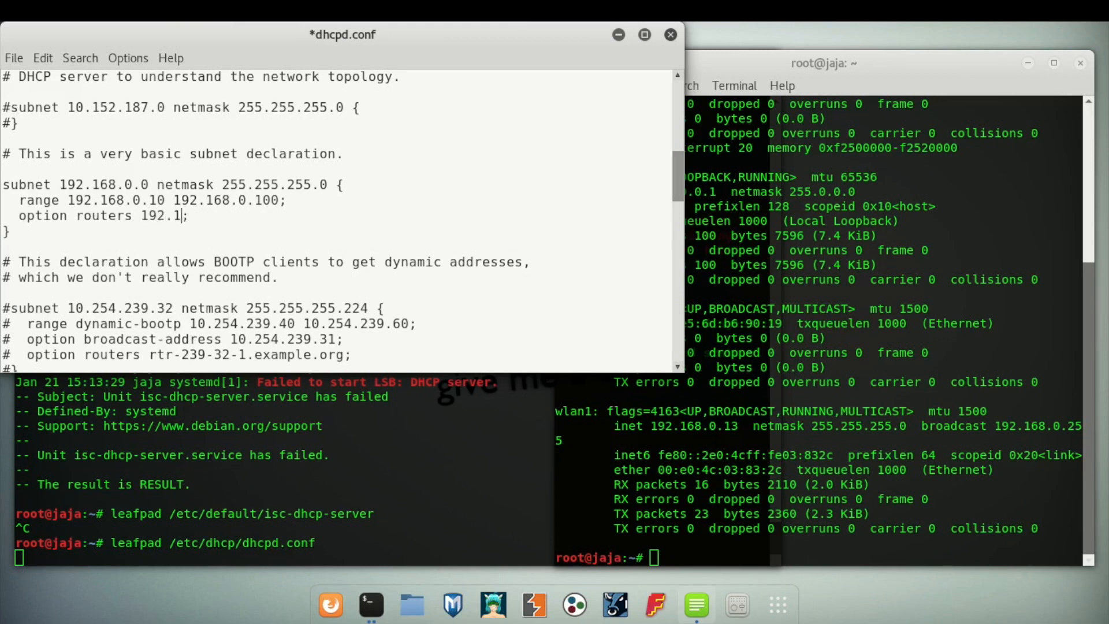
pyautogui.write('68')
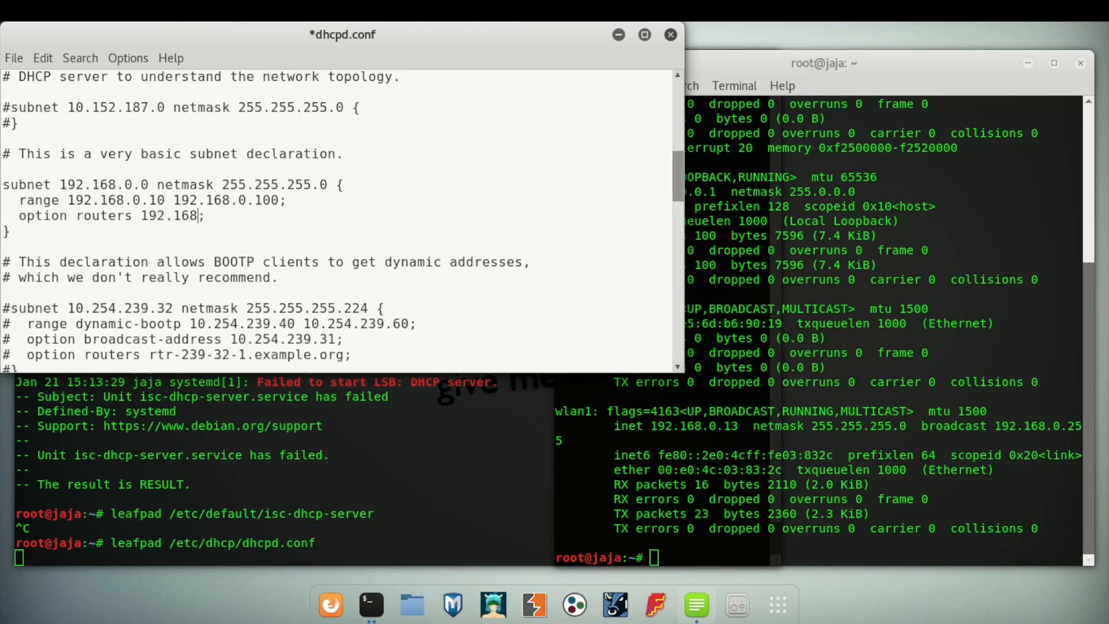
pyautogui.write('.1')
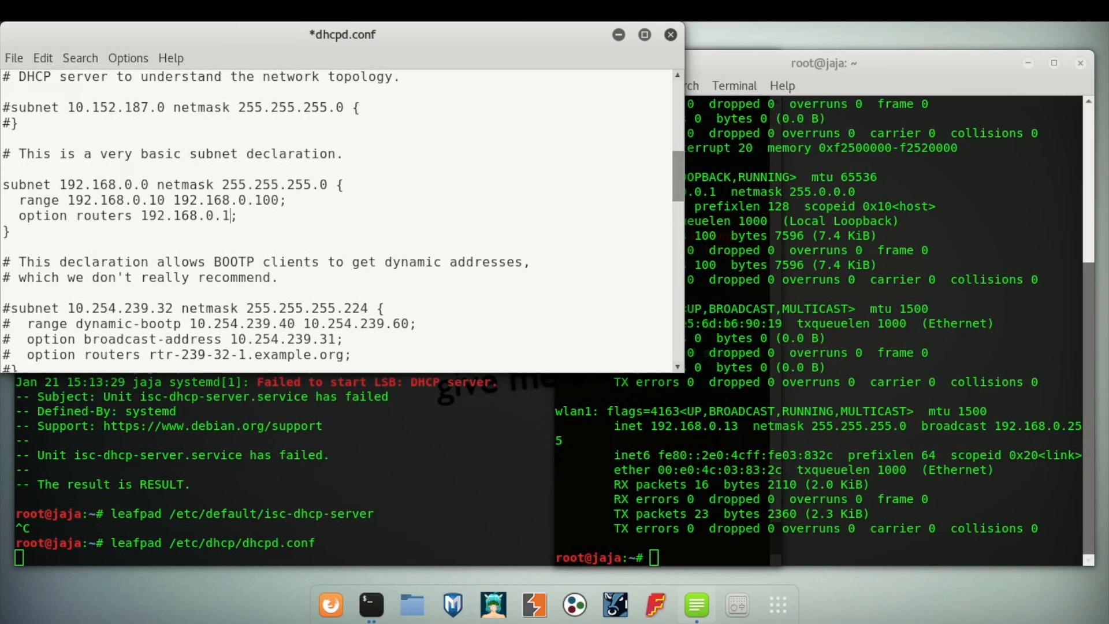
pyautogui.moveTo(496, 214)
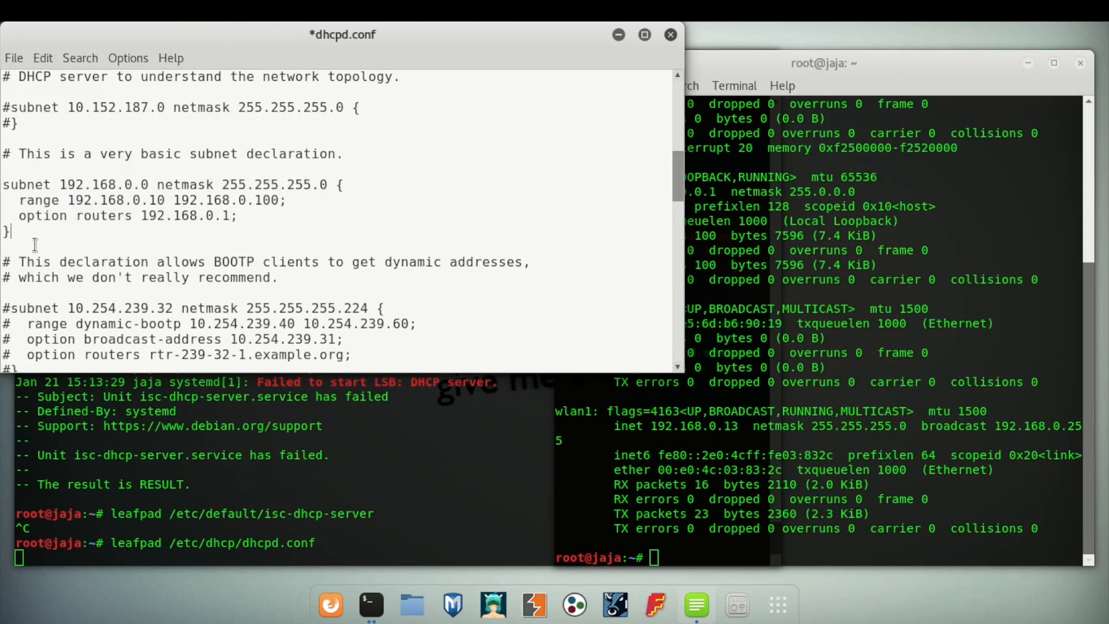
# - Paste a copy of the subnet block below the first and change its address to 192.168.1.0
pyautogui.rightClick(28, 244)
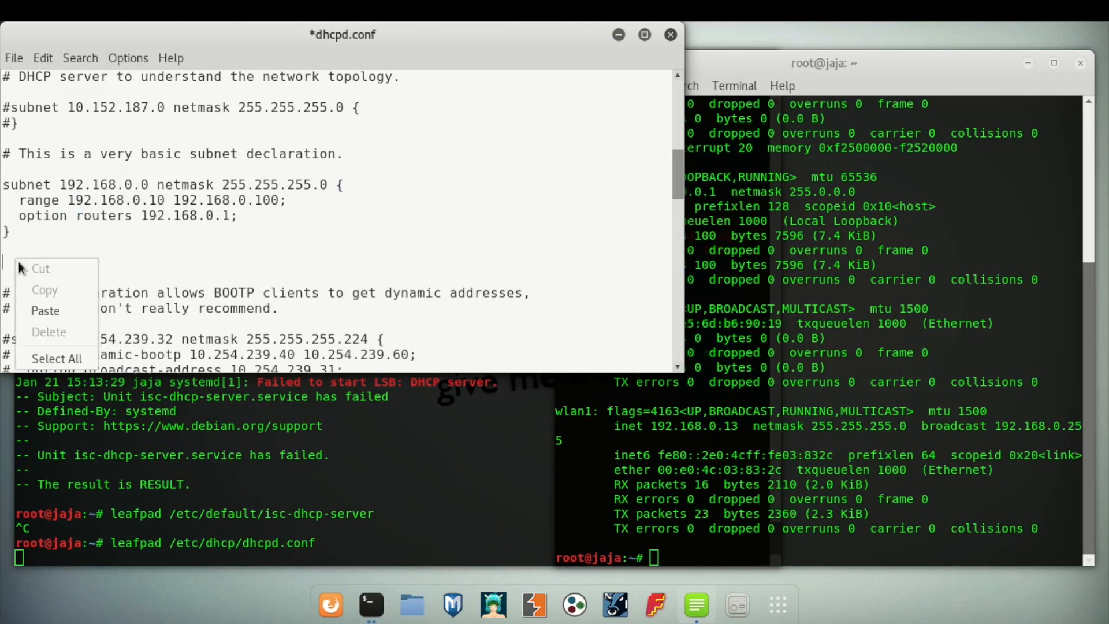
pyautogui.click(44, 311)
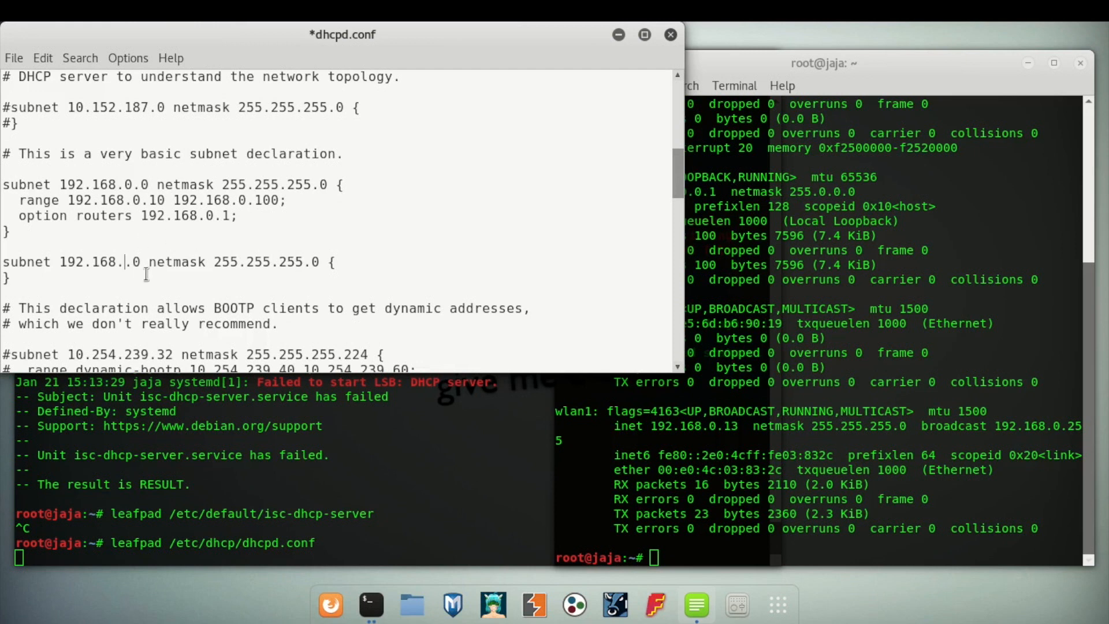
pyautogui.write('1')
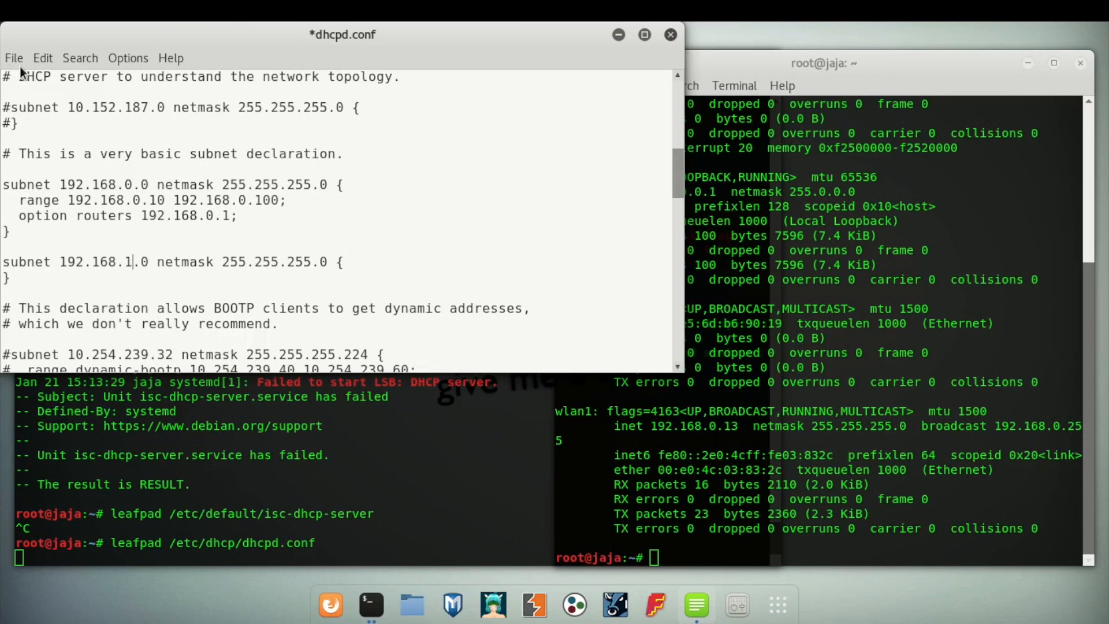
# - Save dhcpd.conf from the File menu and close Leafpad with Ctrl+C
pyautogui.click(12, 57)
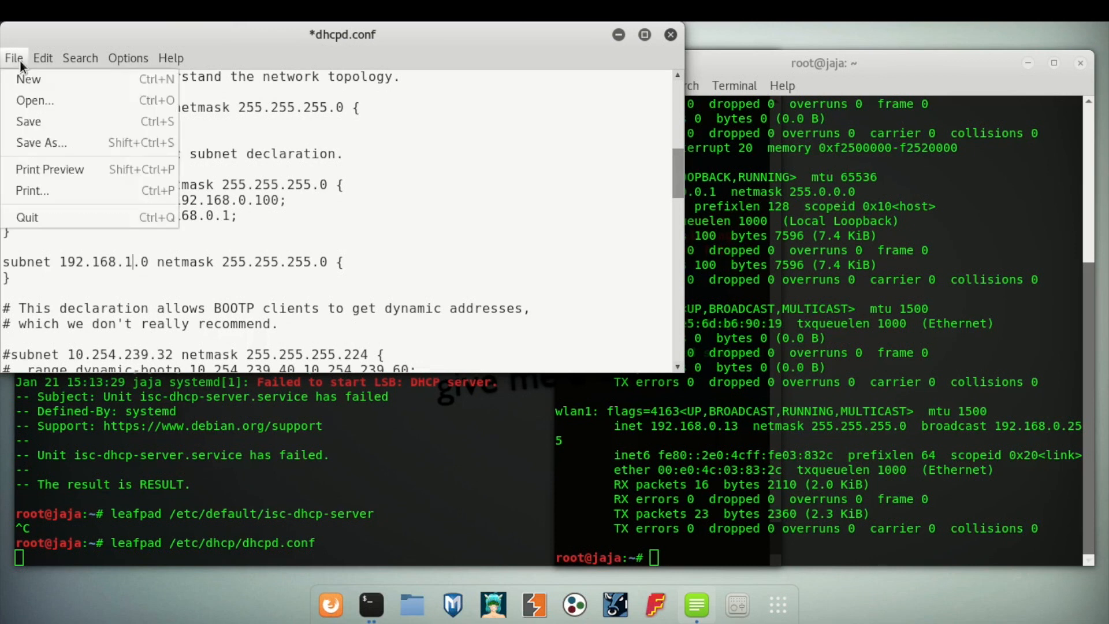
pyautogui.click(28, 121)
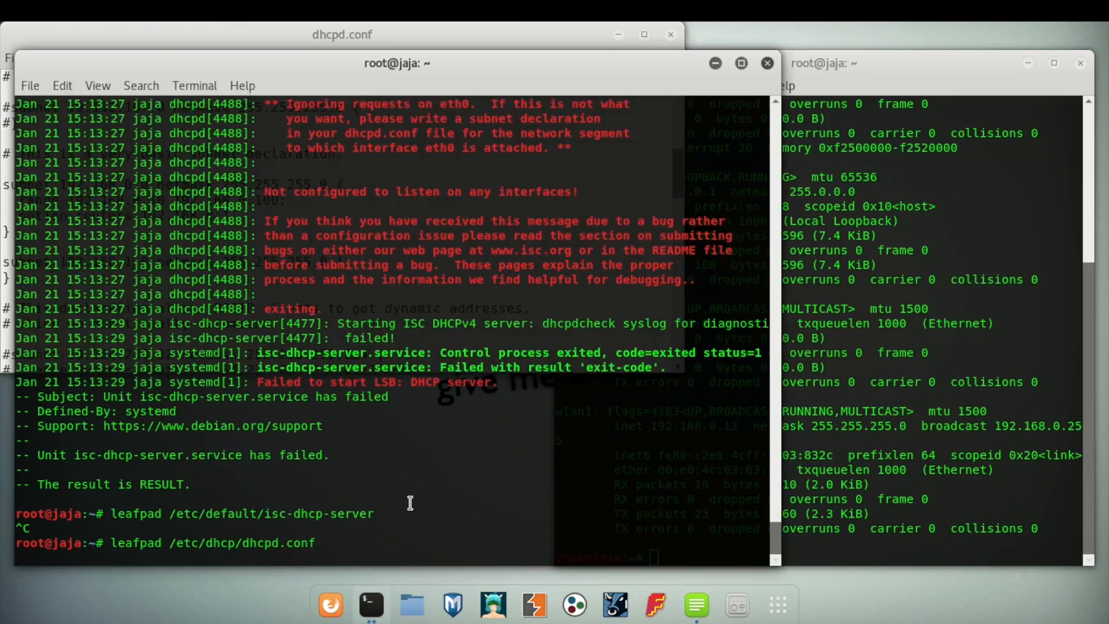
pyautogui.press('ctrl+c')
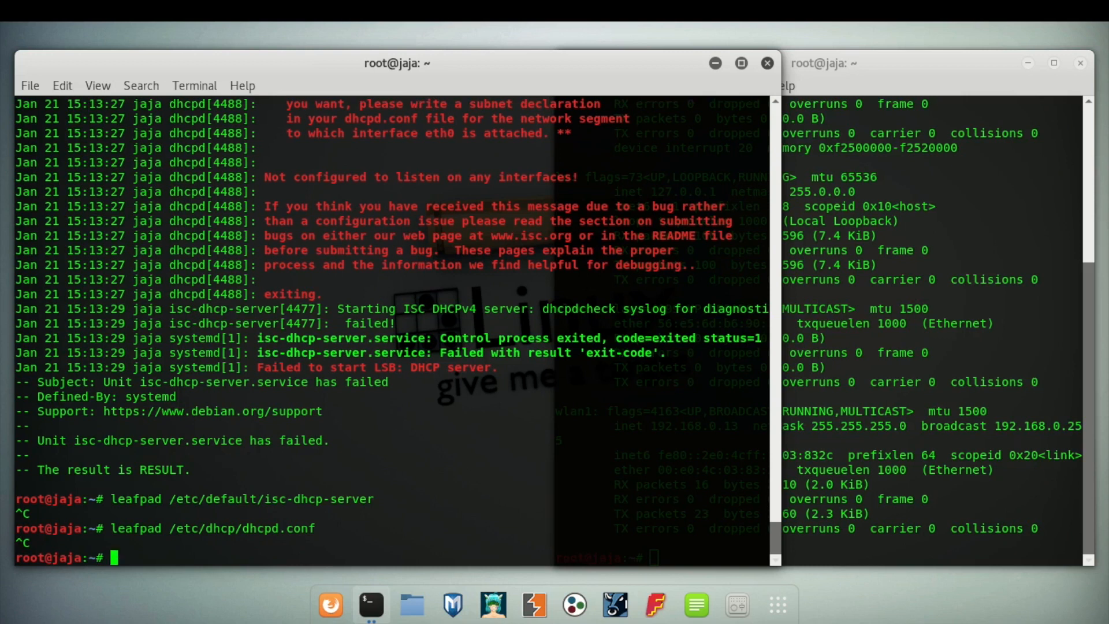
# - Restart isc-dhcp-server and check its status, showing it active (running)
pyautogui.write('service isc-dhcp-server start')
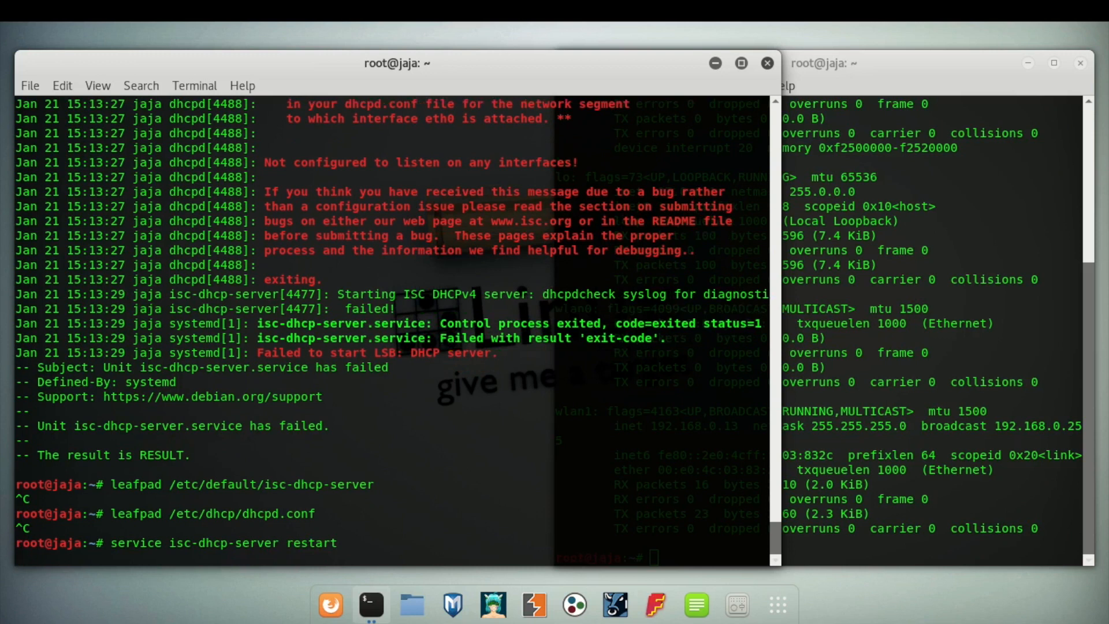
pyautogui.write('leafpad /etc/dhcp/dhcpd.conf')
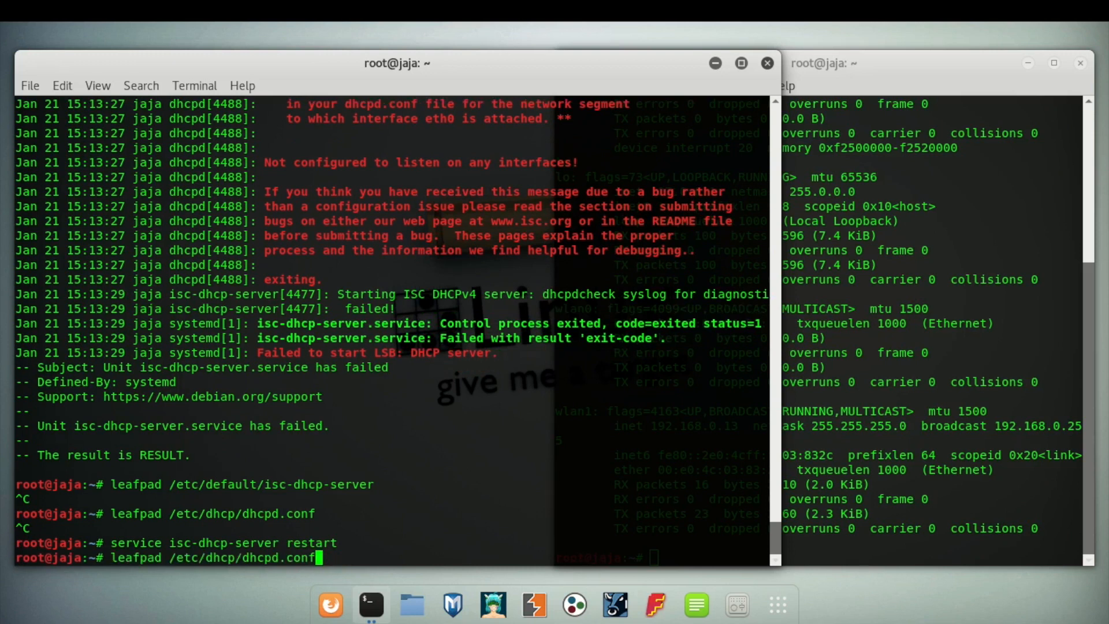
pyautogui.write('apt-get install isc-dhcp-server -y')
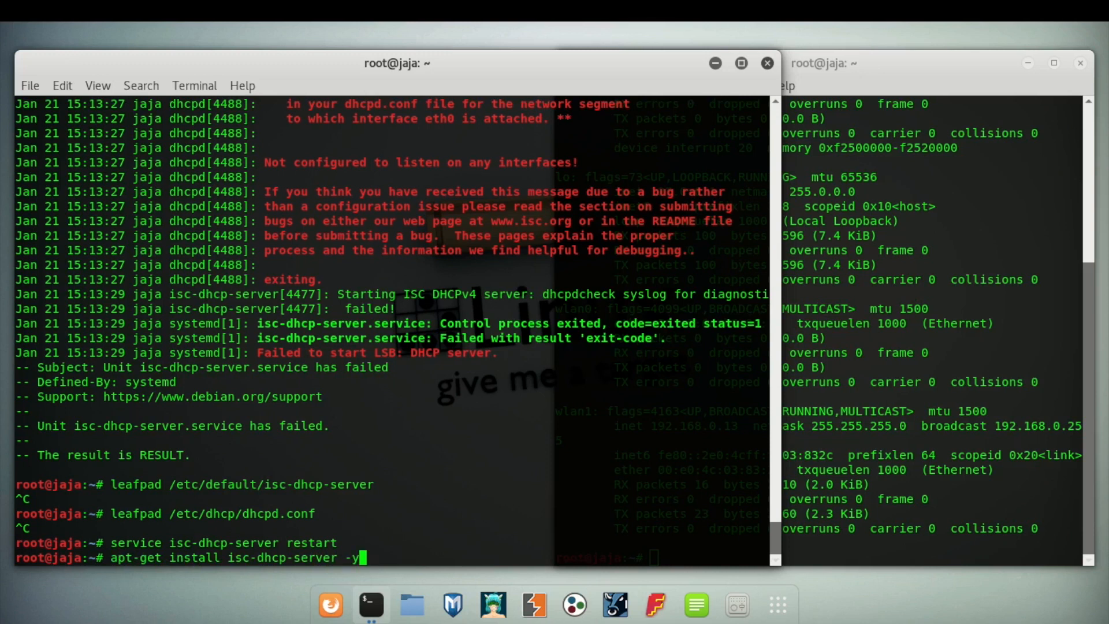
pyautogui.press('Ctrl+C')
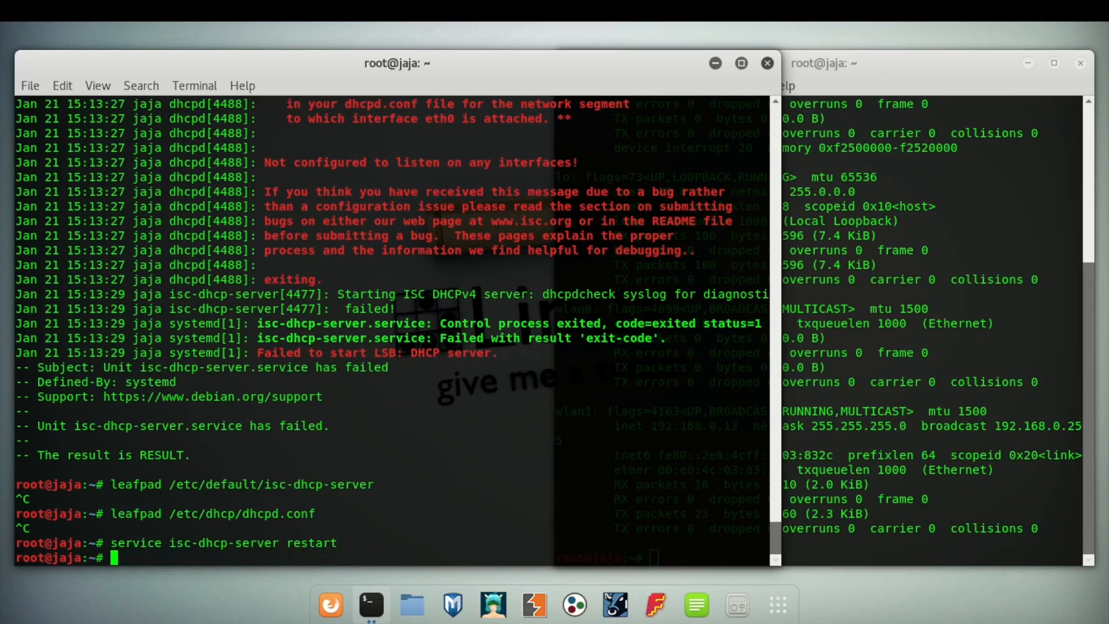
pyautogui.write('service isc-dhcp-server rest')
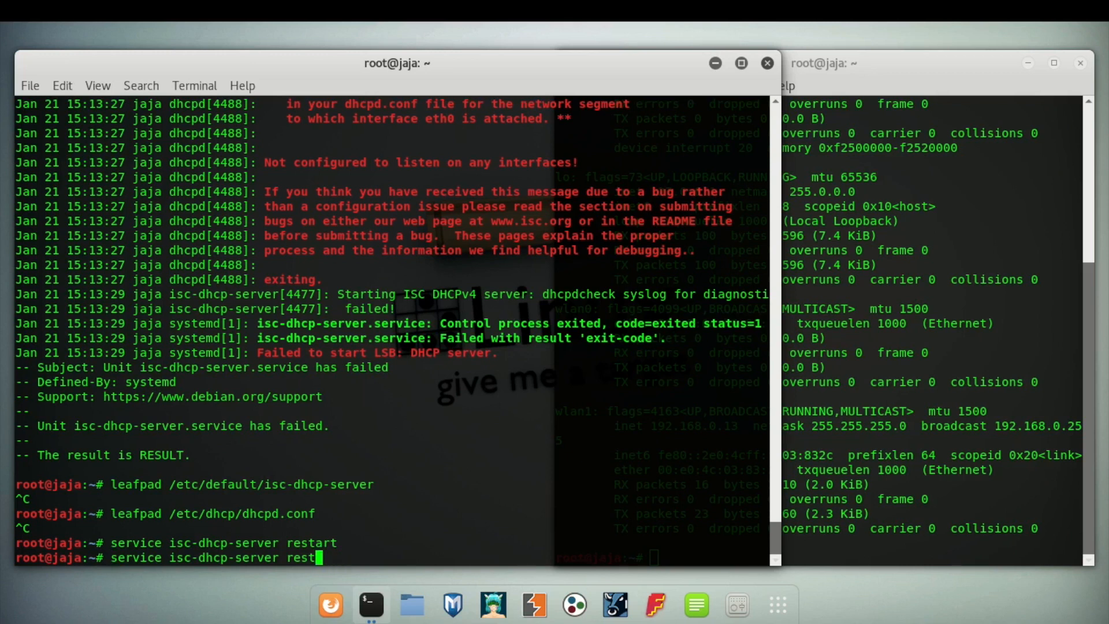
pyautogui.write('statyu')
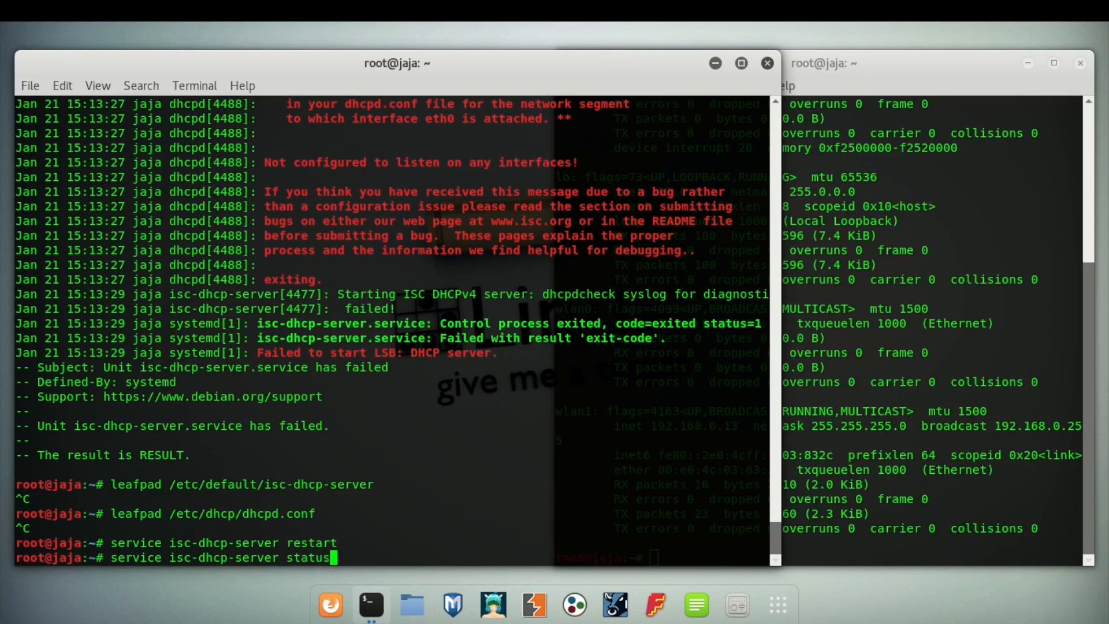
pyautogui.press('Return')
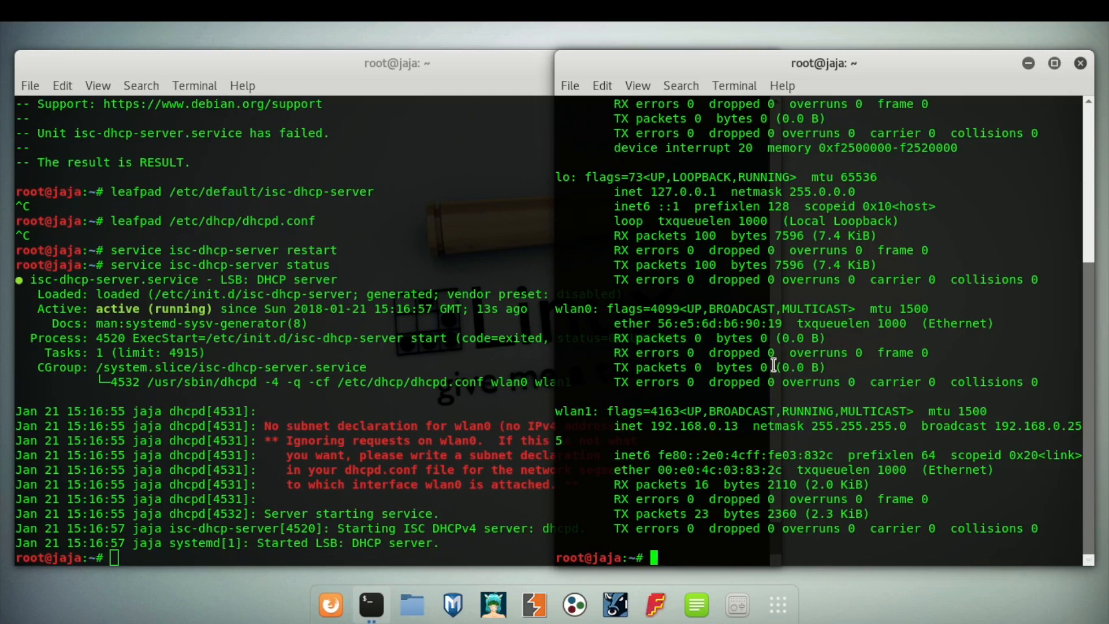
pyautogui.moveTo(705, 548)
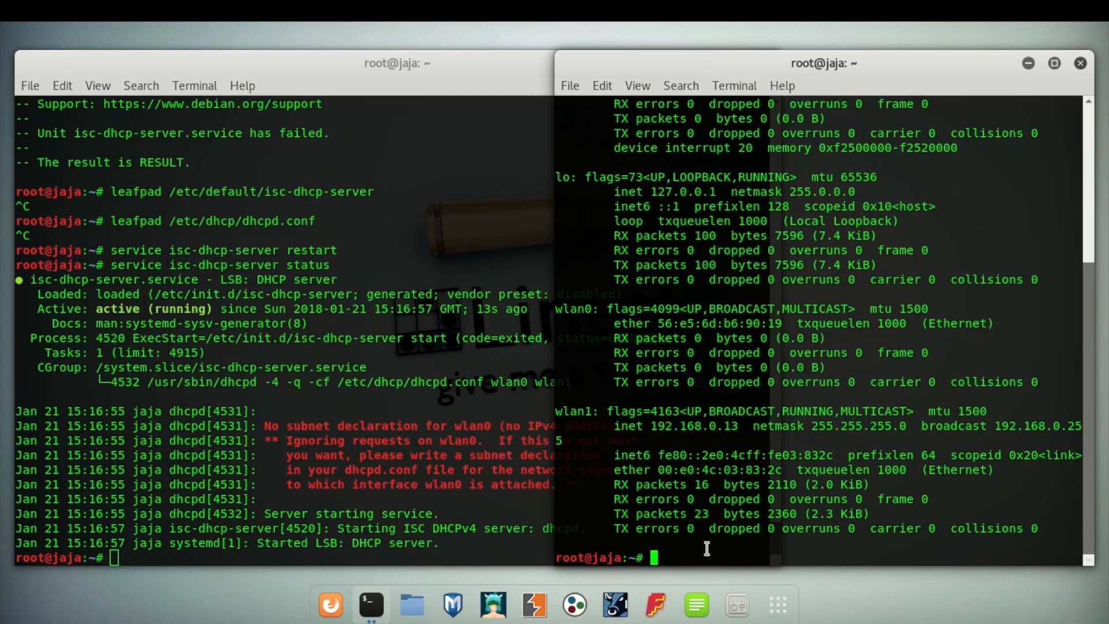
# - Run ifconfig to assign wlan0 192.168.0.14 with netmask 255.255.255.0
pyautogui.write('ifcon')
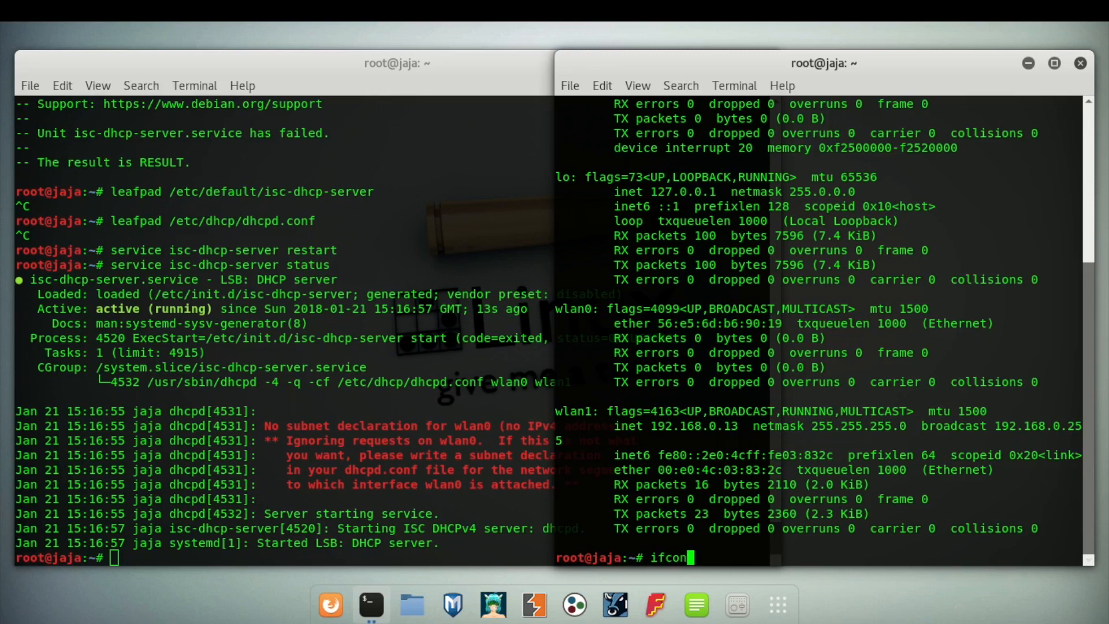
pyautogui.write('fig')
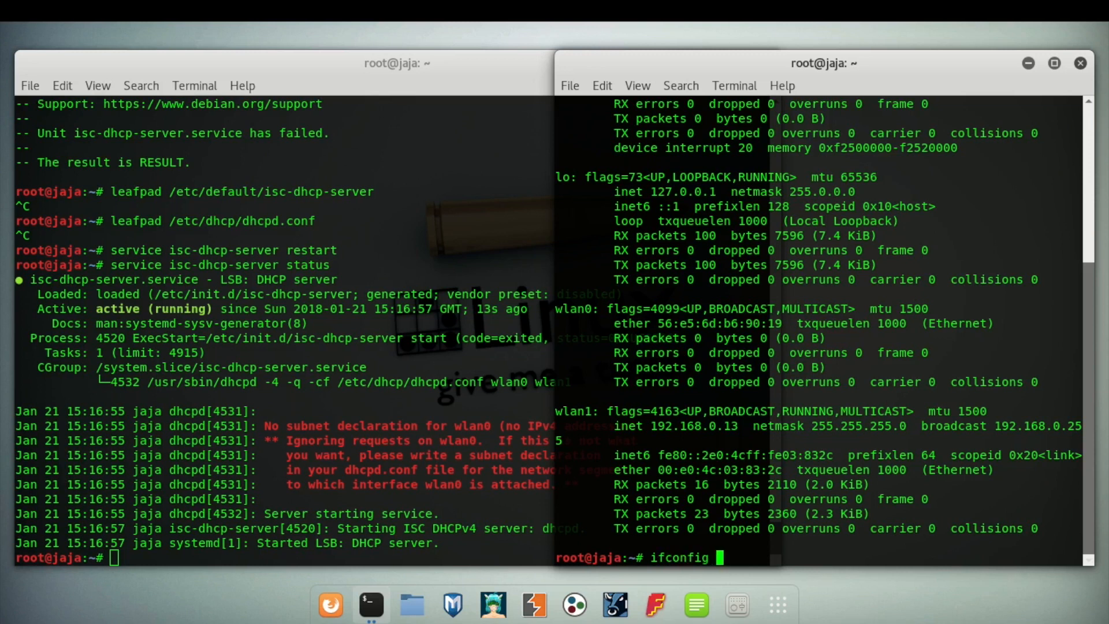
pyautogui.write('wlan0')
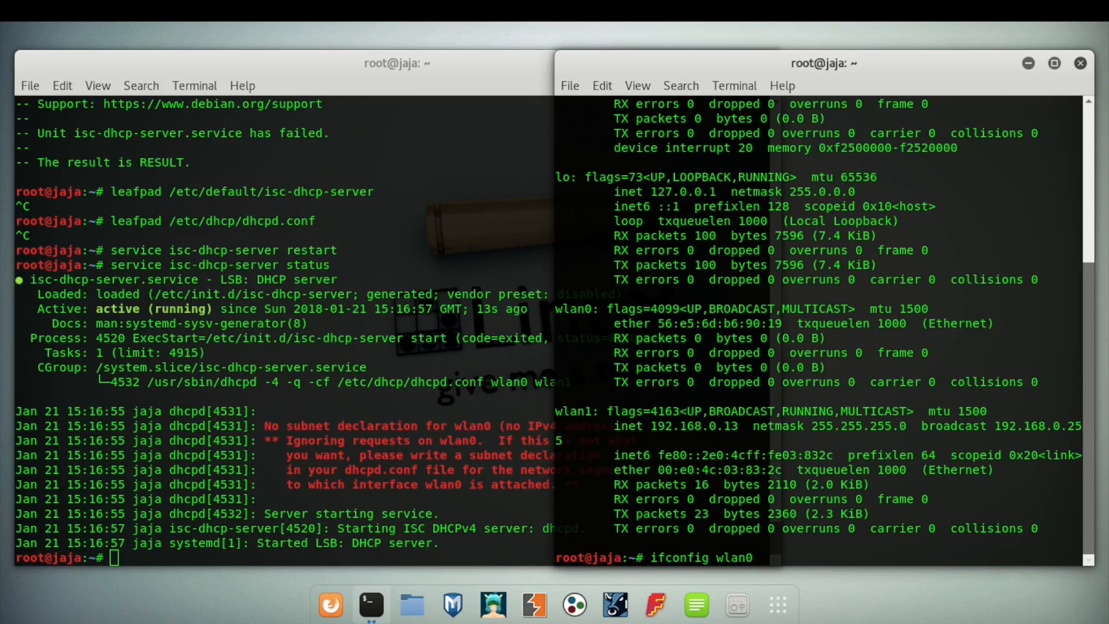
pyautogui.write('19')
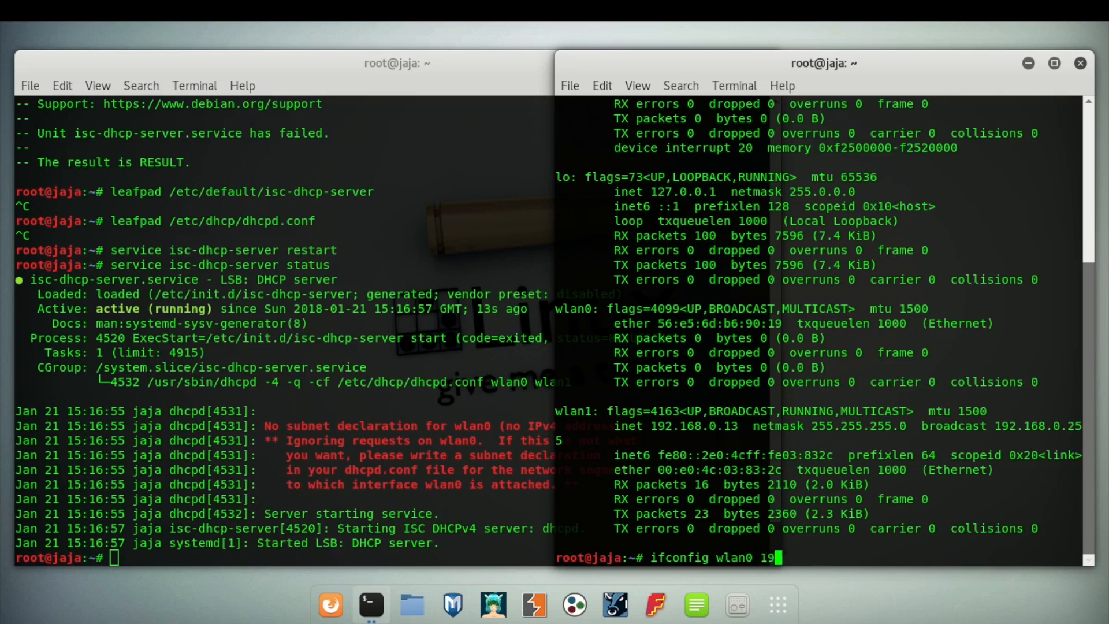
pyautogui.write('2.')
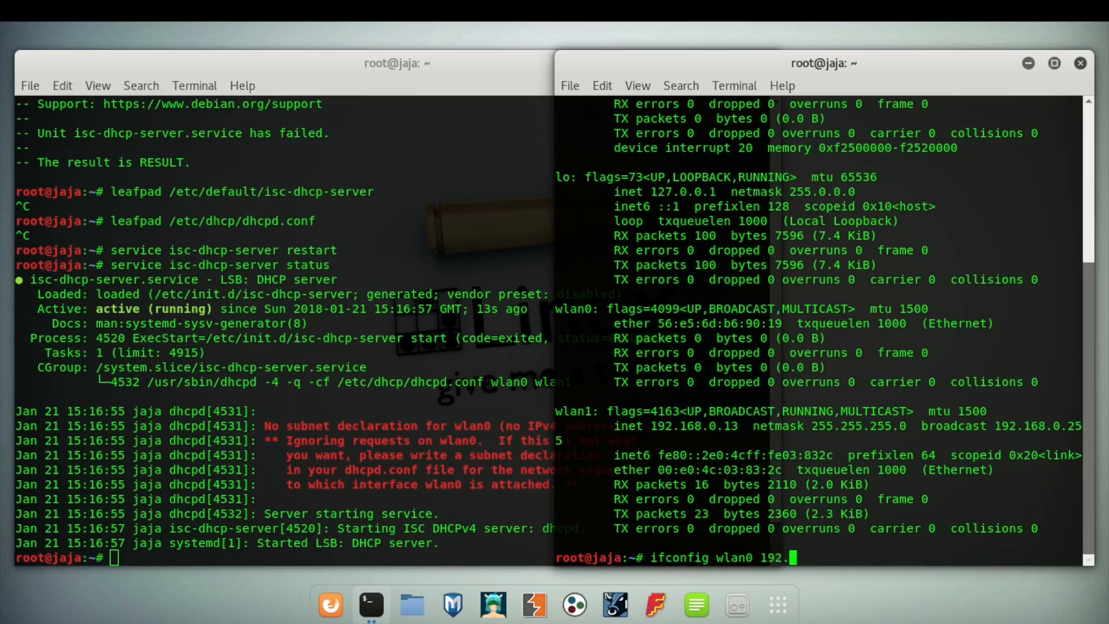
pyautogui.write('168')
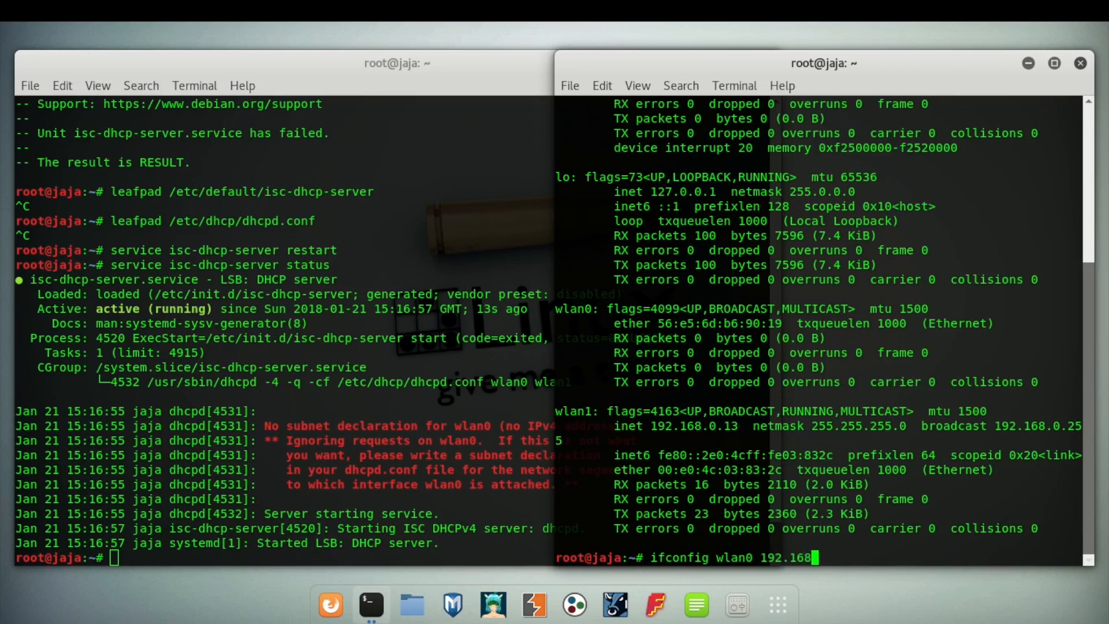
pyautogui.write('.')
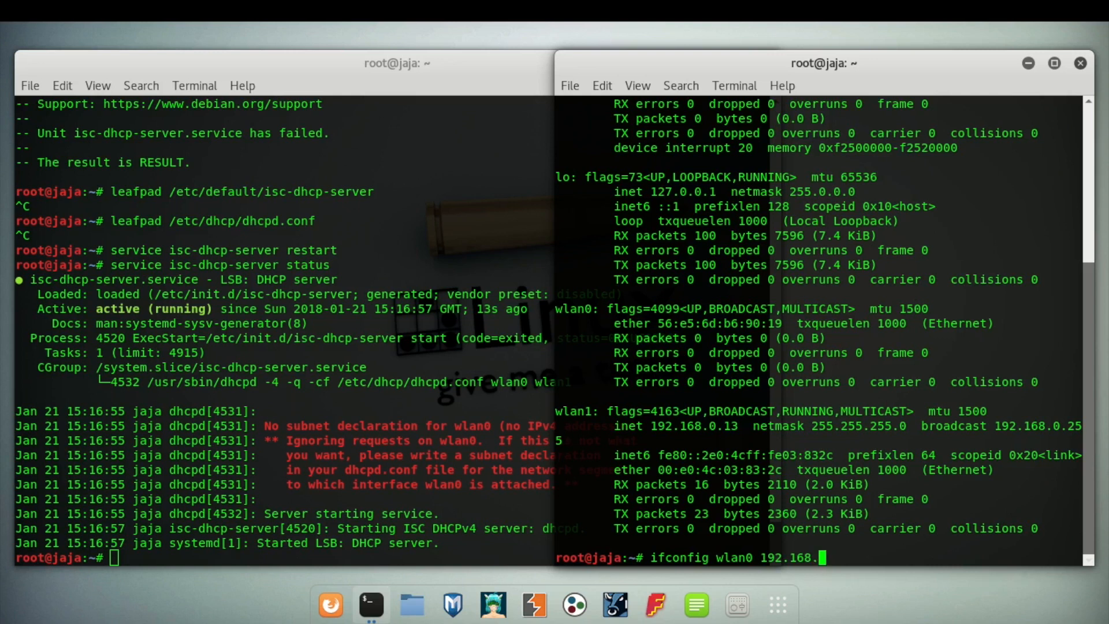
pyautogui.write('0')
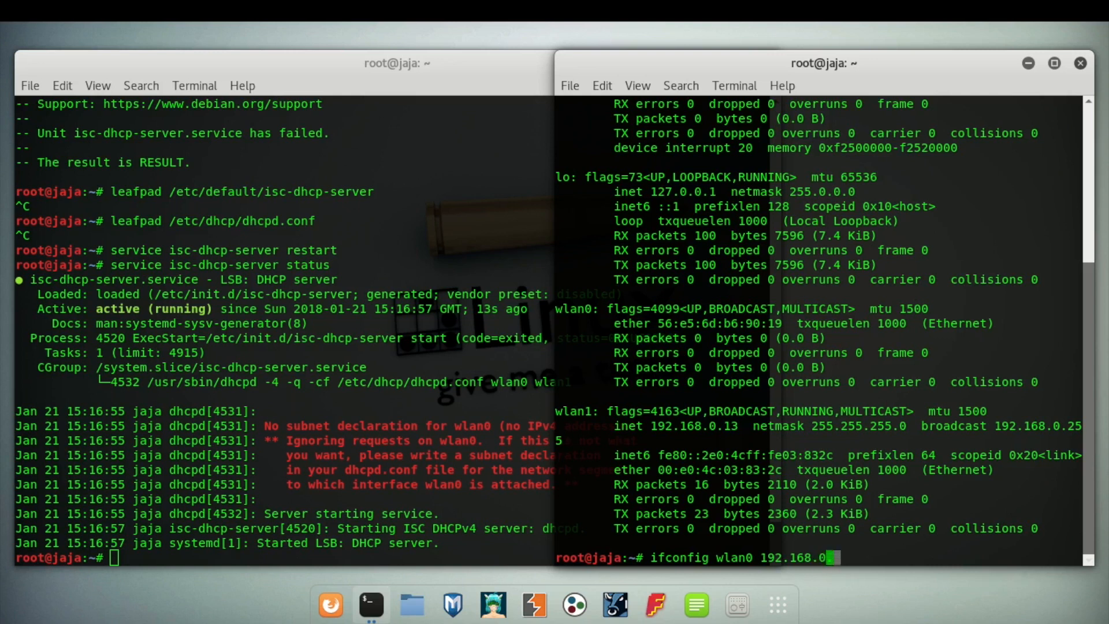
pyautogui.write('14')
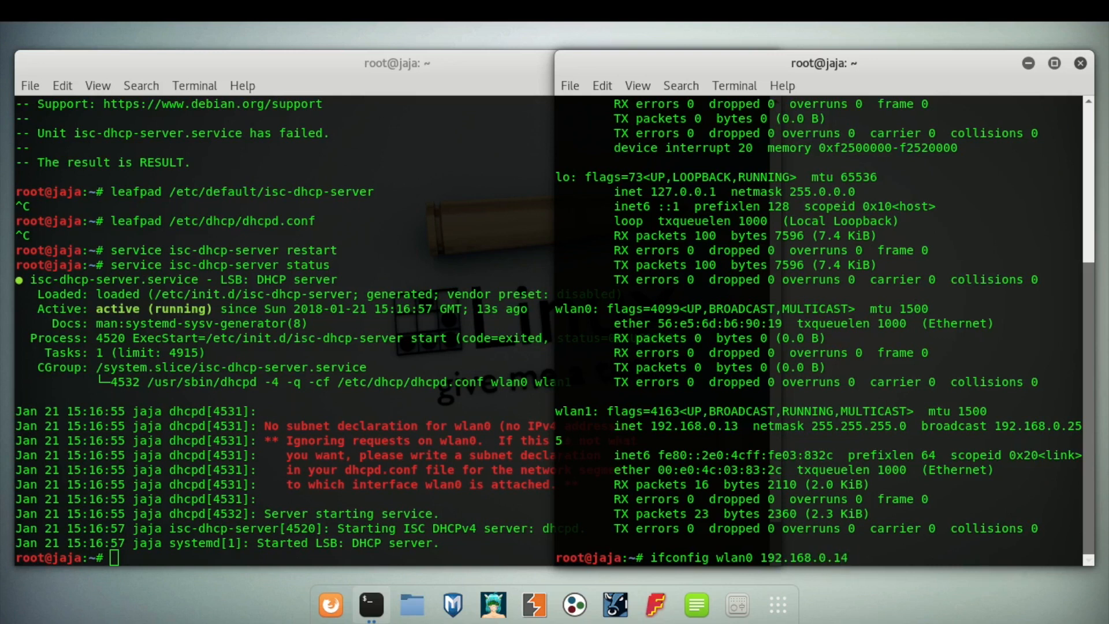
pyautogui.write('net')
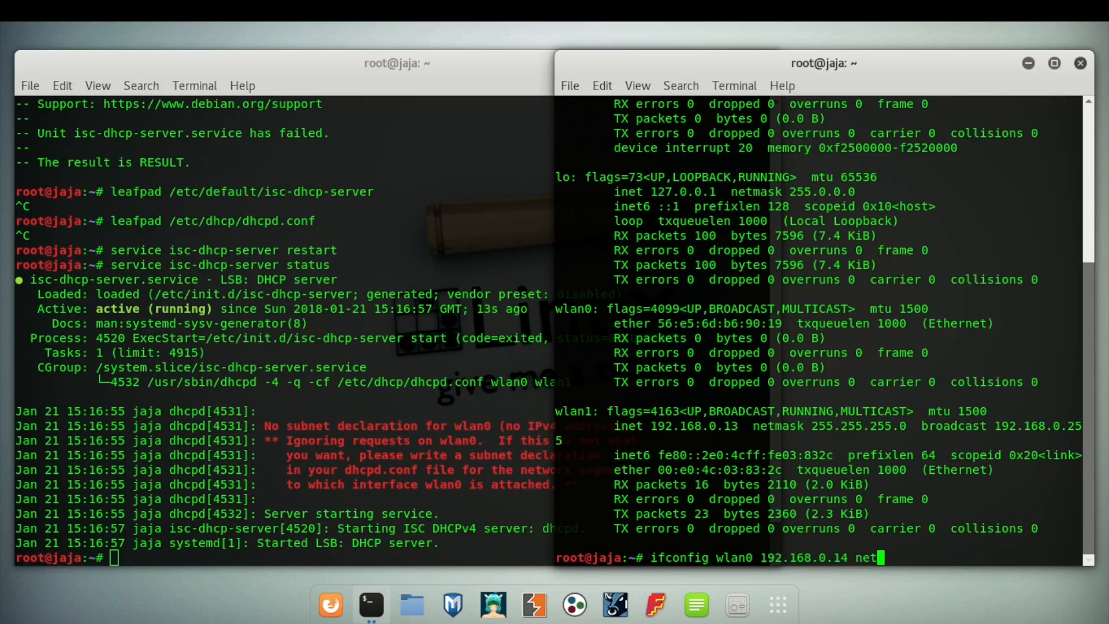
pyautogui.write('mask 255.2')
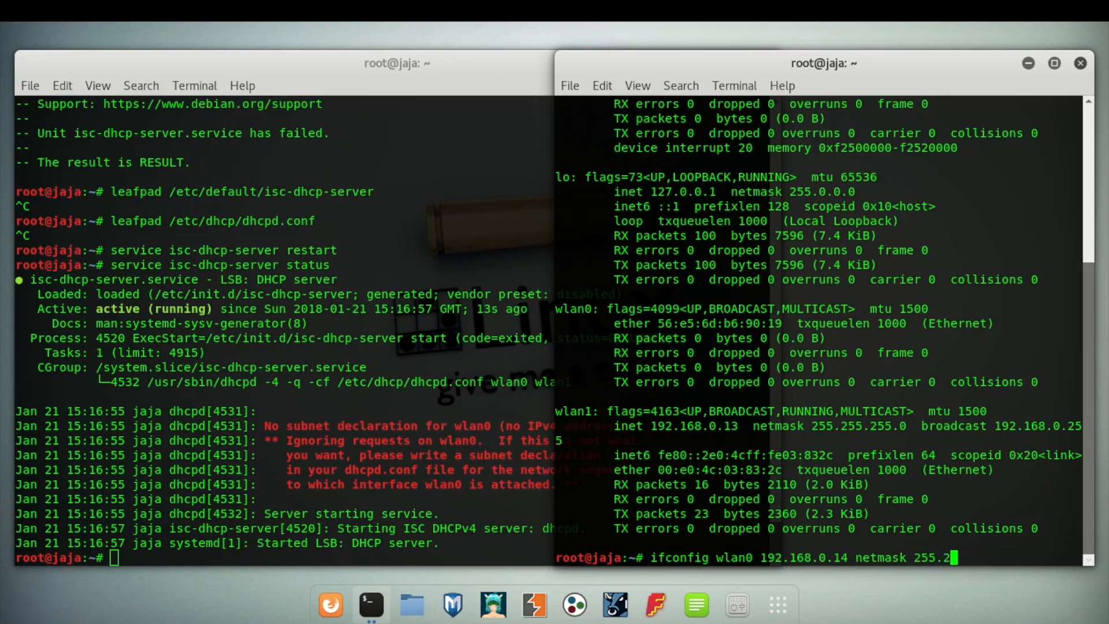
pyautogui.write('55.2')
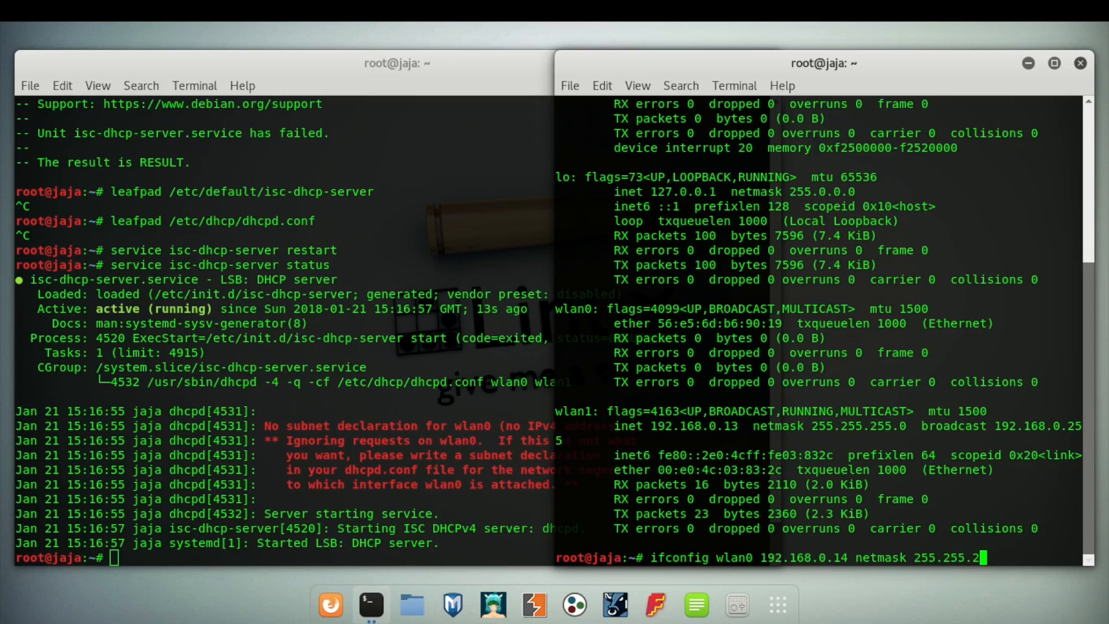
pyautogui.write('5.0')
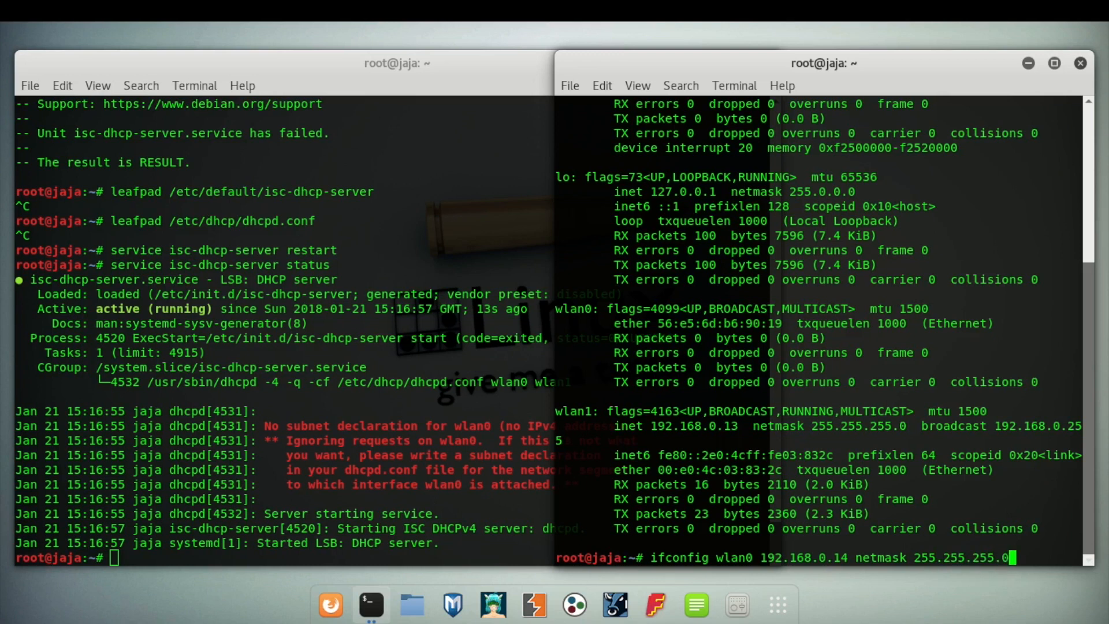
pyautogui.press('Return')
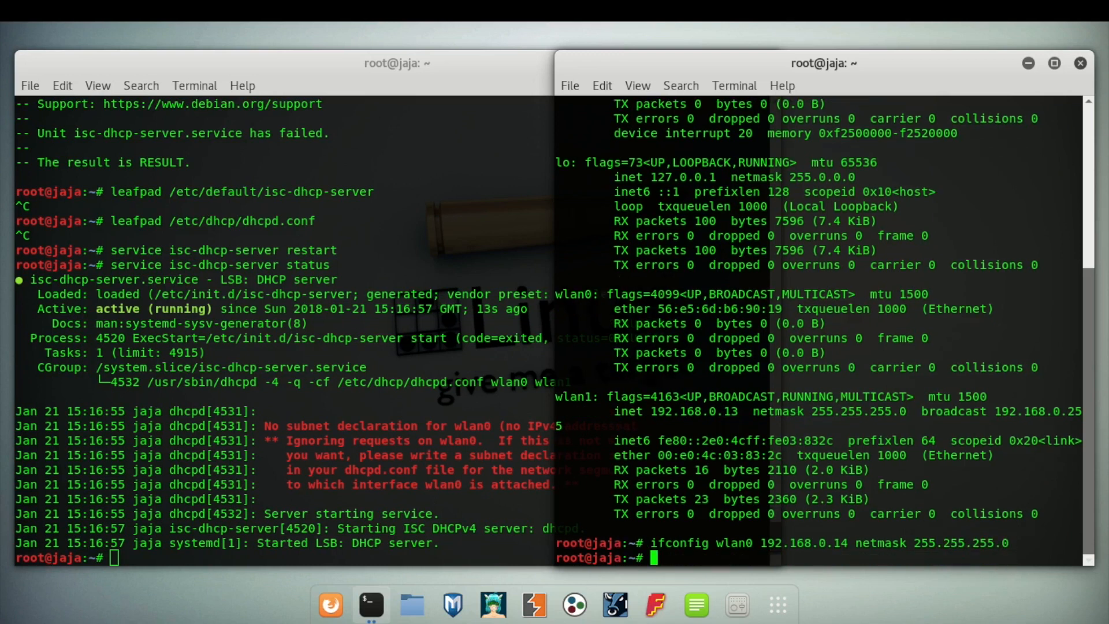
pyautogui.moveTo(364, 513)
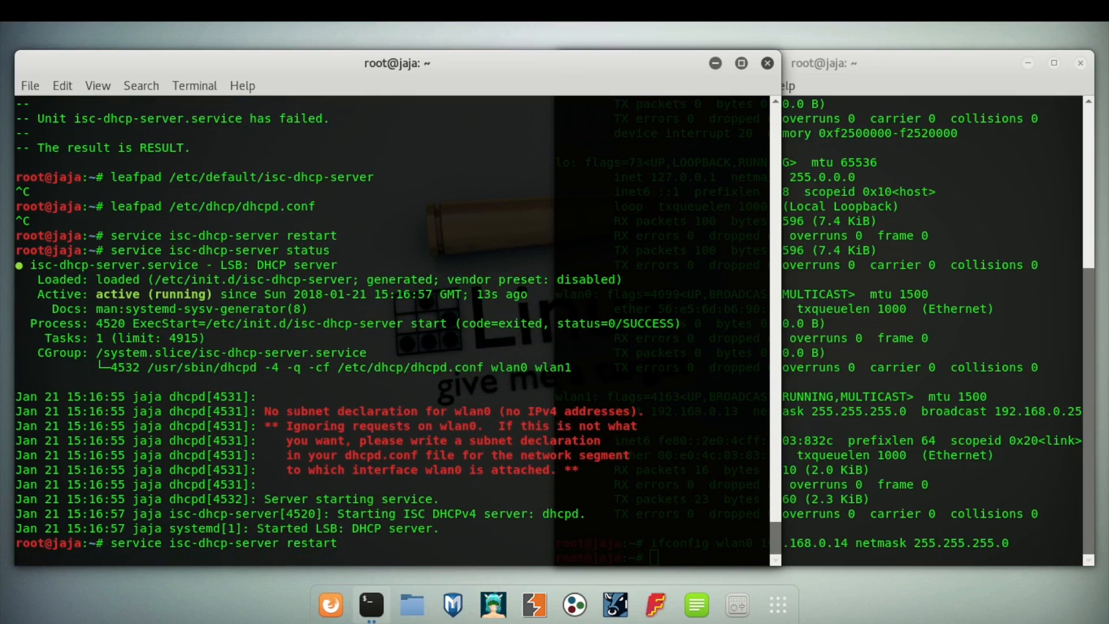
# - Enter 'service isc-dhcp-server status' to check the DHCP server after restarting
pyautogui.write('service isc-dhcp-server status')
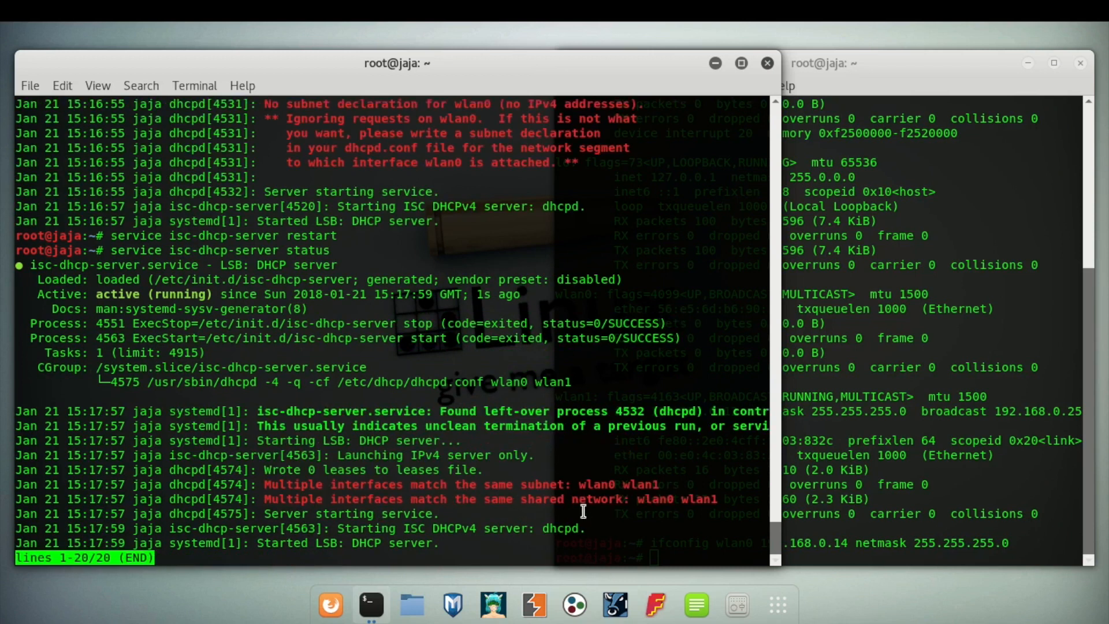
pyautogui.moveTo(507, 495)
pyautogui.write('service isc-dhcp-server restart')
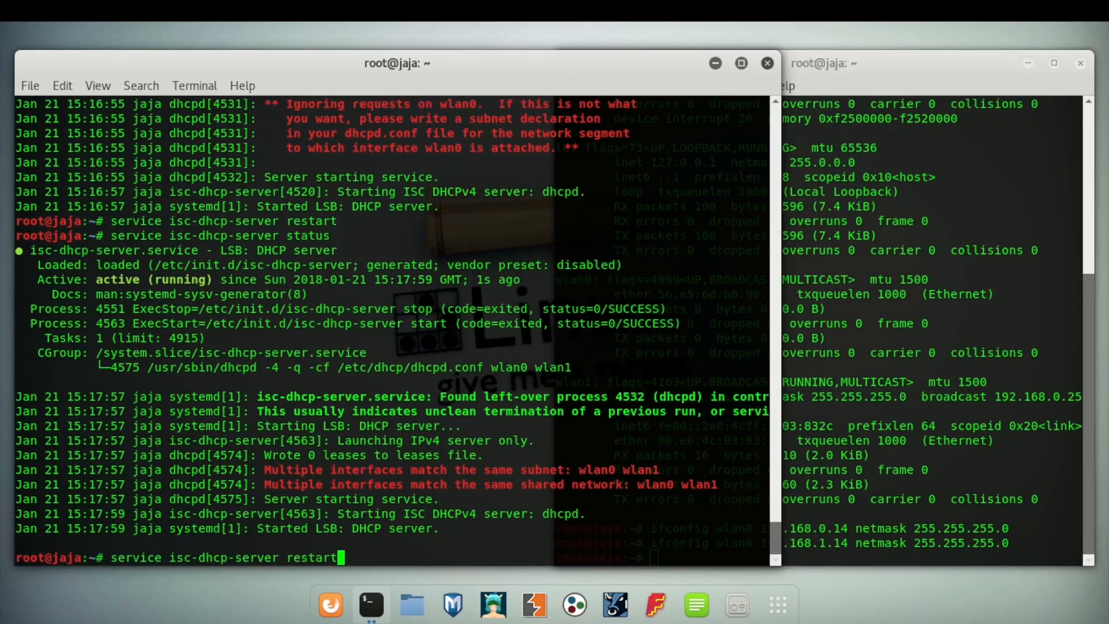
# - Restart isc-dhcp-server and view its status, now running without shared-subnet warnings
pyautogui.press('Return')
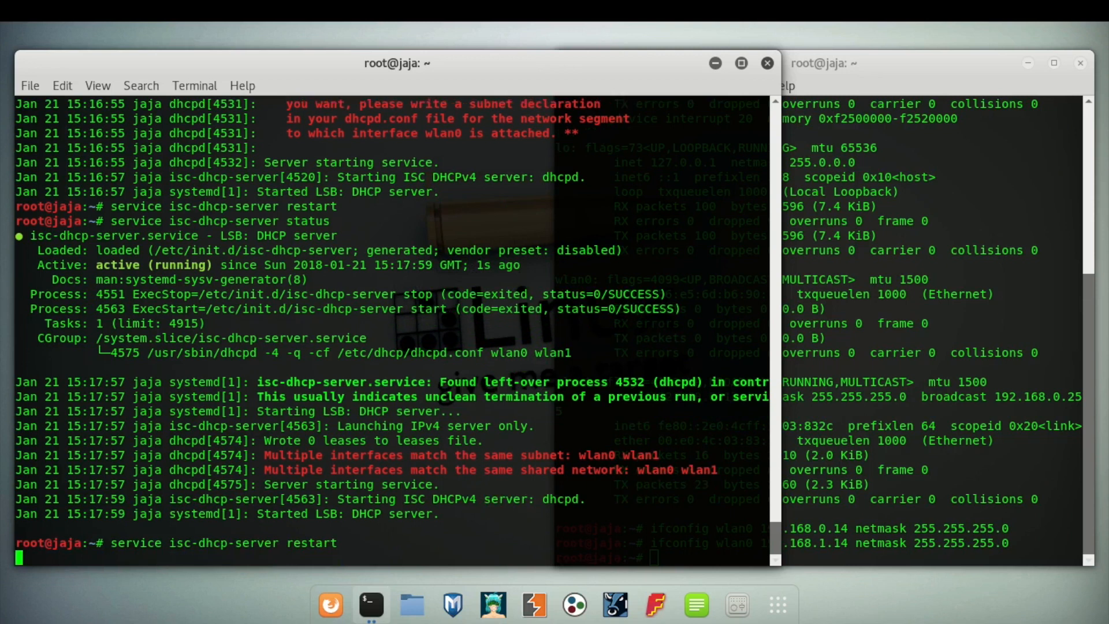
pyautogui.write('service isc-dhcp-server status')
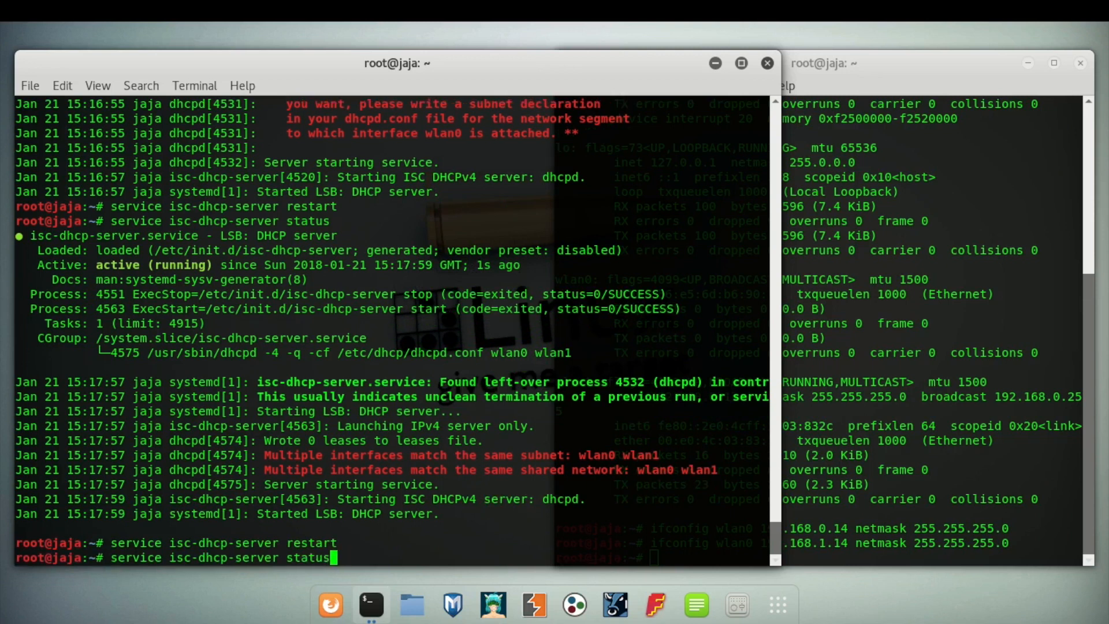
pyautogui.press('Return')
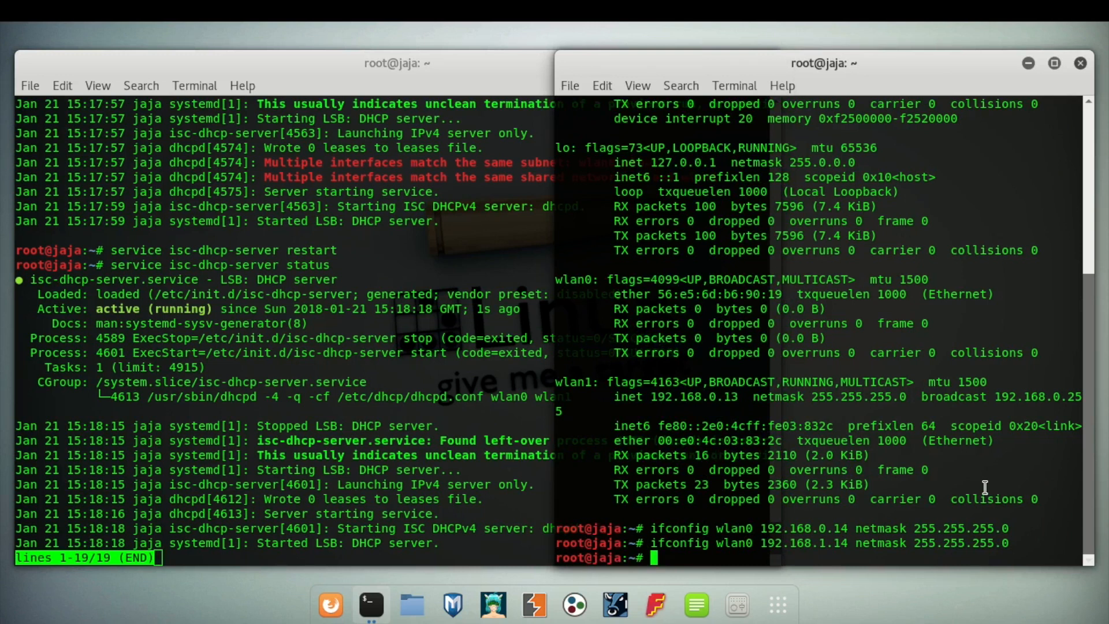
# - Type the 'leafpad /etc/network/interfaces' command at the prompt
pyautogui.write('leaf')
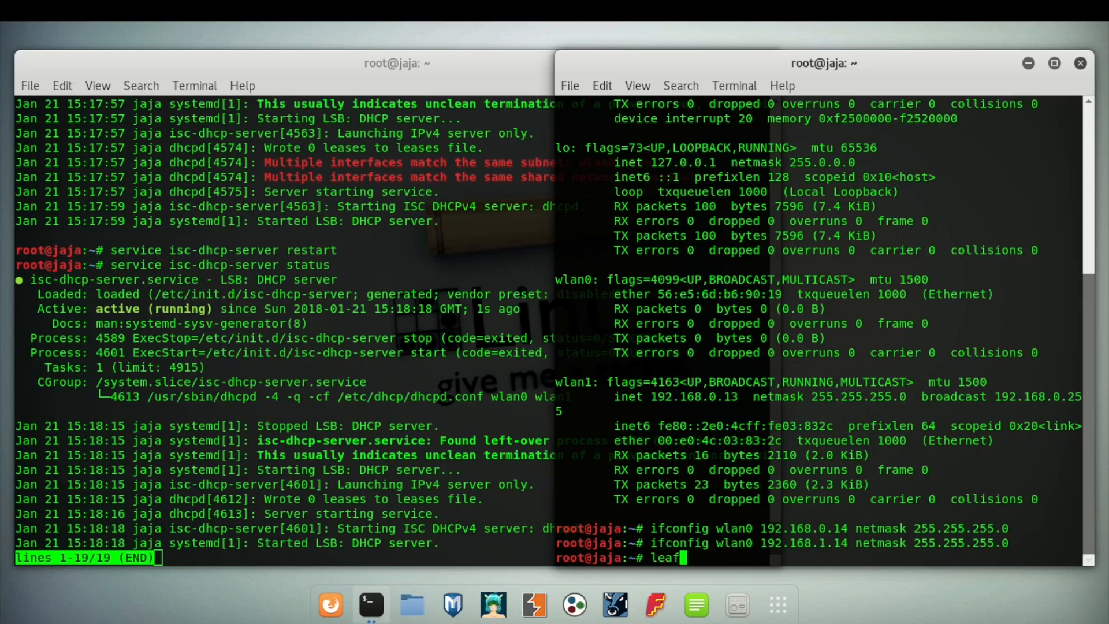
pyautogui.write('pad')
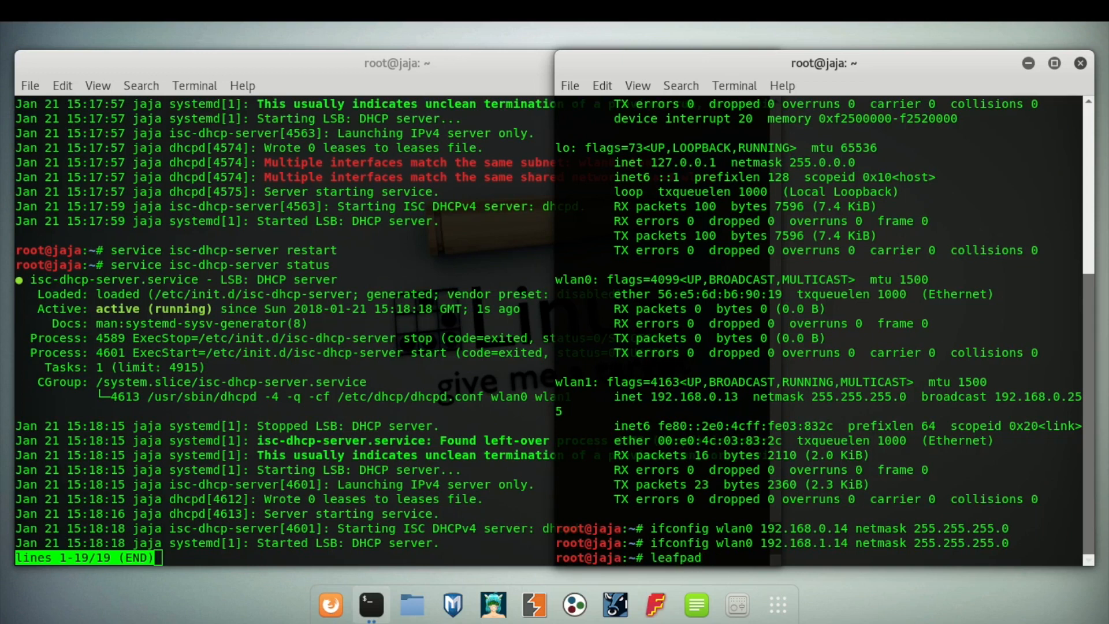
pyautogui.write('/')
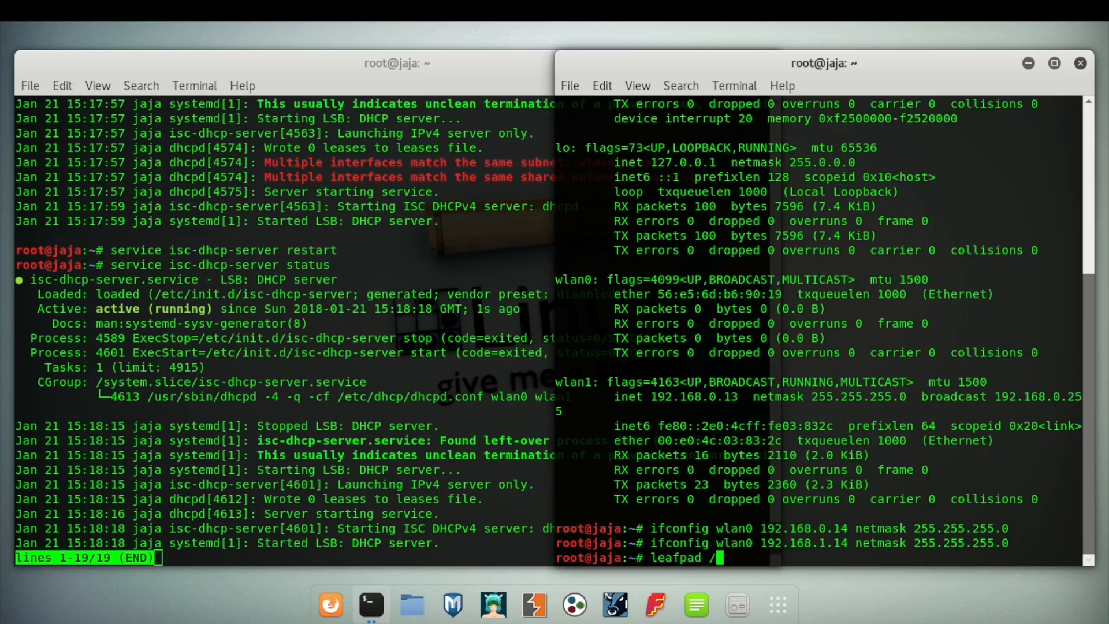
pyautogui.write('etc/')
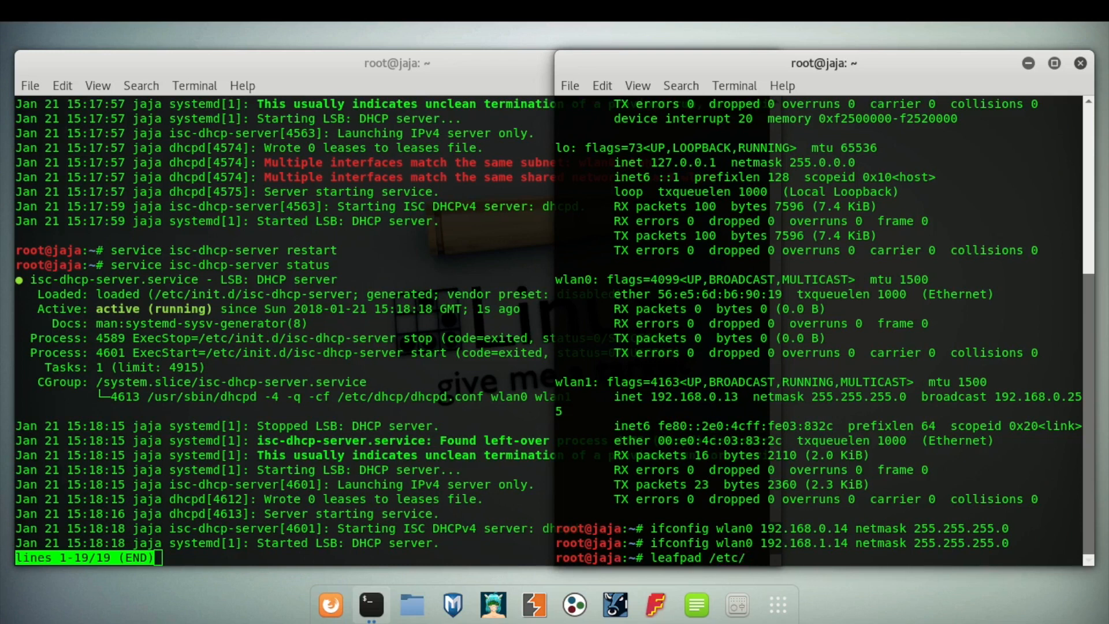
pyautogui.write('ne')
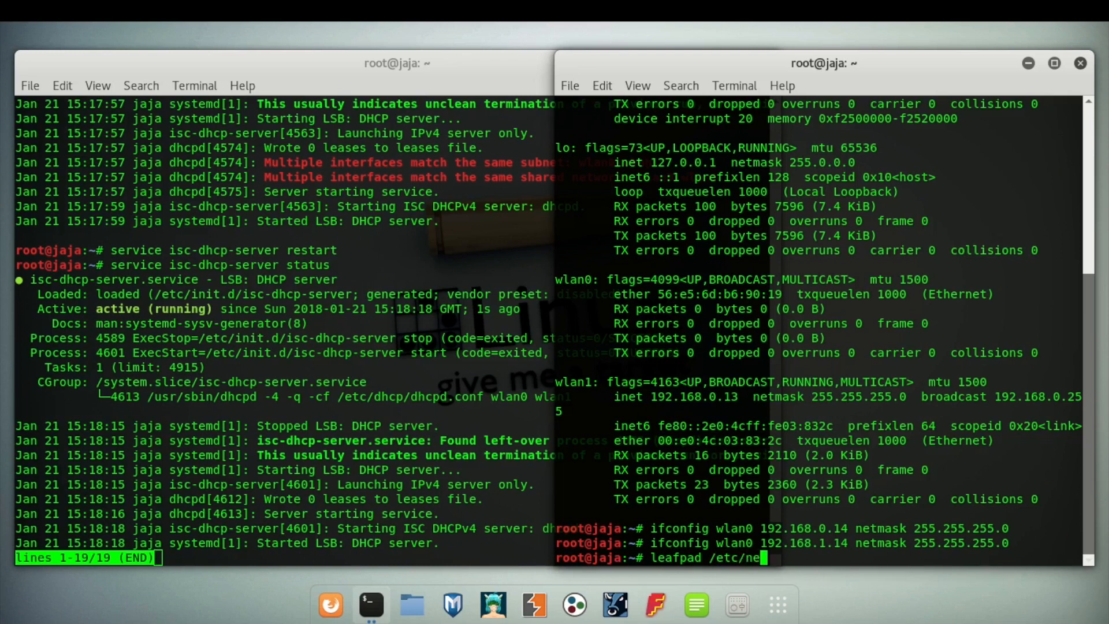
pyautogui.write('twork')
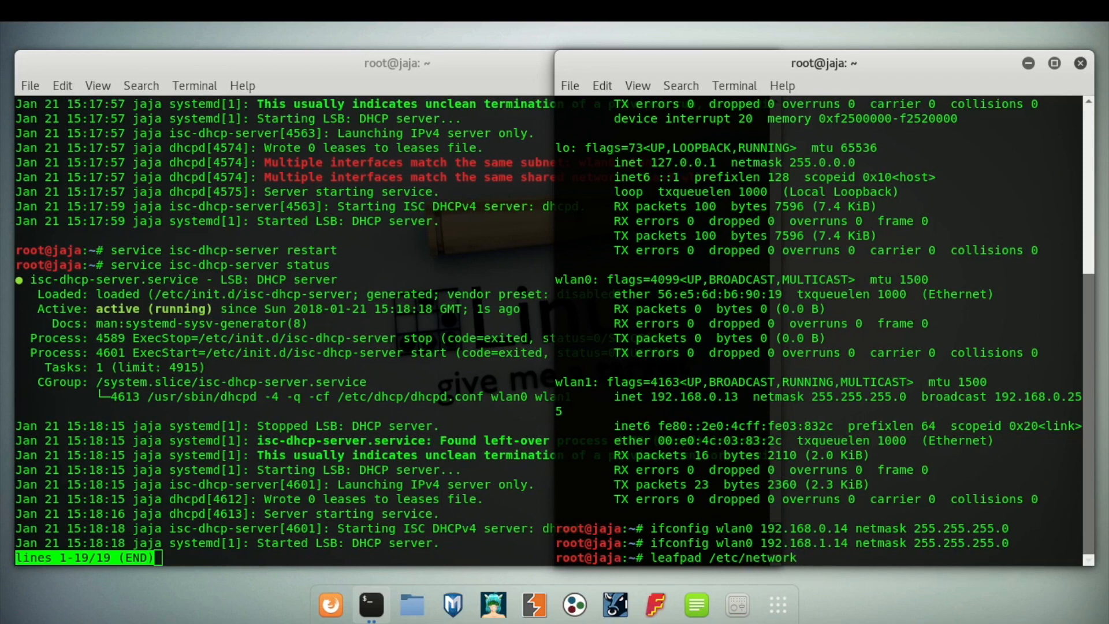
pyautogui.write('/')
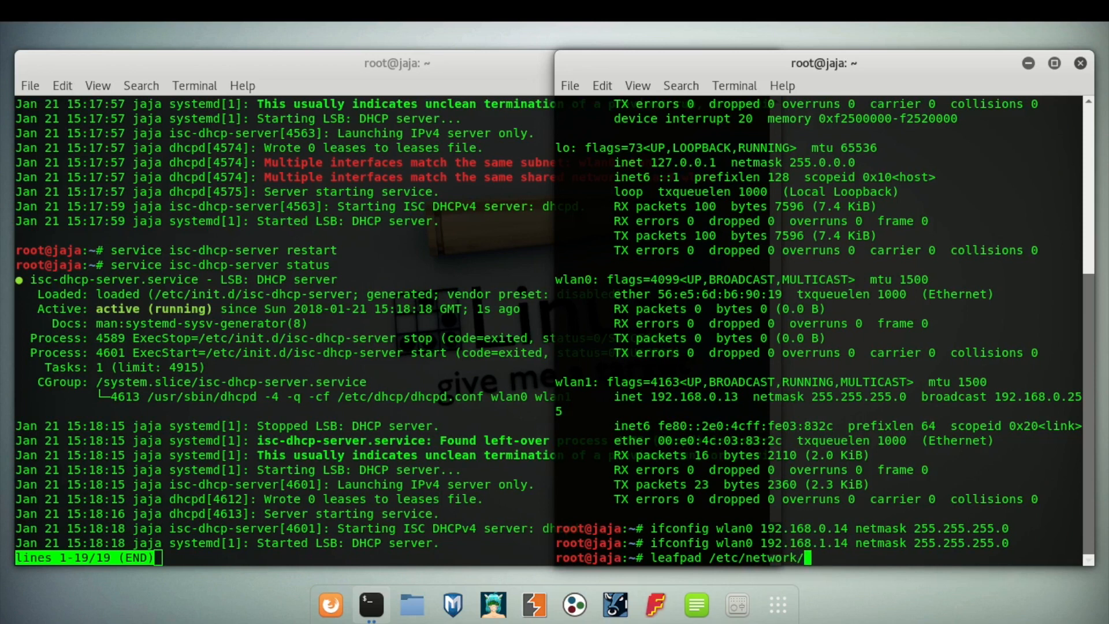
pyautogui.write('interfaces')
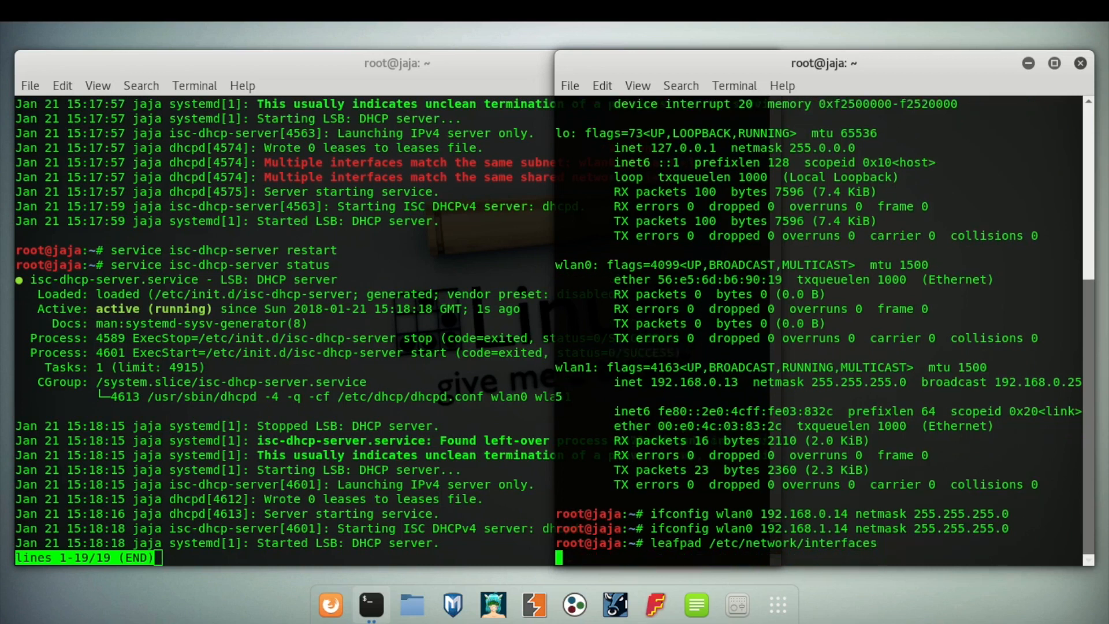
# - Open /etc/network/interfaces in Leafpad and scroll through the commented wlan0 and wlan1 stanzas
pyautogui.press('Return')
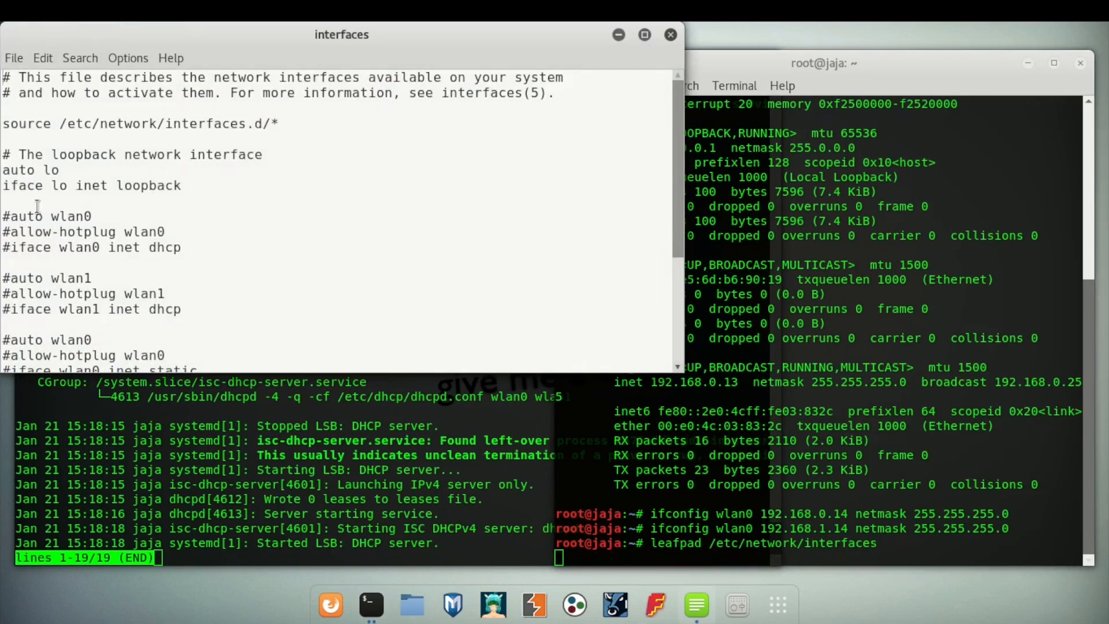
pyautogui.moveTo(198, 318)
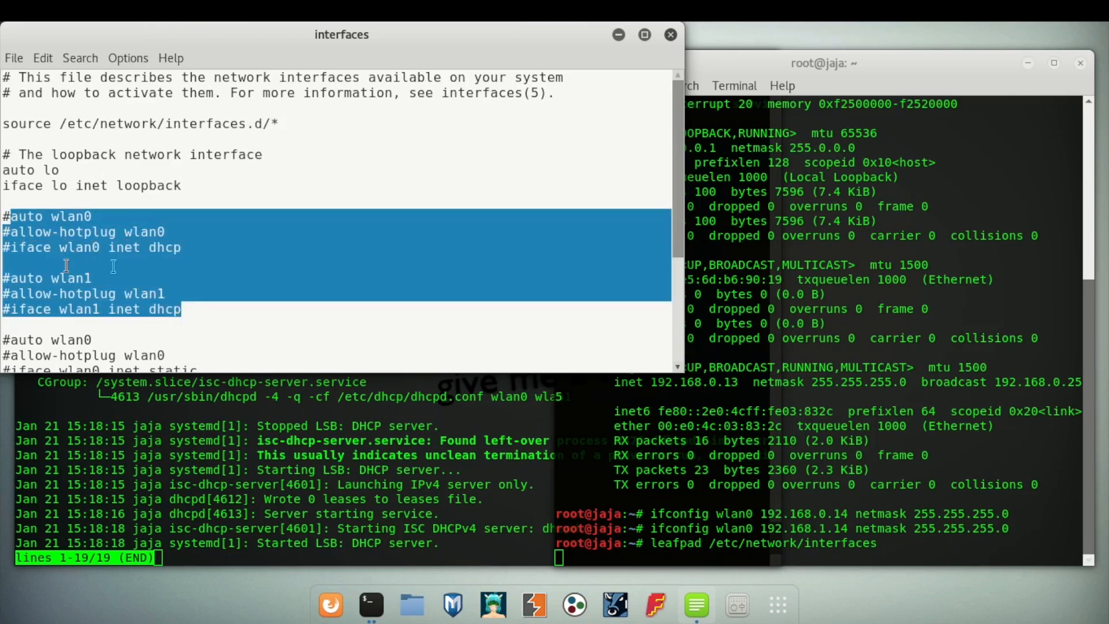
pyautogui.click(23, 277)
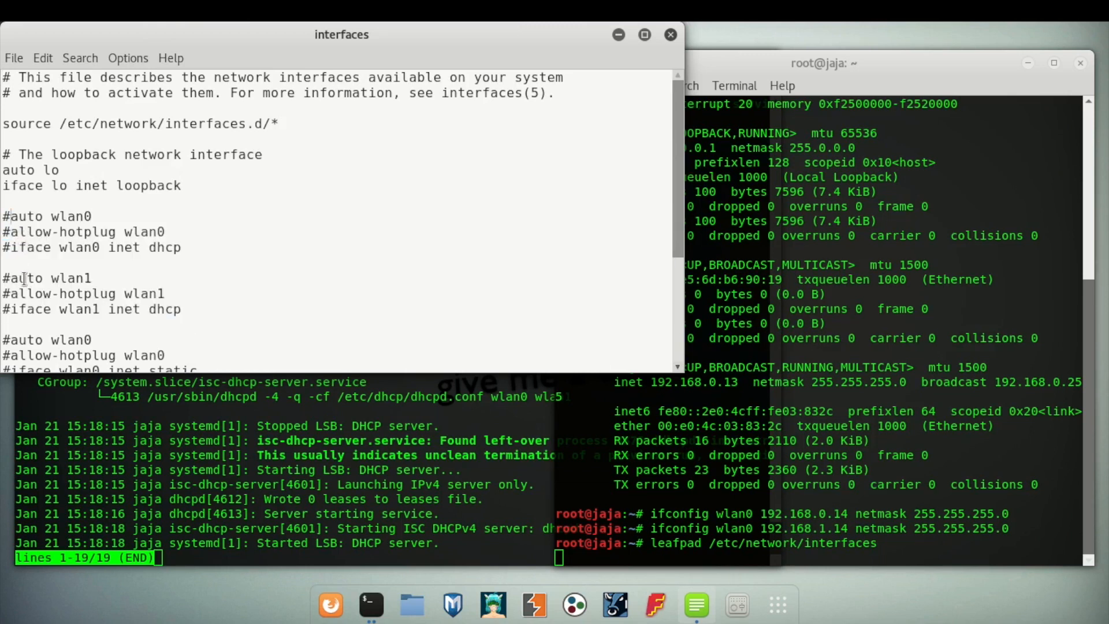
pyautogui.scroll(-3)
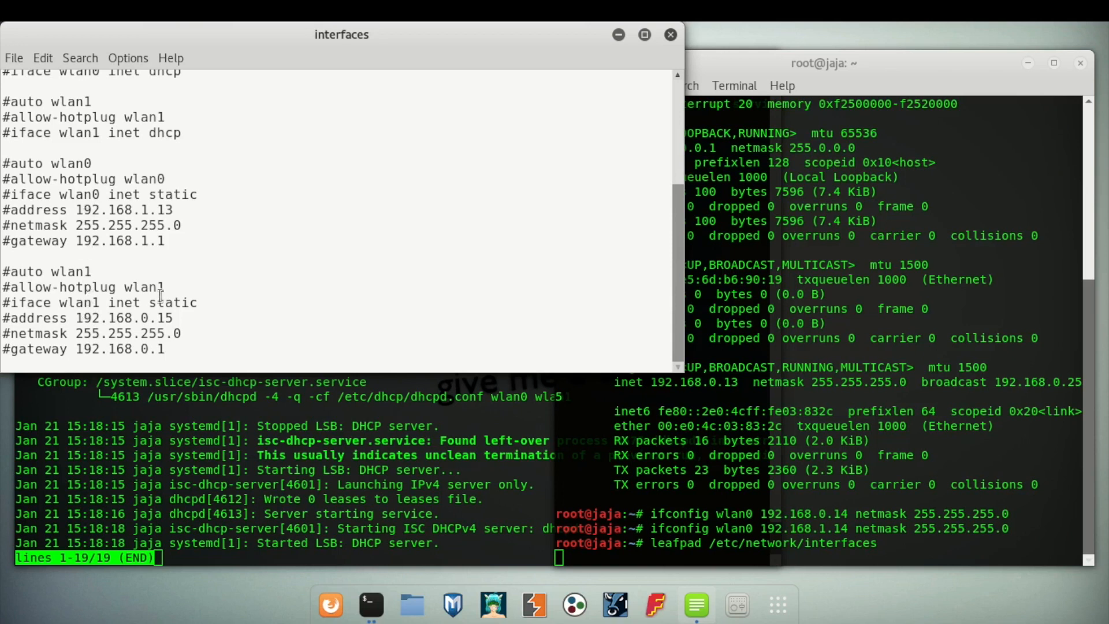
pyautogui.scroll(3)
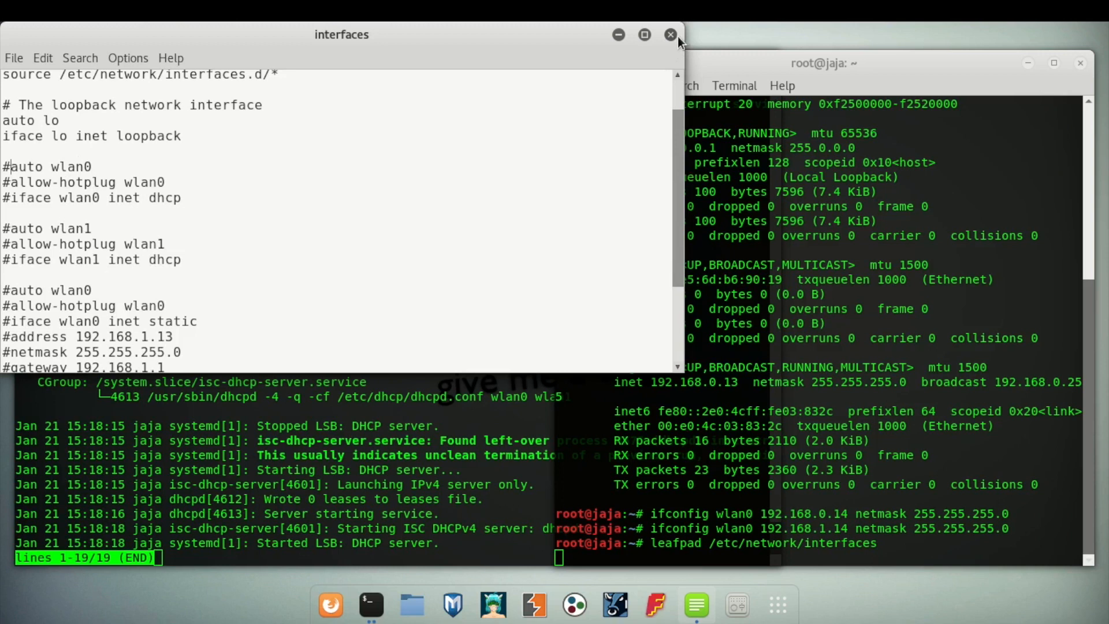
pyautogui.moveTo(507, 199)
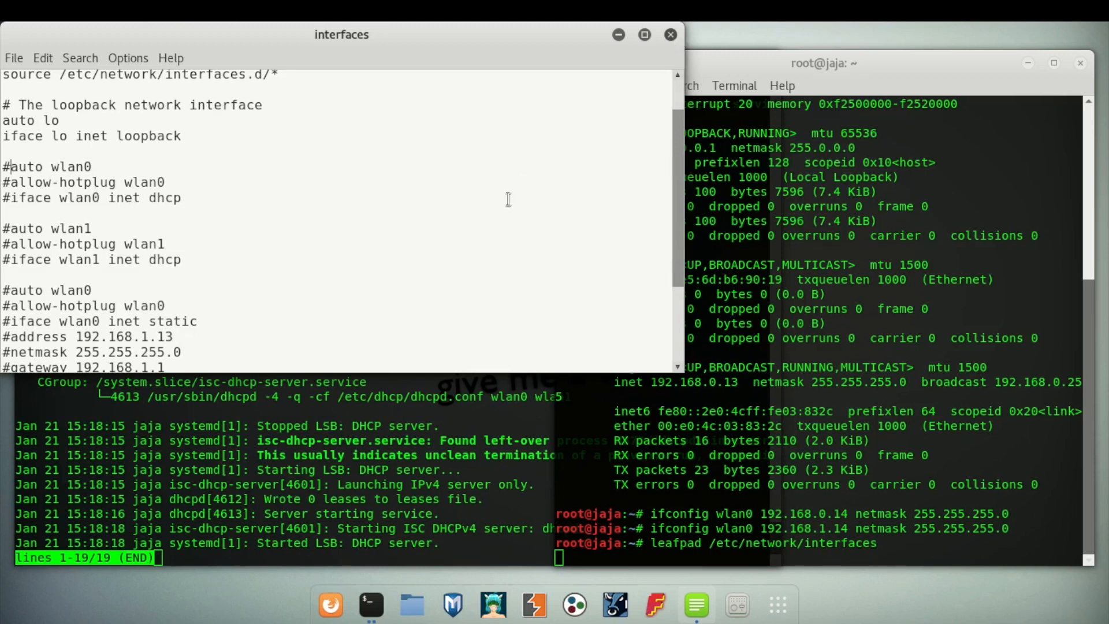